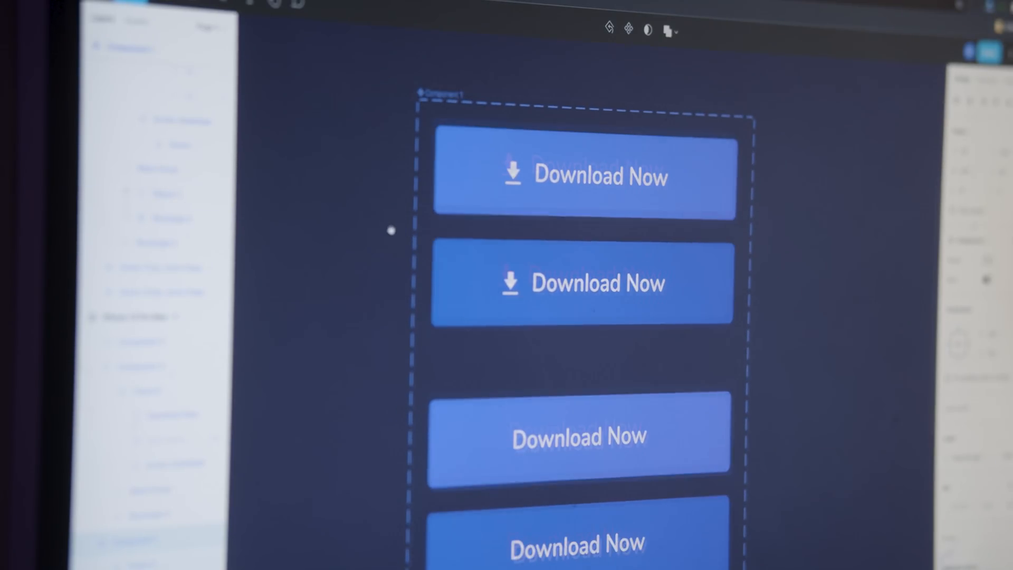
Step: Highlight part of the Situational Awareness headline and scroll down to the area beneath it
left_click(601, 279)
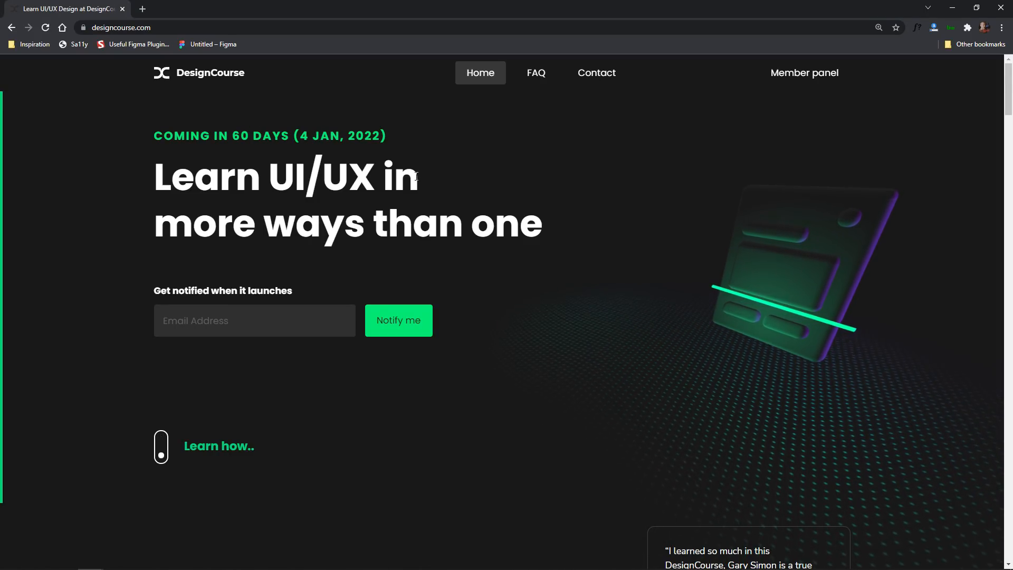
left_click_drag(387, 224, 542, 224)
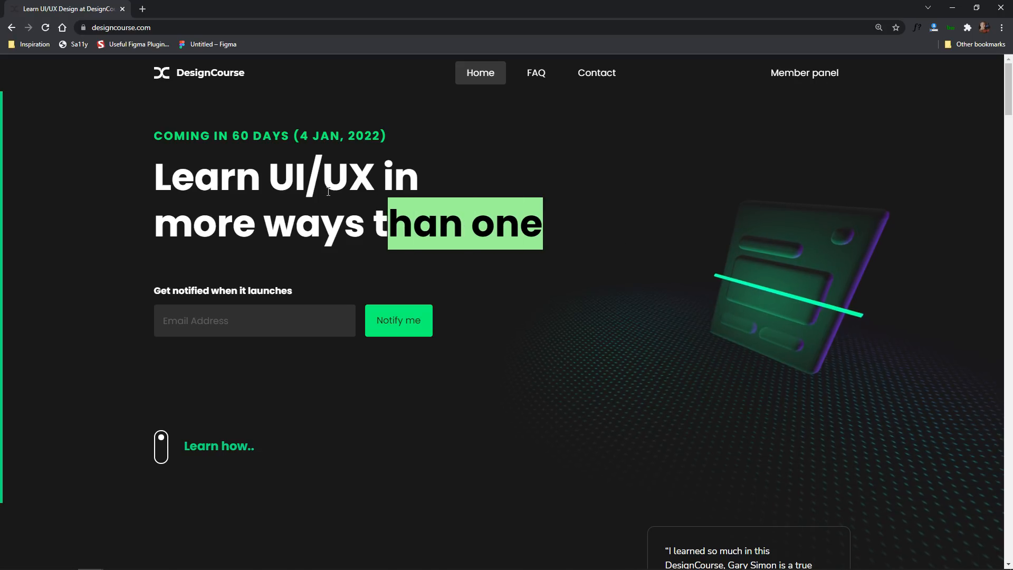
scroll("down", 3)
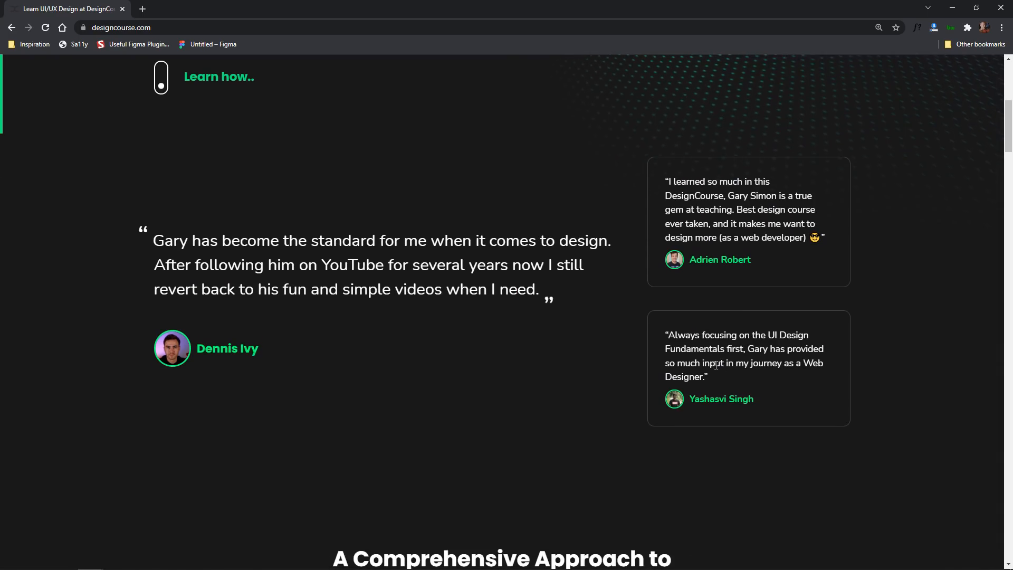
scroll("down", 3)
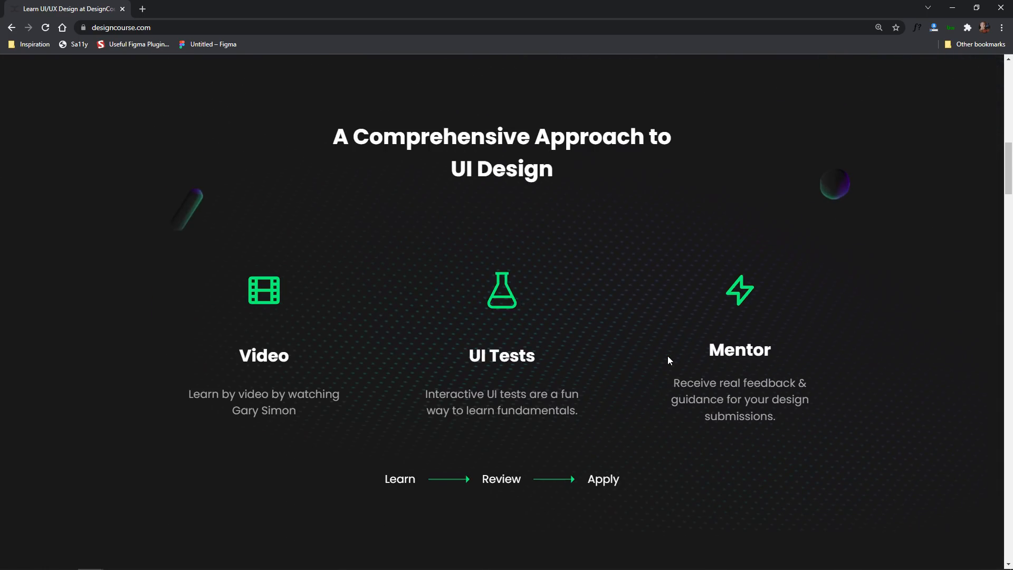
scroll("down", 3)
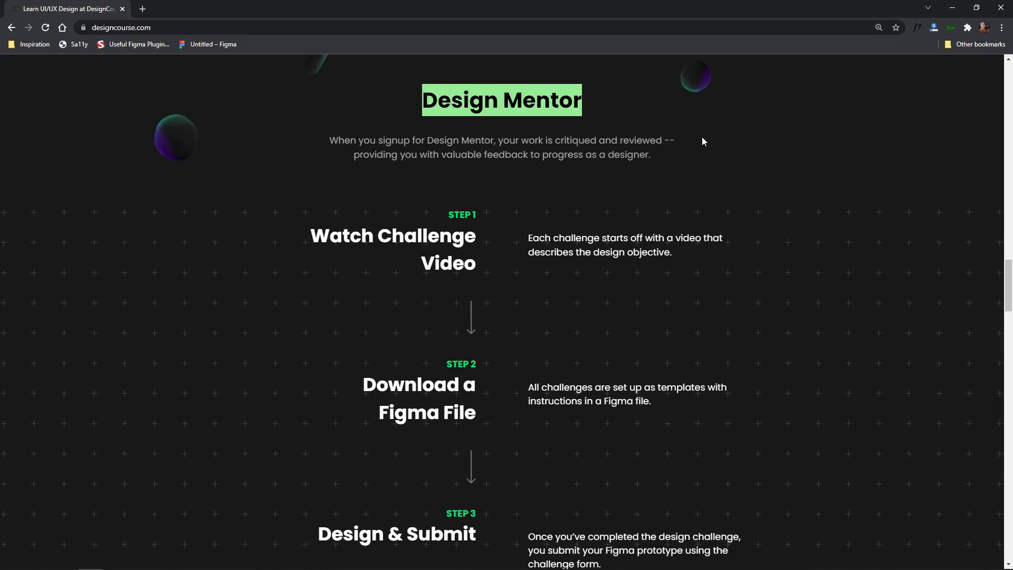
scroll("down", 3)
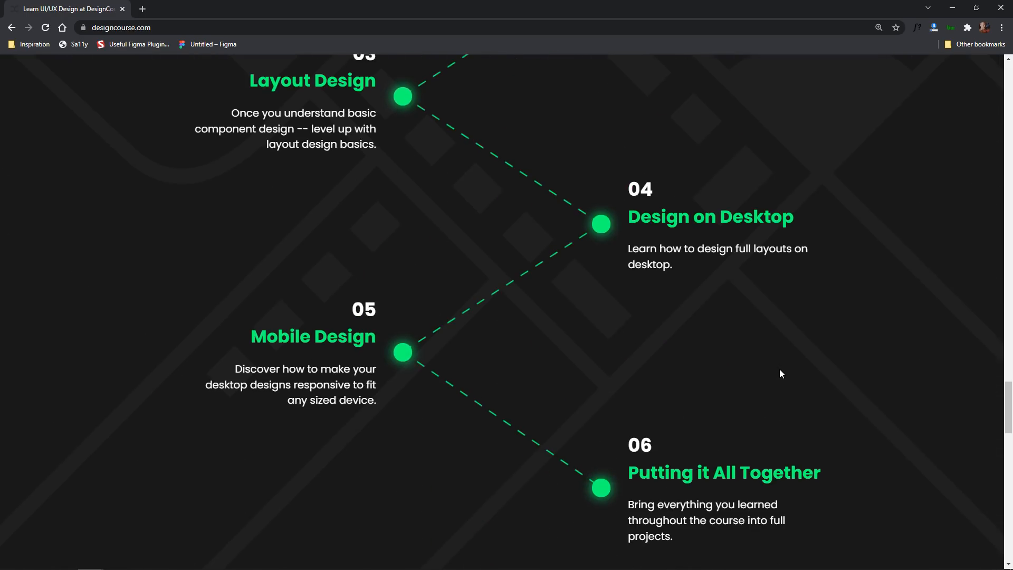
scroll("down", 3)
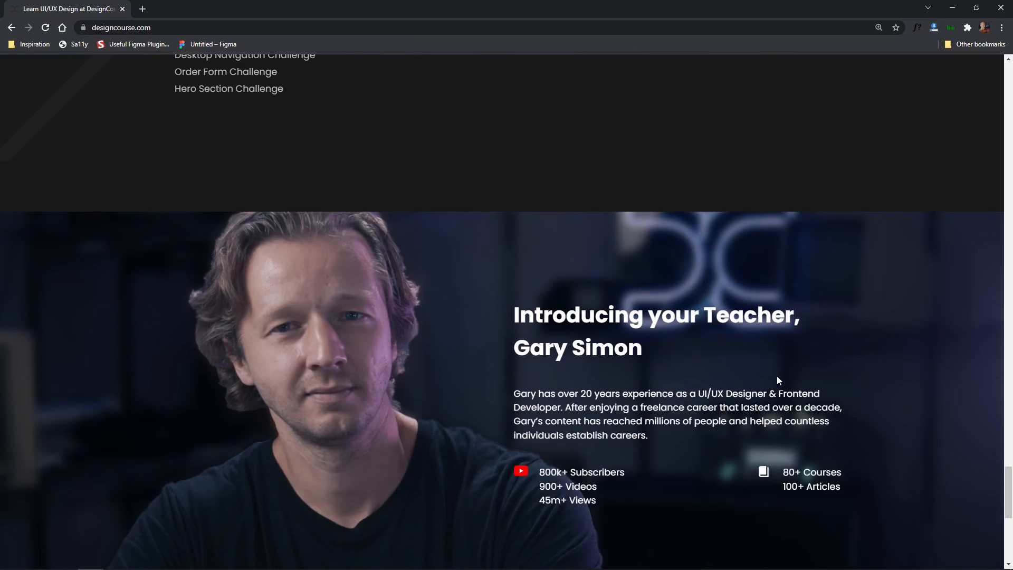
scroll("down", 3)
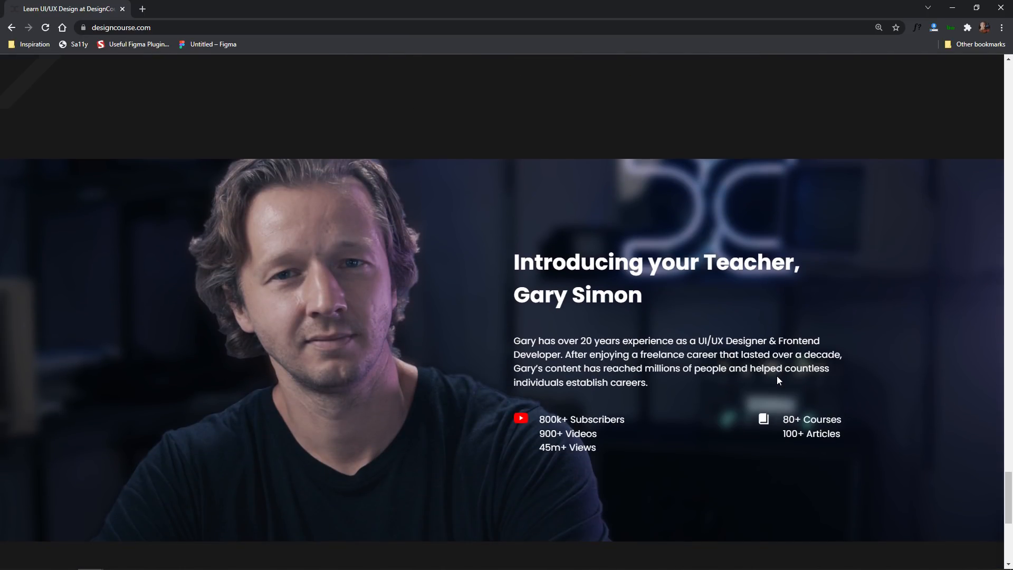
scroll("down", 3)
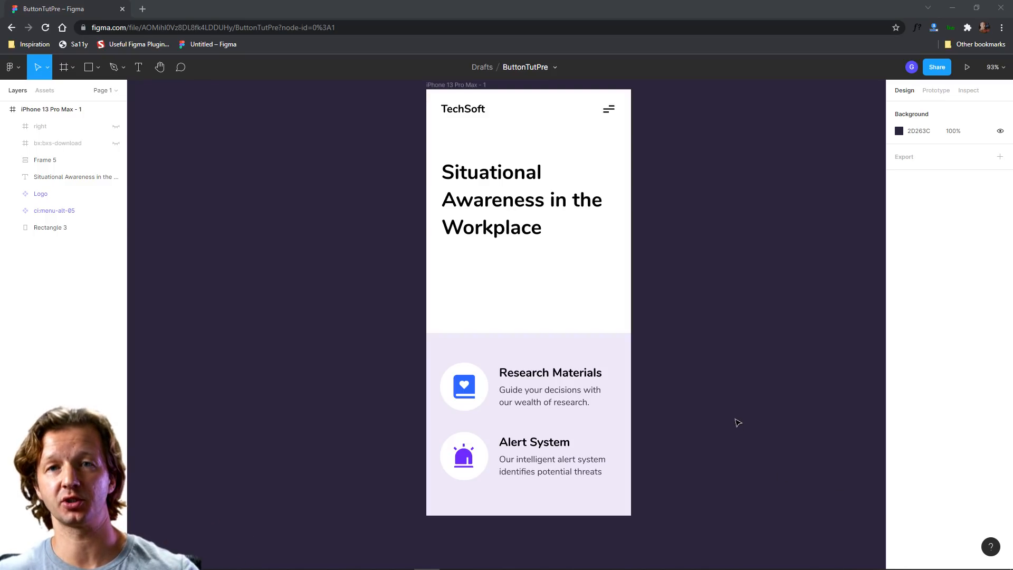
mouse_move(740, 388)
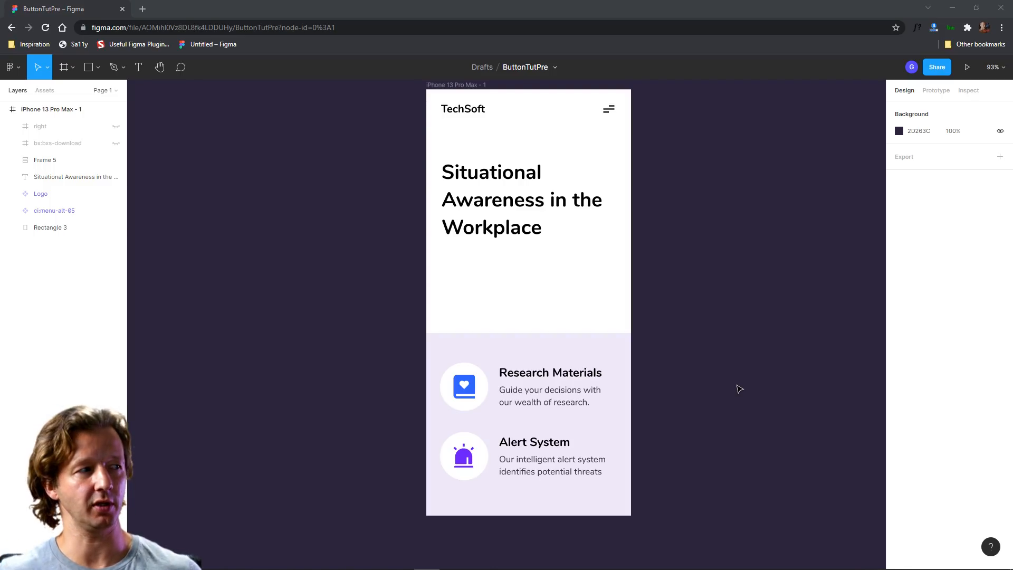
mouse_move(502, 246)
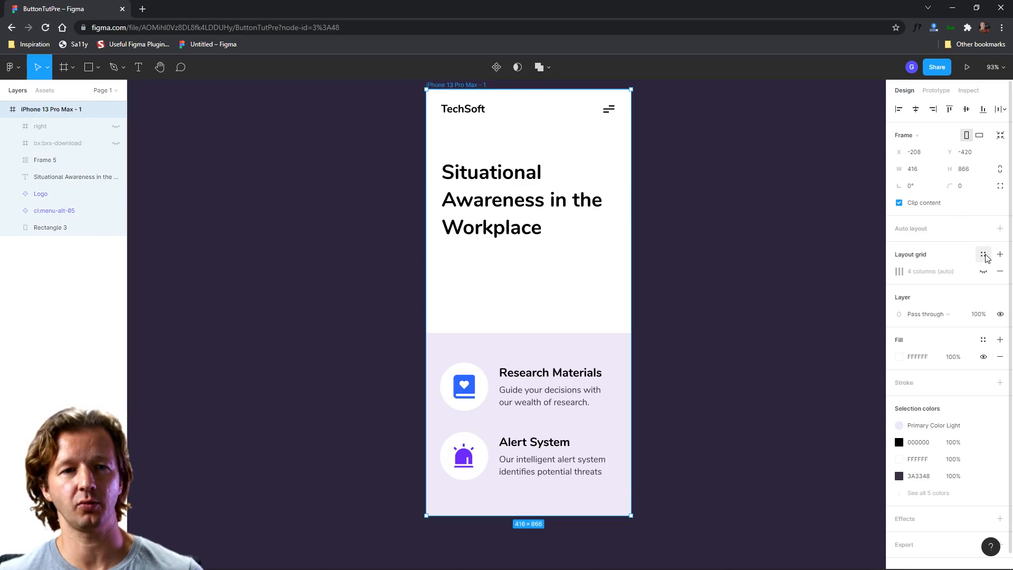
Step: With the column grid shown, draw a 354×68 grey rectangle below the headline and nudge it up
left_click(983, 271)
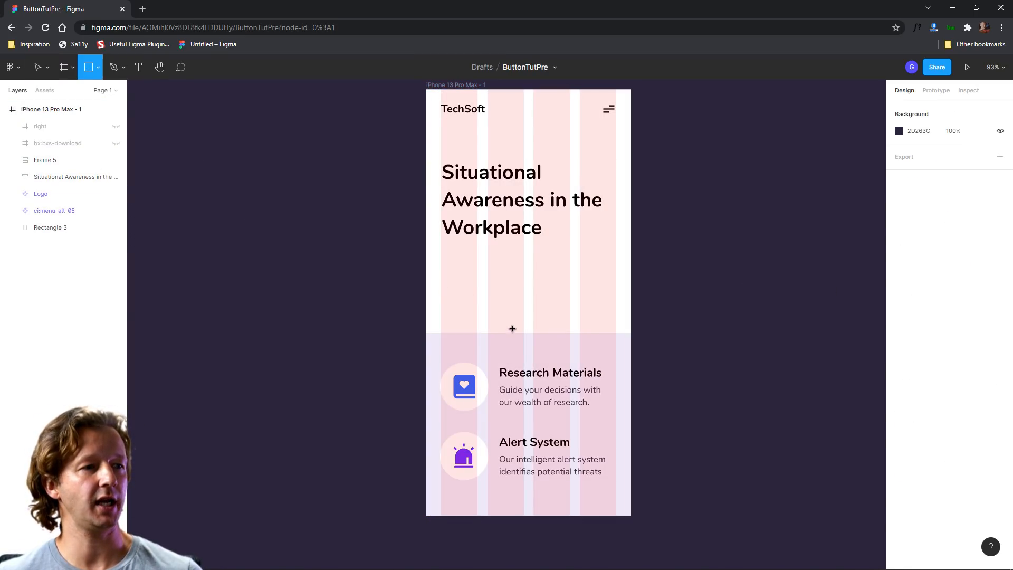
left_click_drag(441, 275, 583, 283)
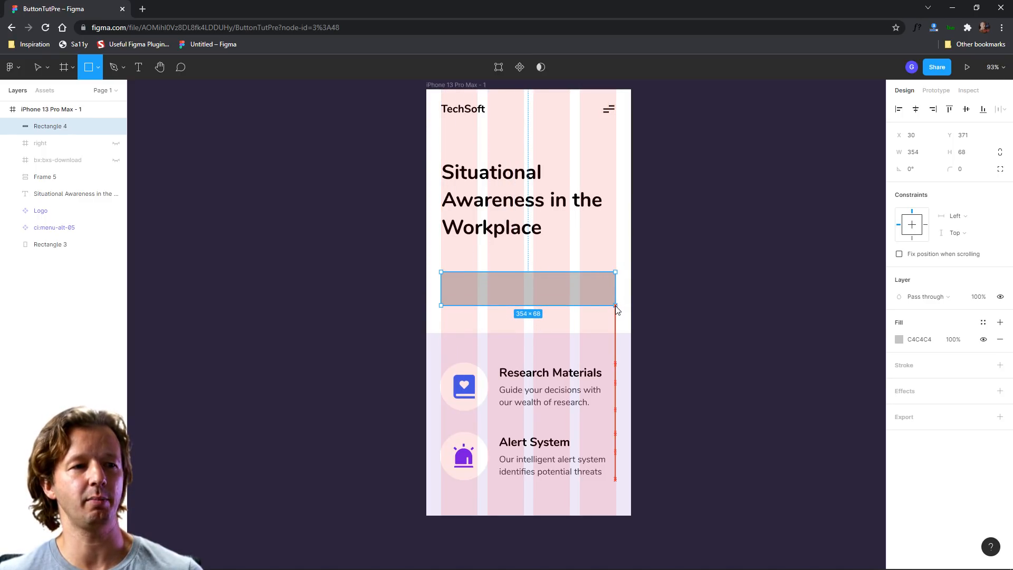
left_click(37, 67)
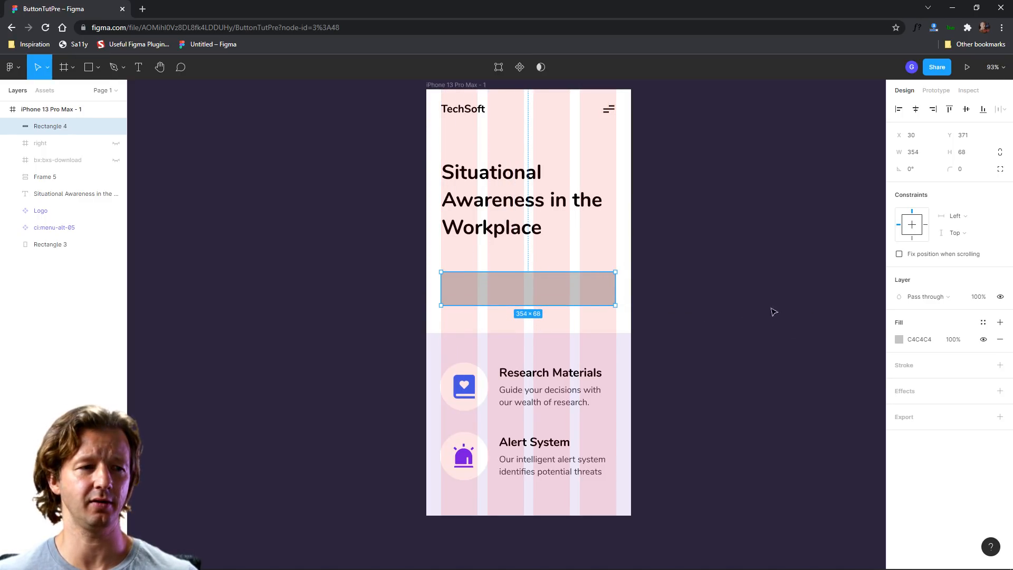
mouse_move(801, 258)
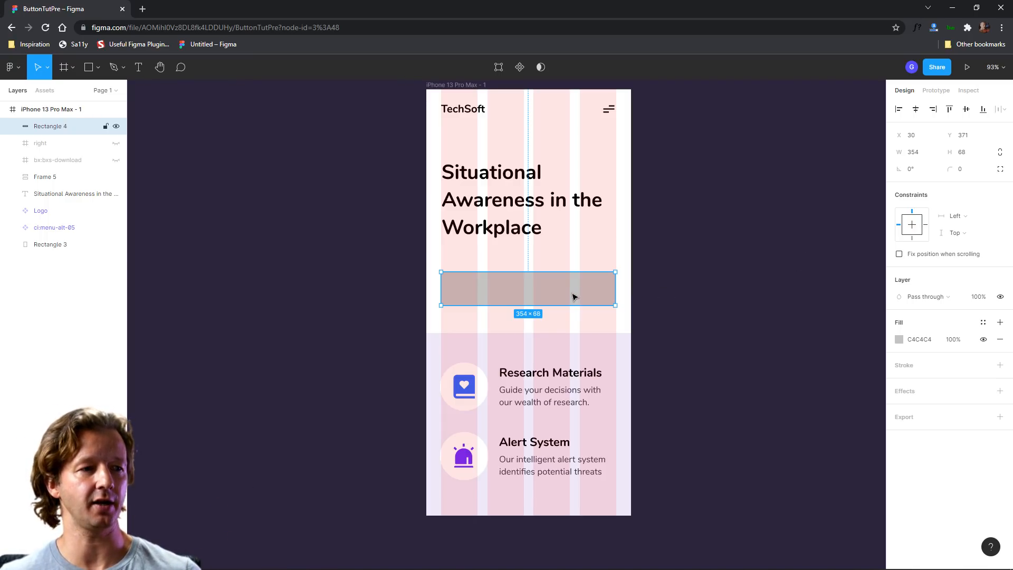
left_click_drag(527, 289, 528, 279)
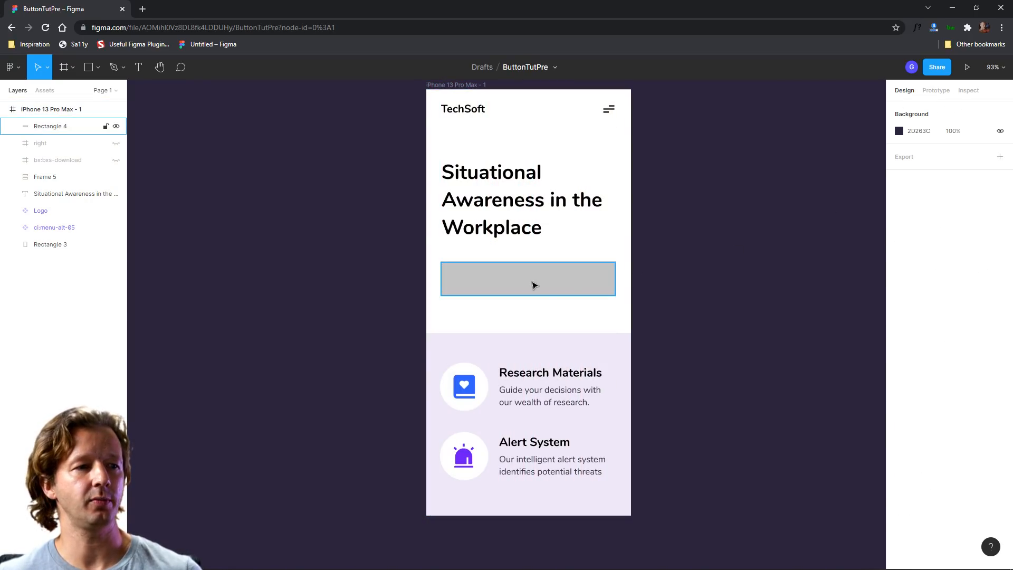
left_click(706, 315)
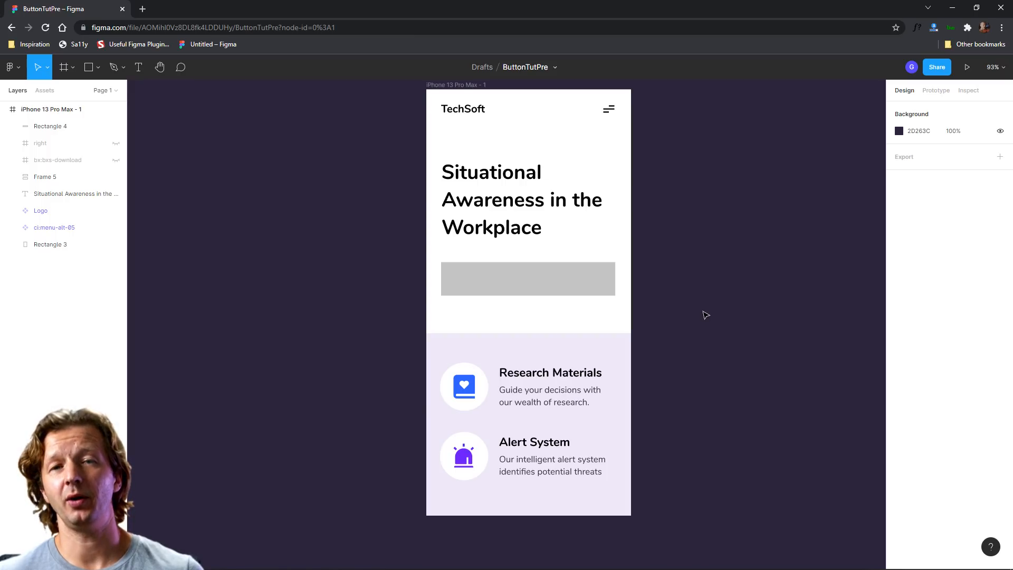
left_click(528, 278)
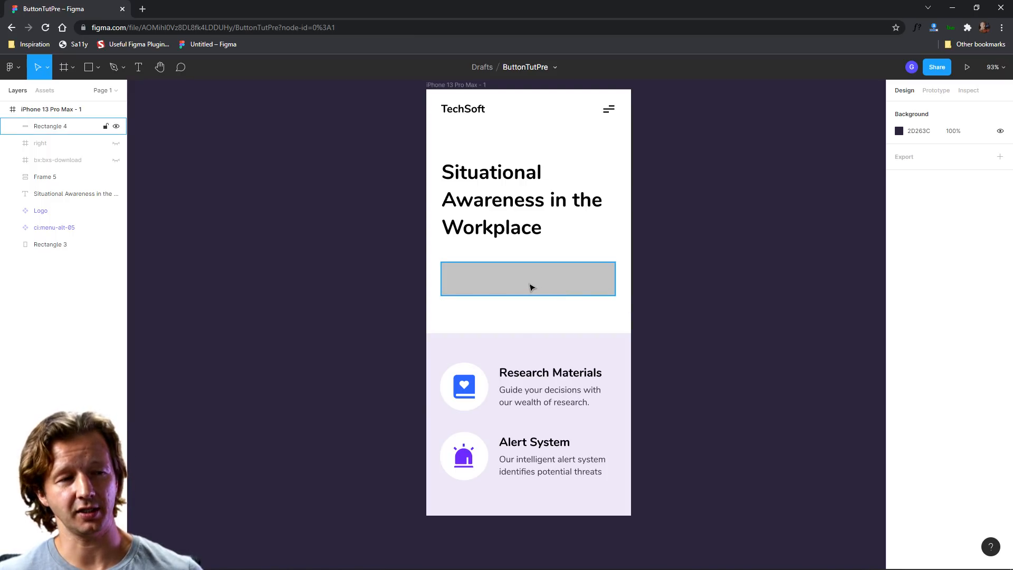
left_click(528, 279)
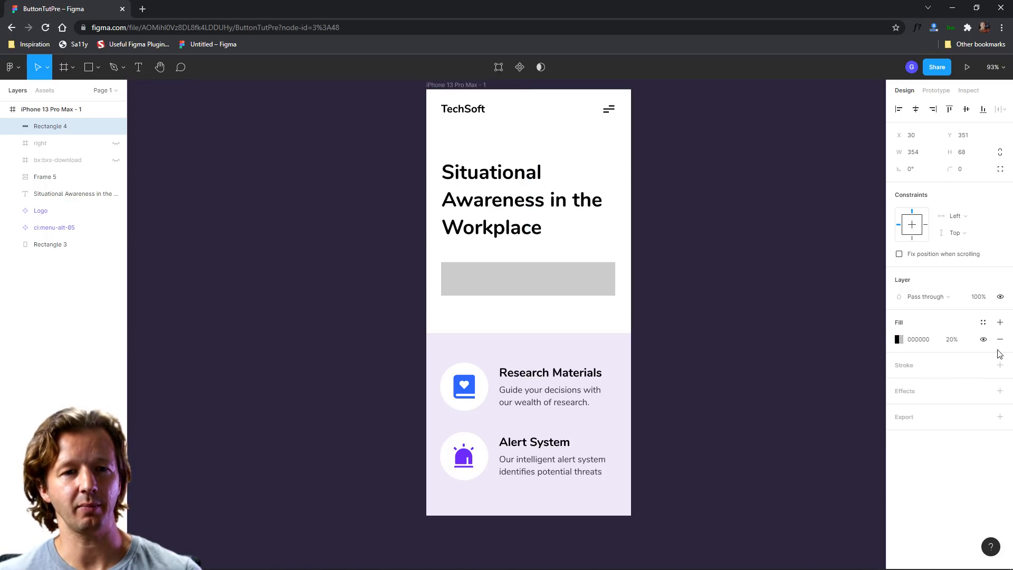
Step: Fill Rectangle 4 with the purple Iris colour style from the shared styles
left_click(982, 323)
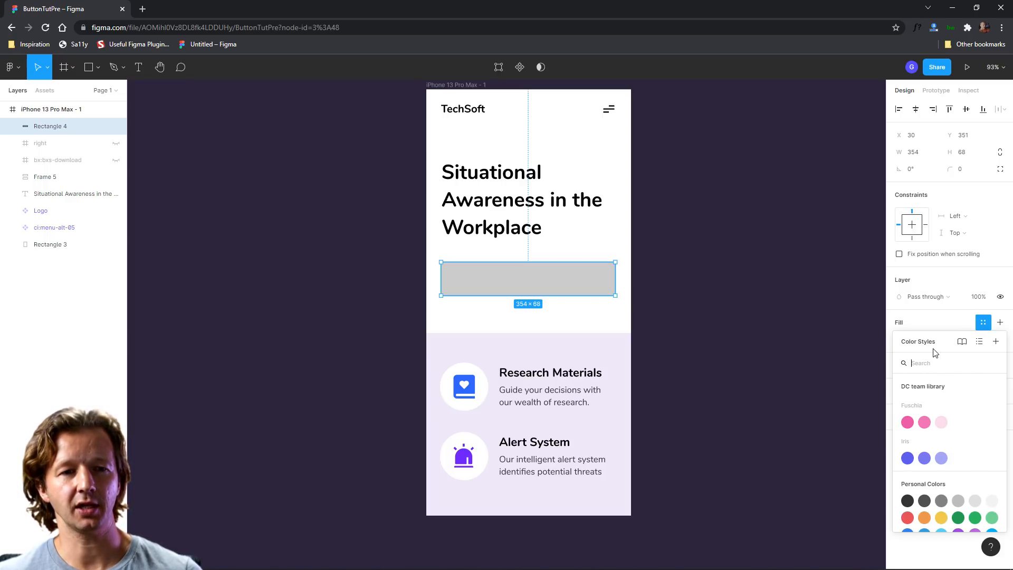
left_click(994, 341)
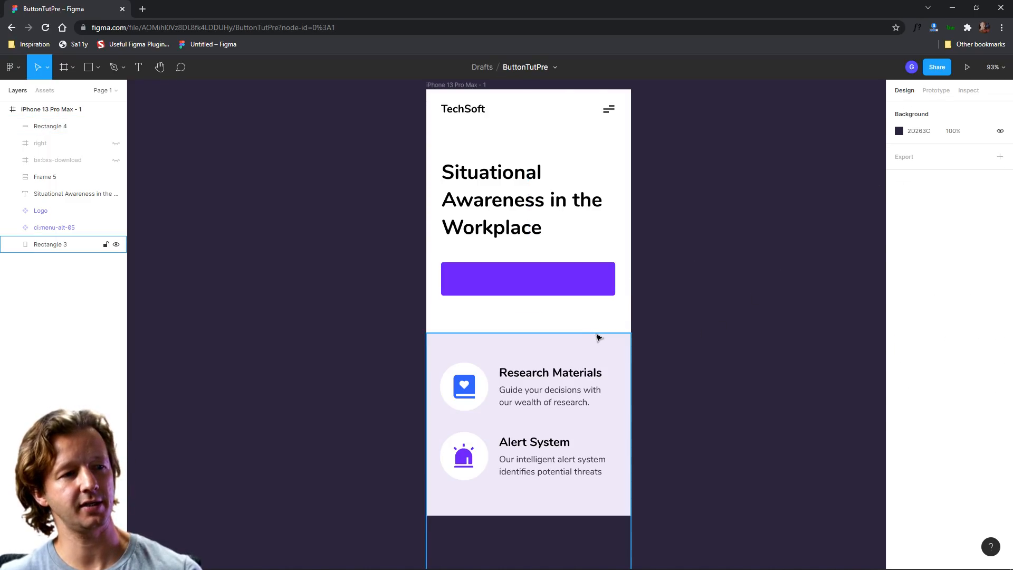
left_click(139, 66)
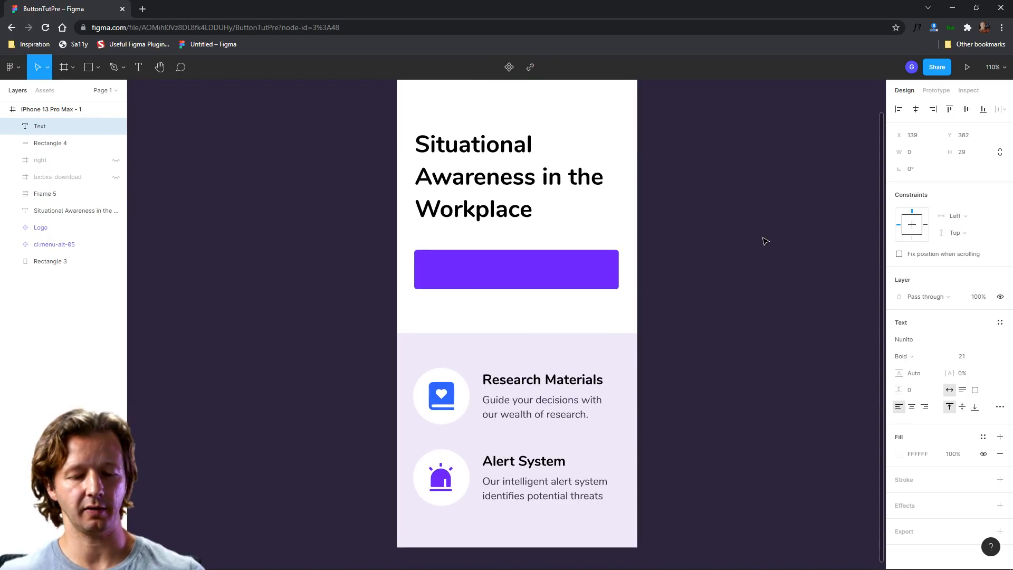
Step: Add a white Nunito Bold 'Download Now' text label on the purple button
type("Download Now")
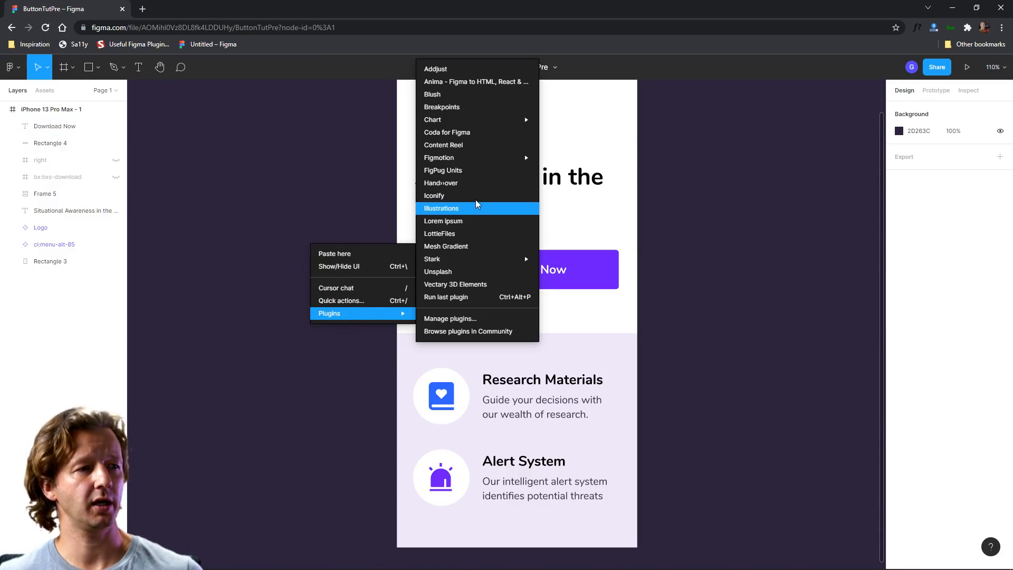
Step: Import the bxs-download icon via Iconify and place it left of the Download Now label
left_click(433, 196)
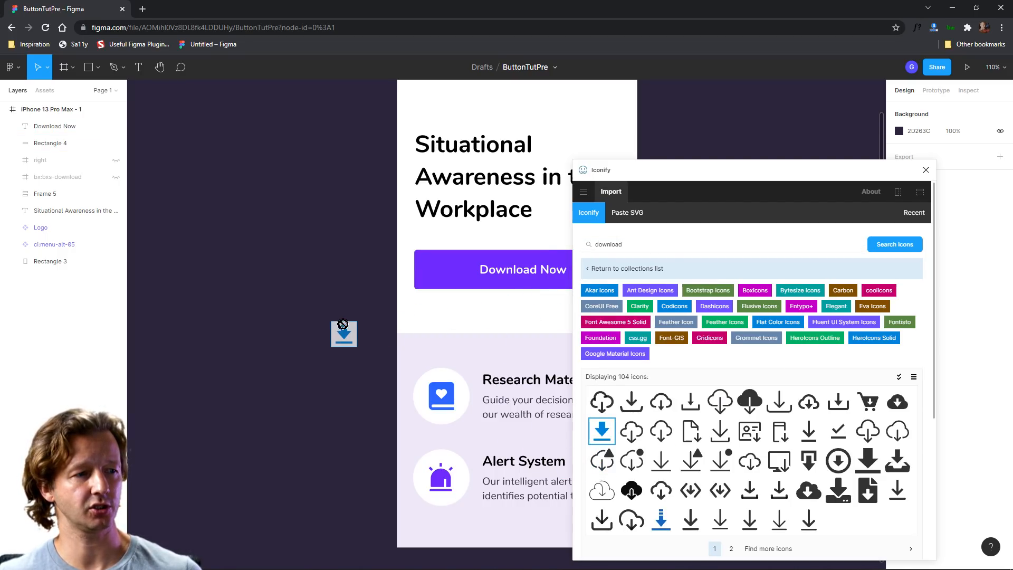
left_click(601, 431)
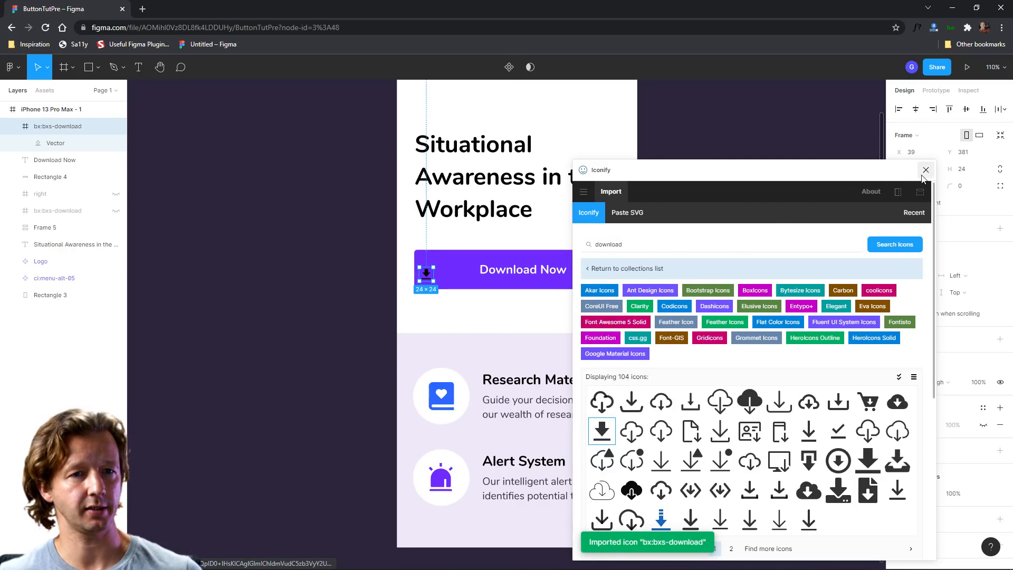
left_click(924, 170)
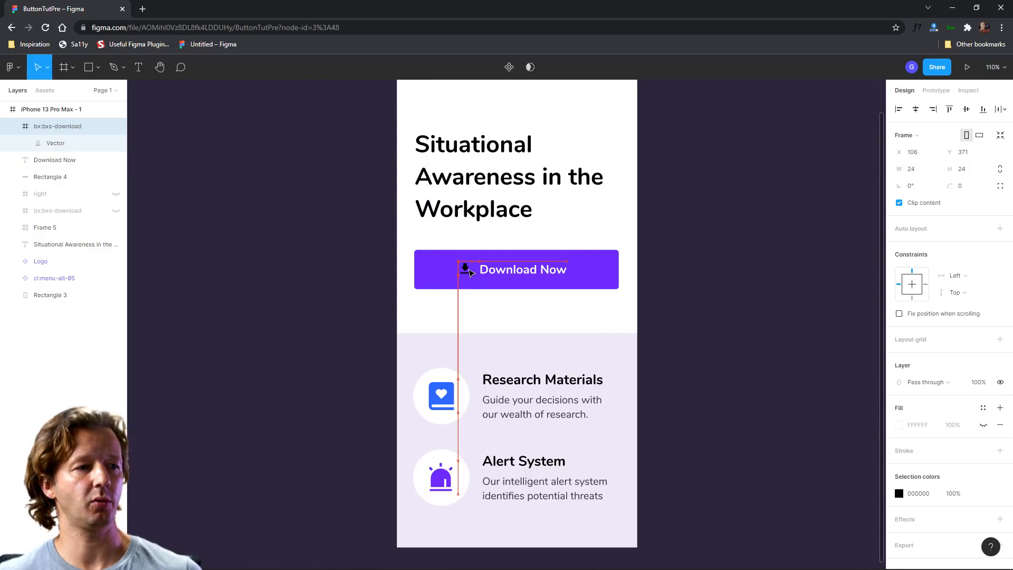
left_click_drag(465, 269, 466, 272)
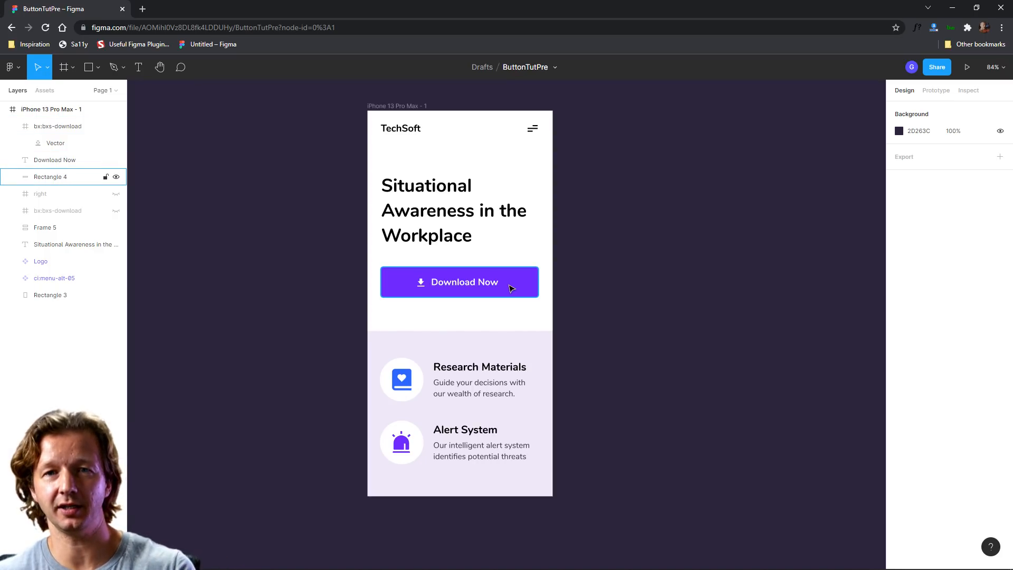
mouse_move(523, 292)
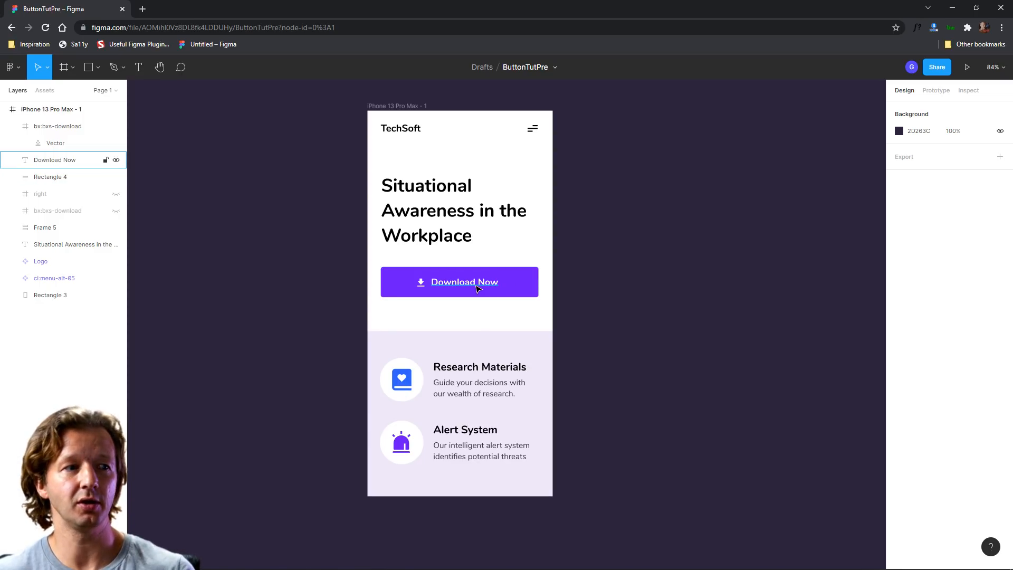
Step: Make the download icon white and centre icon and label on the purple button
left_click(632, 306)
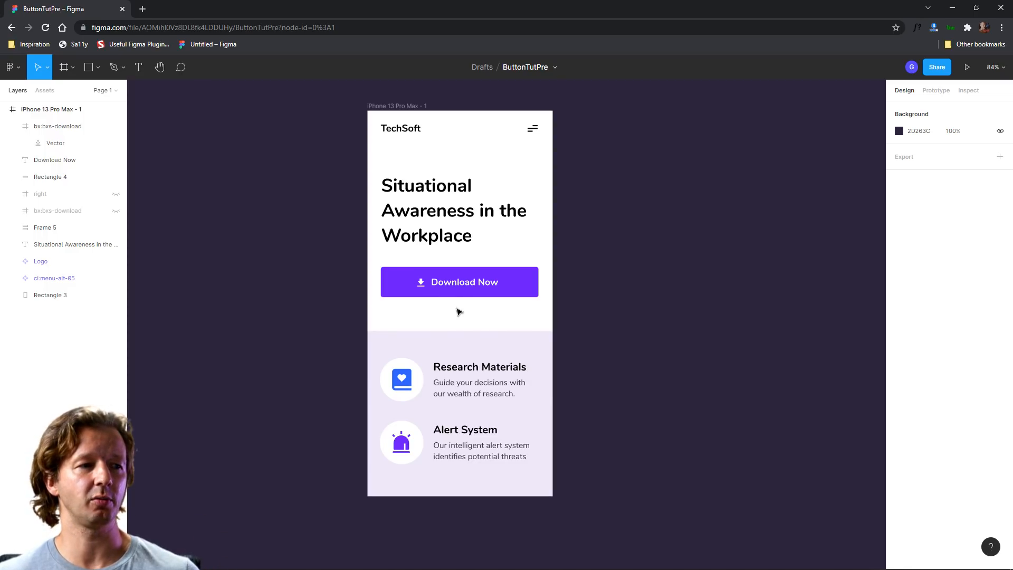
mouse_move(340, 326)
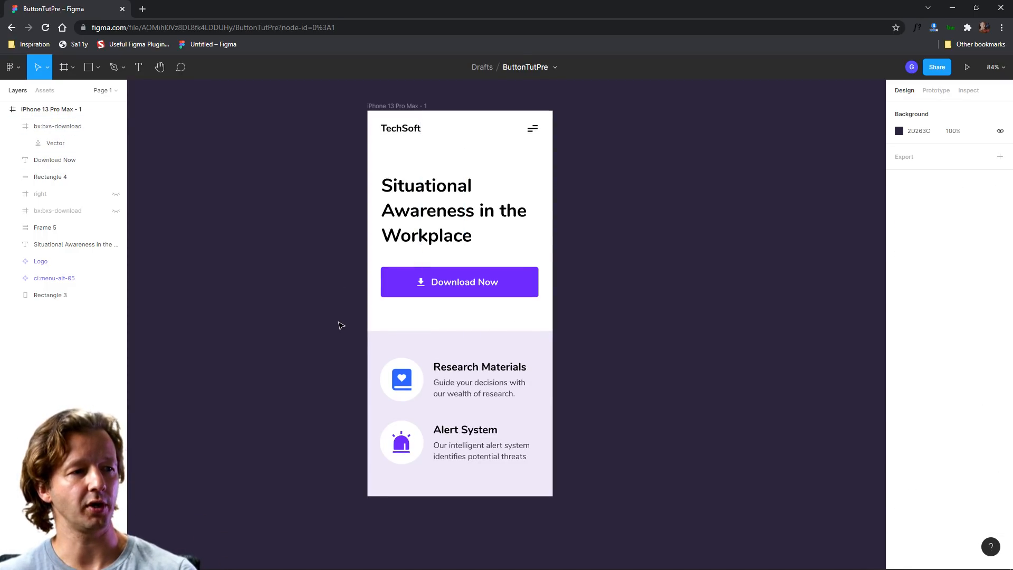
mouse_move(332, 240)
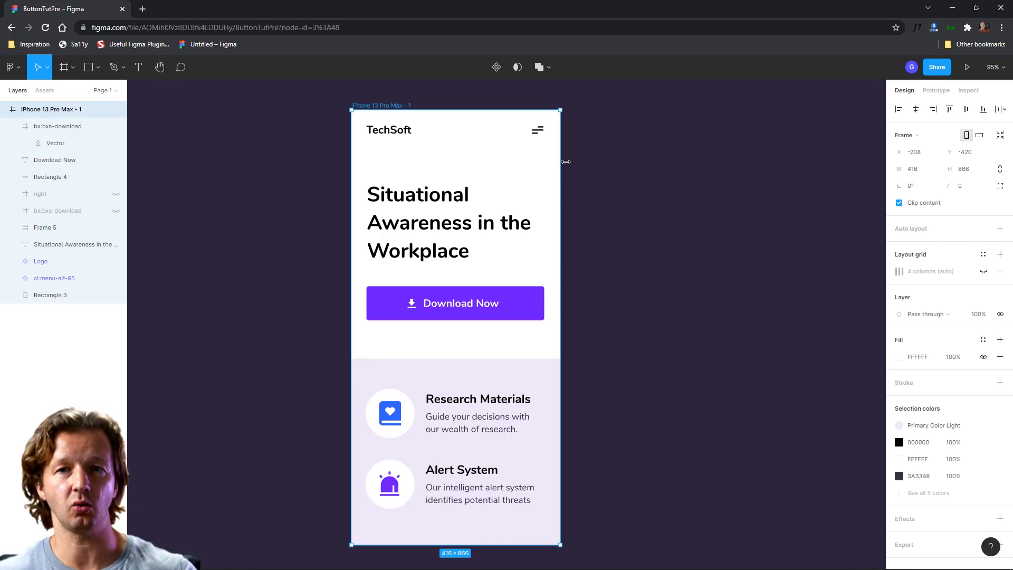
Step: Resize the iPhone frame wider and narrower to see how the button currently responds
left_click_drag(559, 161, 511, 172)
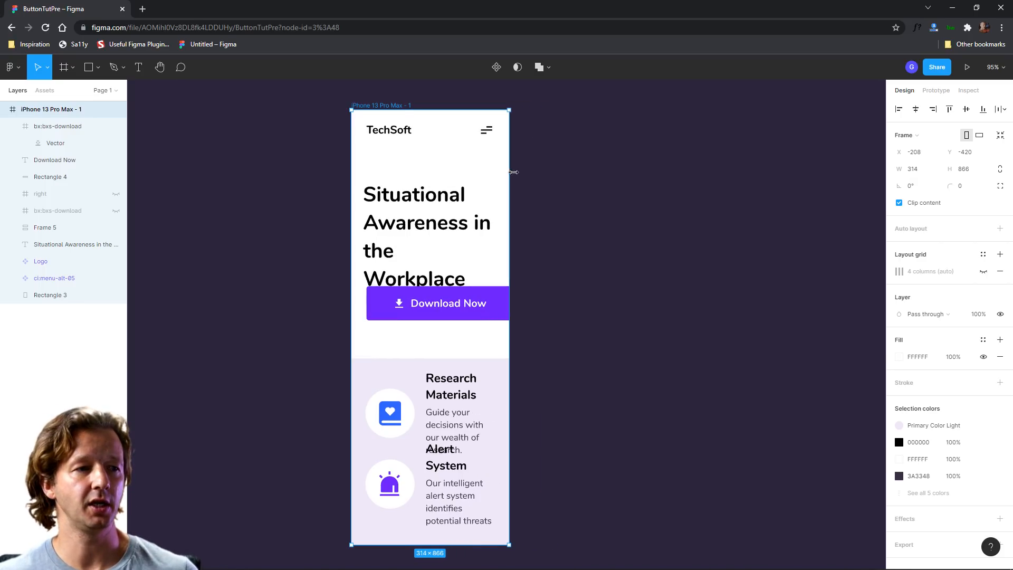
left_click_drag(508, 172, 623, 188)
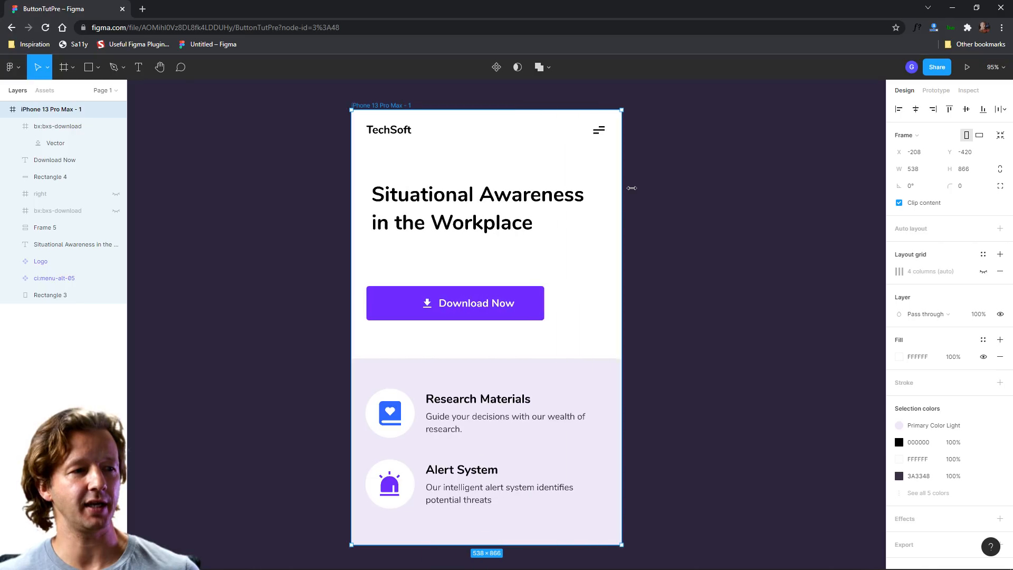
left_click_drag(620, 188, 556, 204)
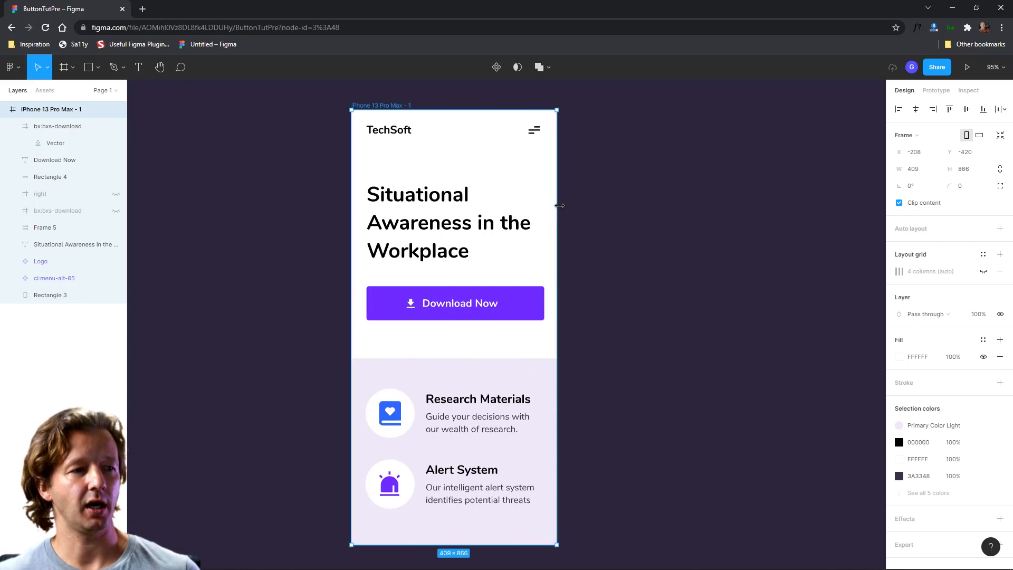
left_click_drag(557, 205, 569, 206)
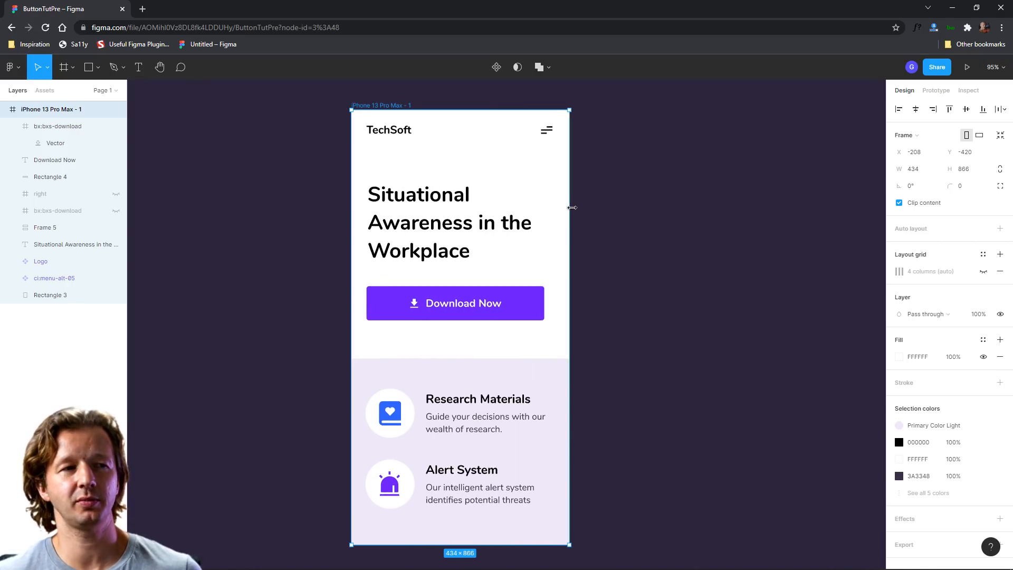
left_click_drag(570, 206, 560, 207)
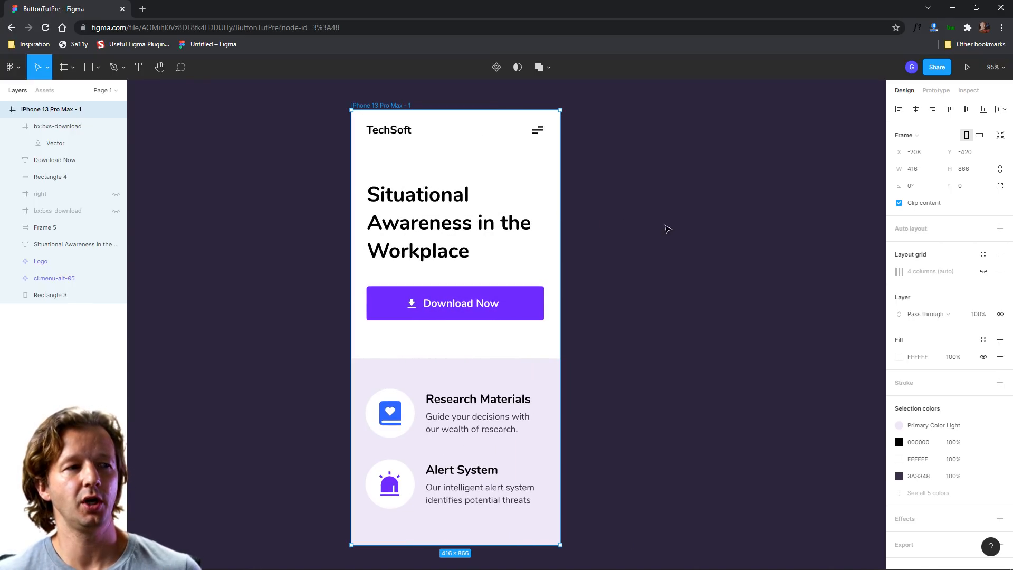
Step: Set Rectangle 4's horizontal constraint to Left and right and verify it stretches with the frame
left_click(461, 302)
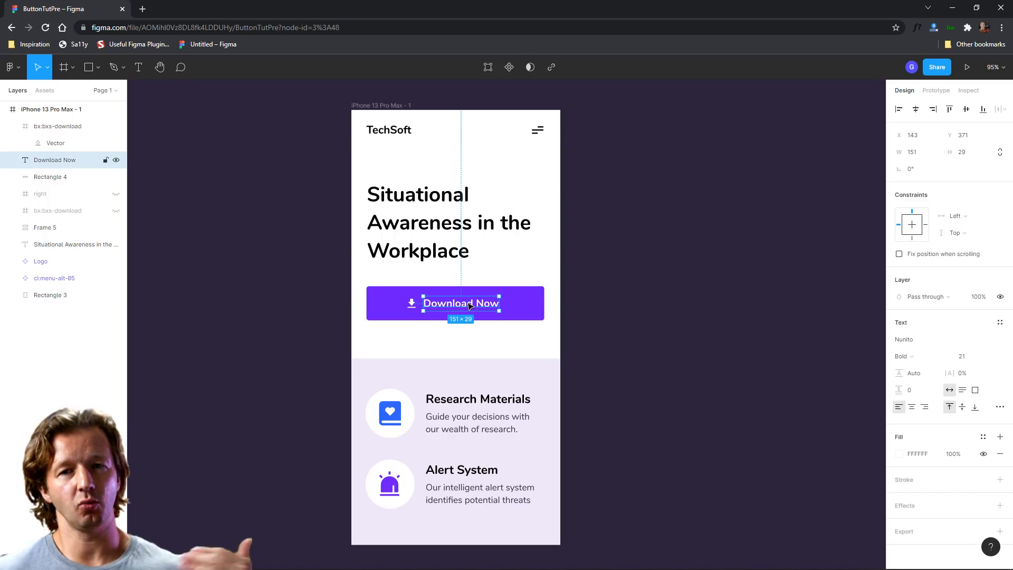
left_click(705, 293)
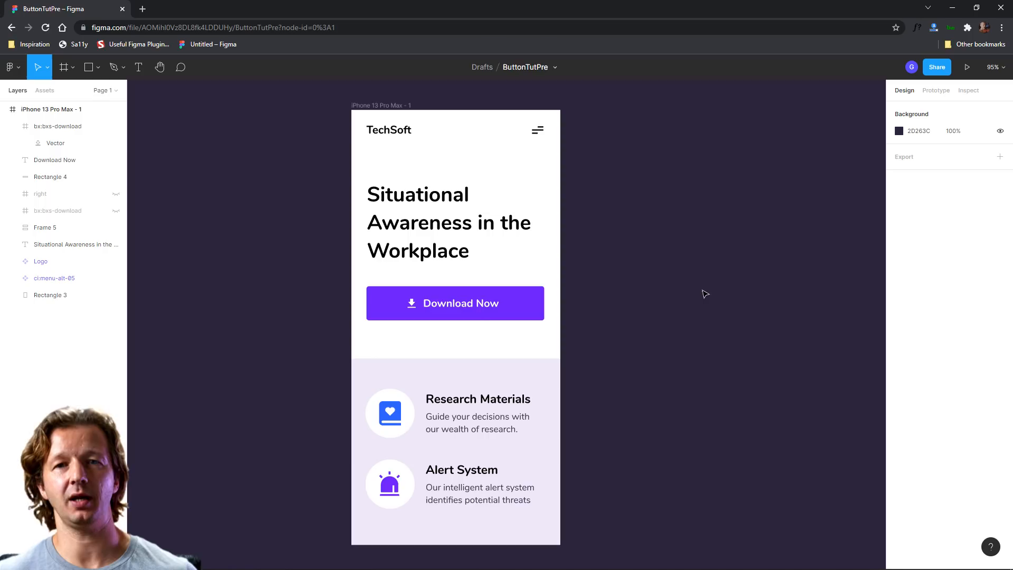
mouse_move(722, 311)
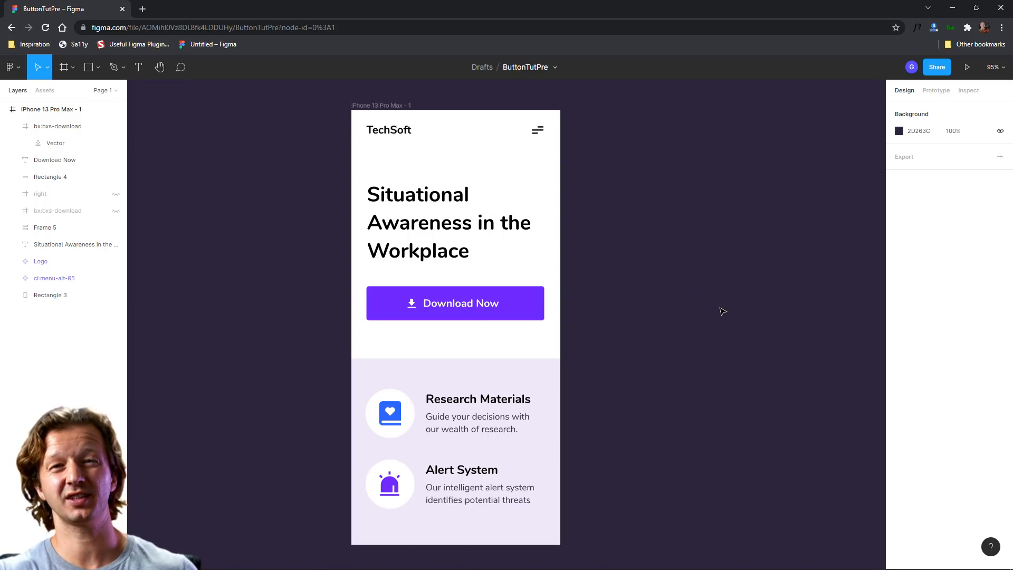
left_click(455, 303)
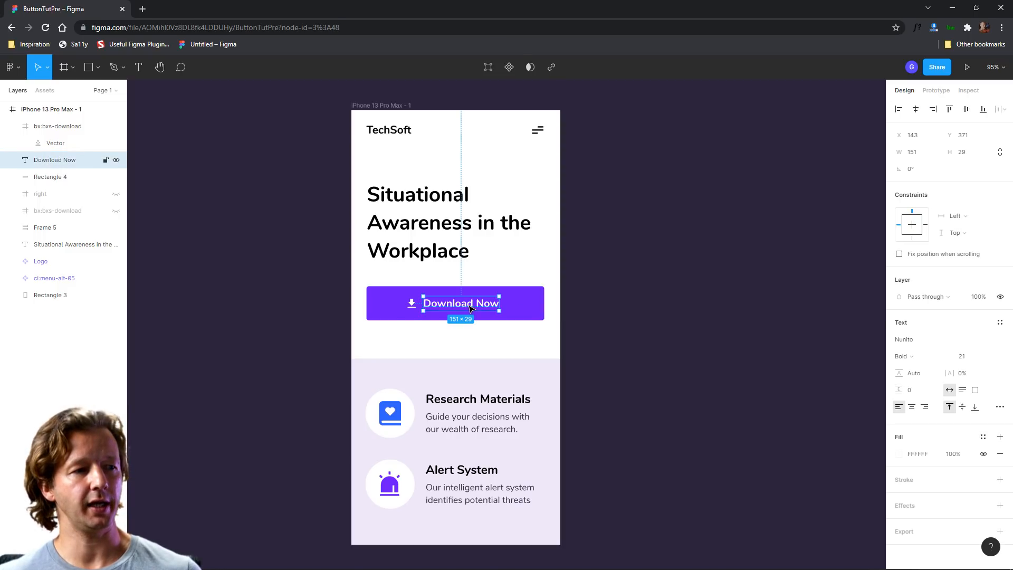
left_click(412, 302)
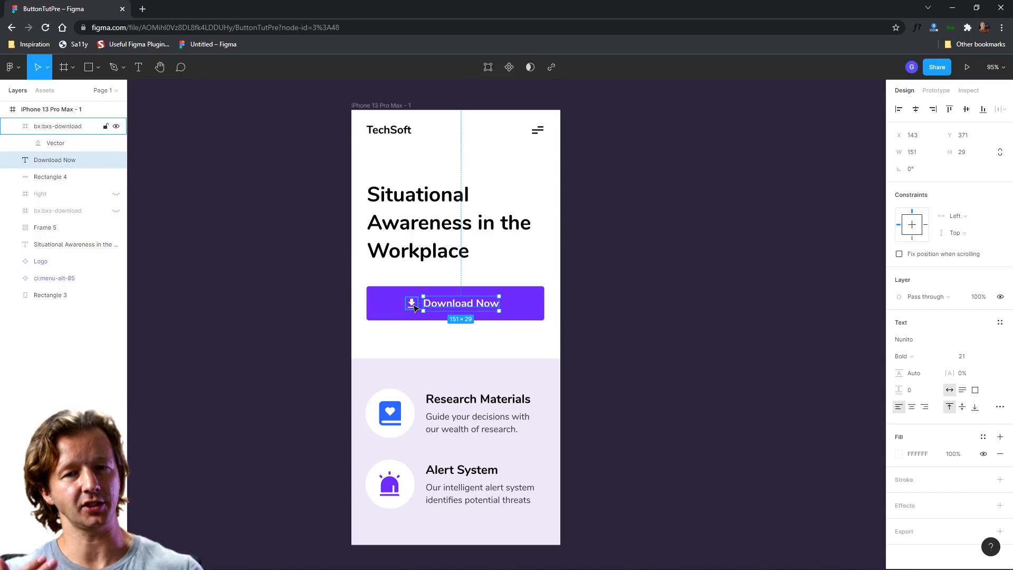
left_click(649, 300)
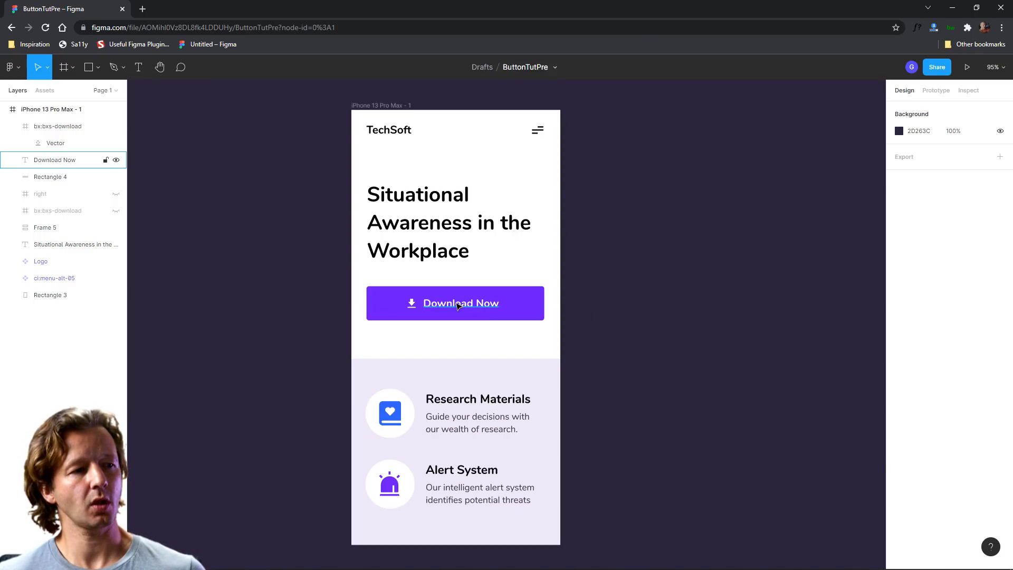
left_click(454, 303)
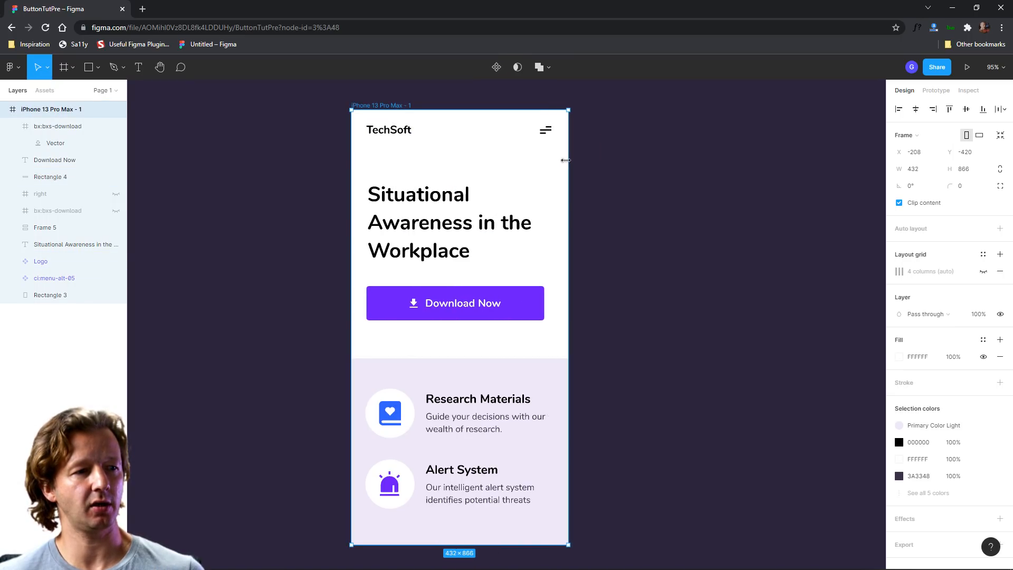
left_click(455, 303)
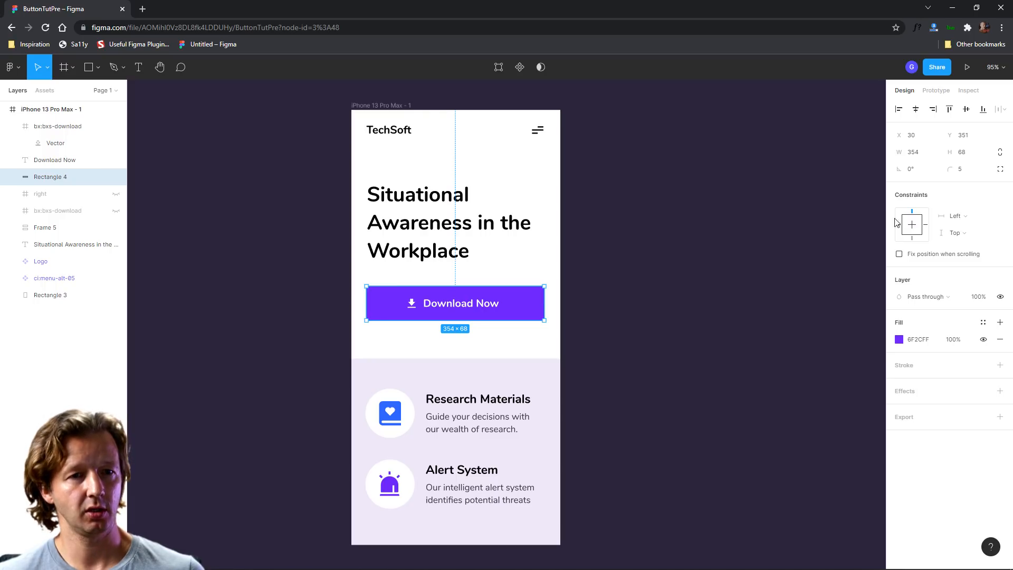
left_click(966, 215)
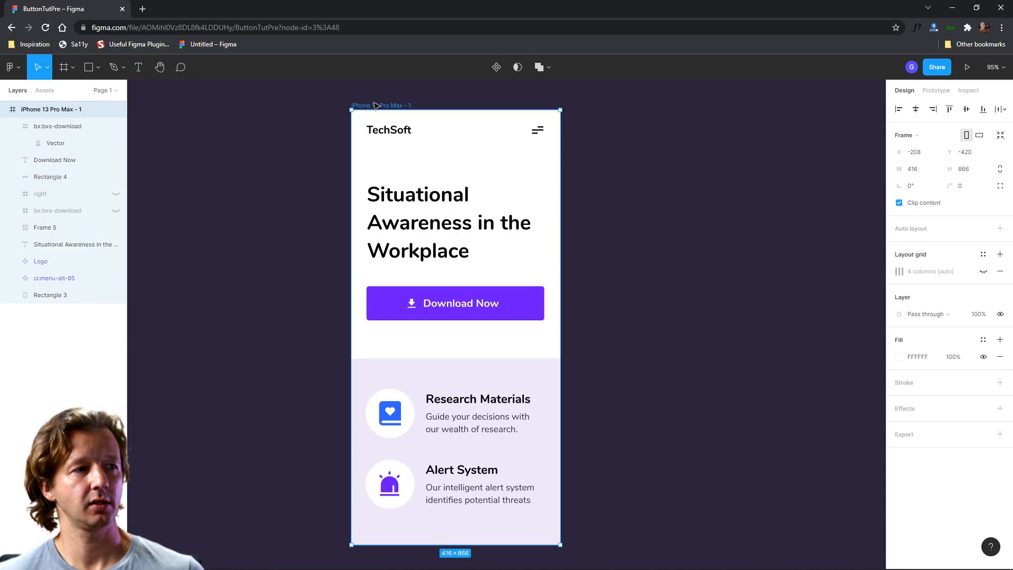
left_click_drag(559, 166, 620, 167)
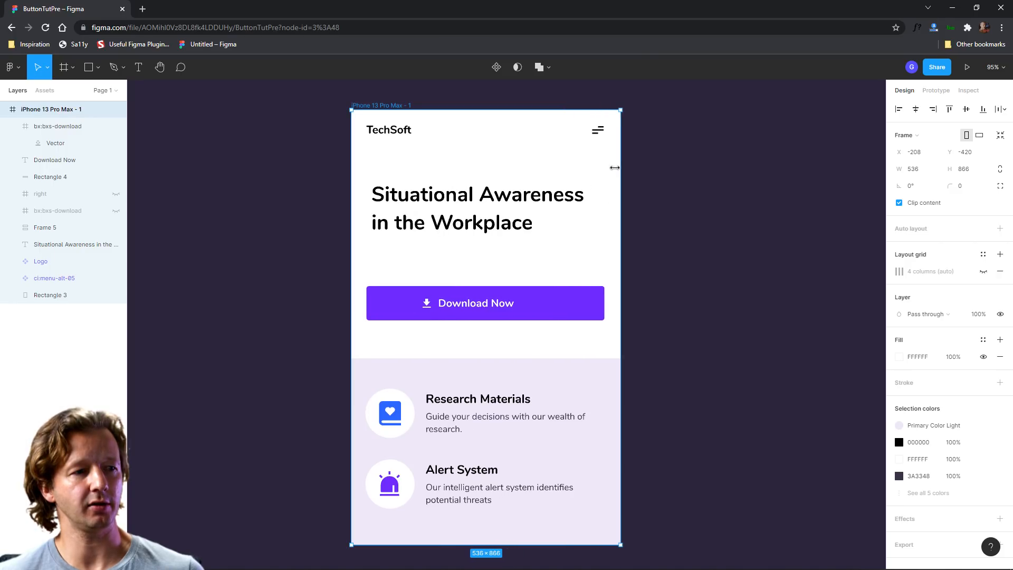
left_click_drag(614, 167, 536, 168)
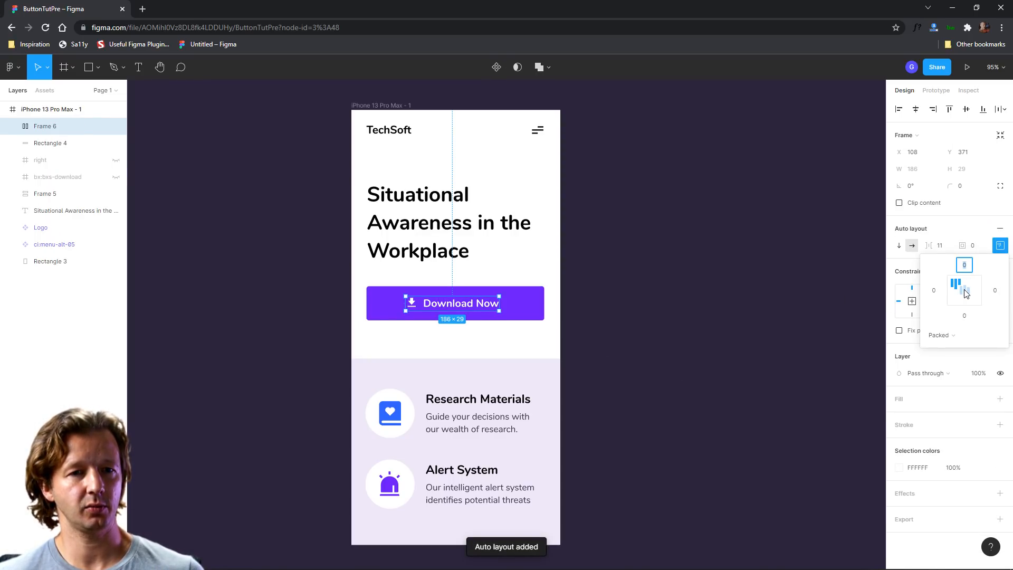
Step: Centre-align the icon-and-label auto layout frame and resize the phone frame to test it
left_click(963, 289)
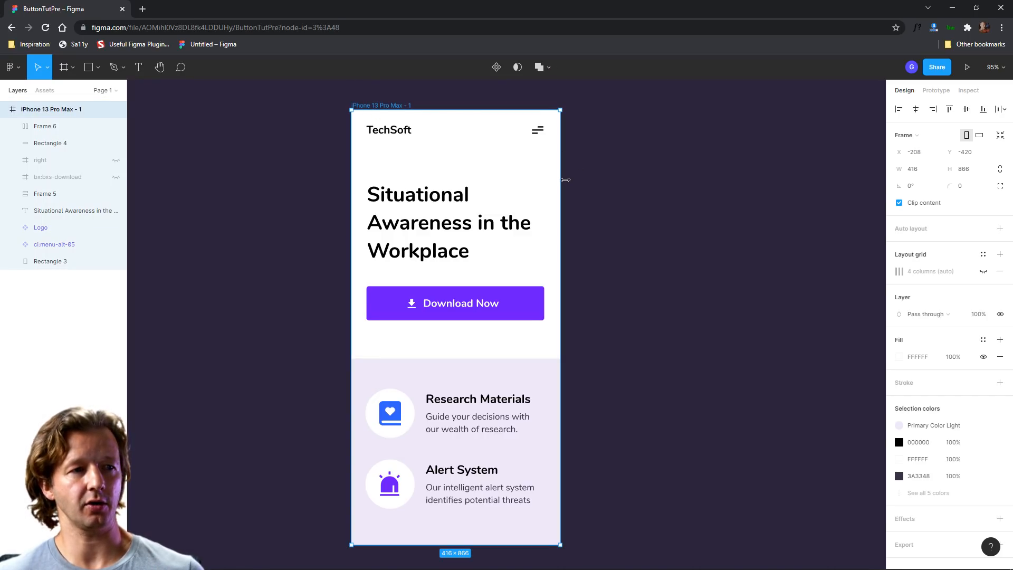
left_click_drag(559, 179, 482, 182)
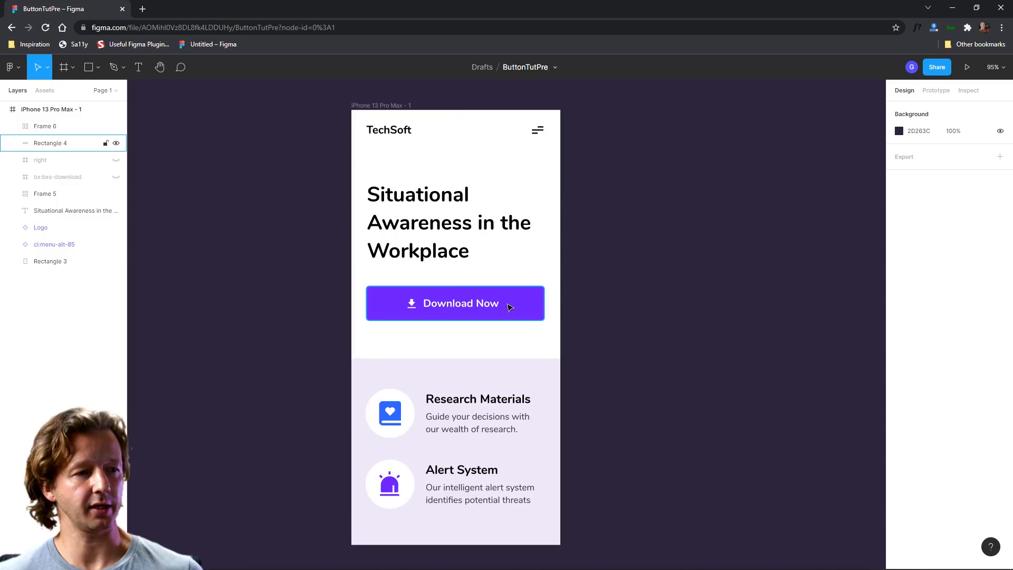
left_click(454, 303)
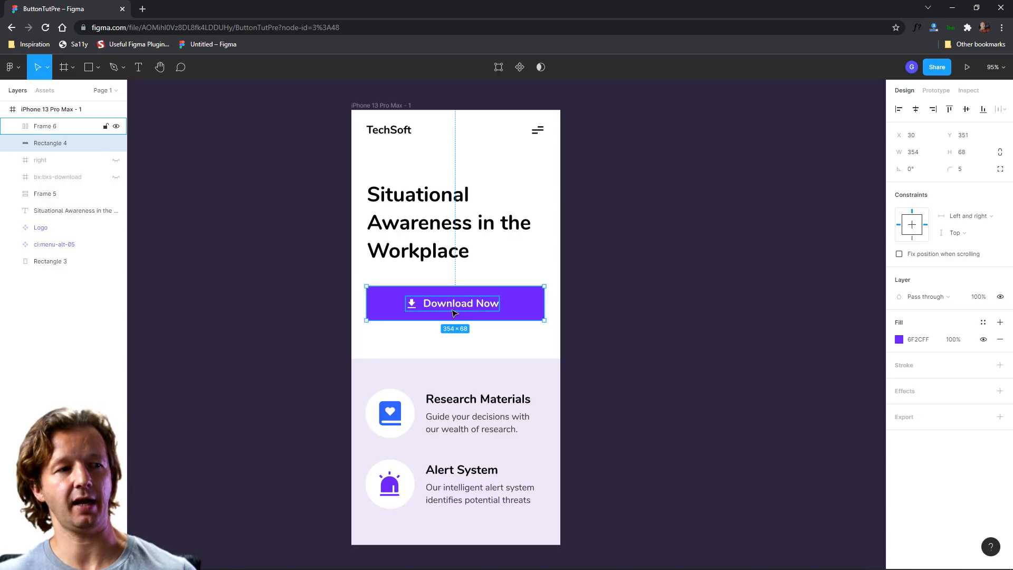
mouse_move(455, 303)
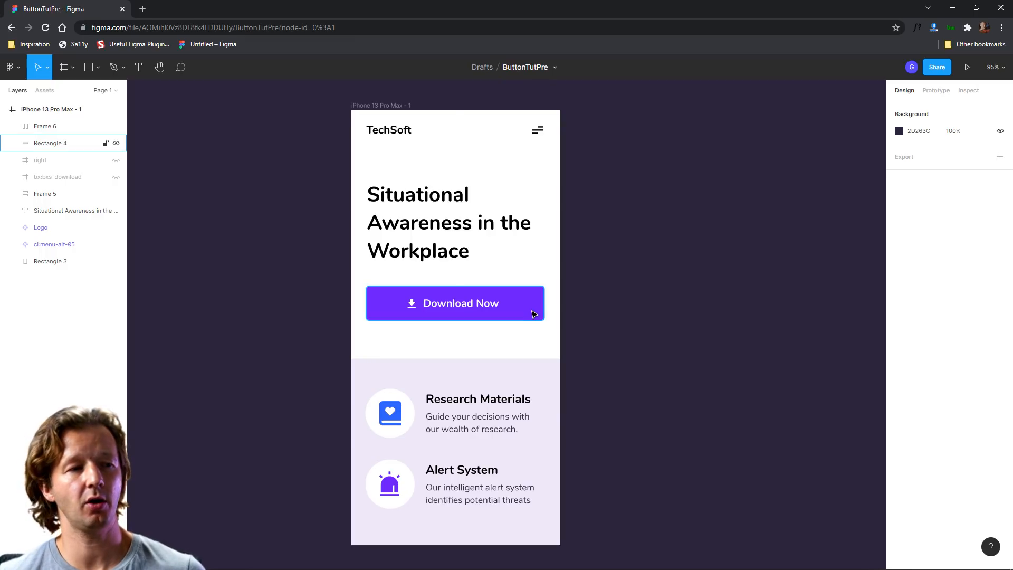
Step: Duplicate the purple button rectangle with Ctrl+D to get Rectangle 5
left_click(455, 303)
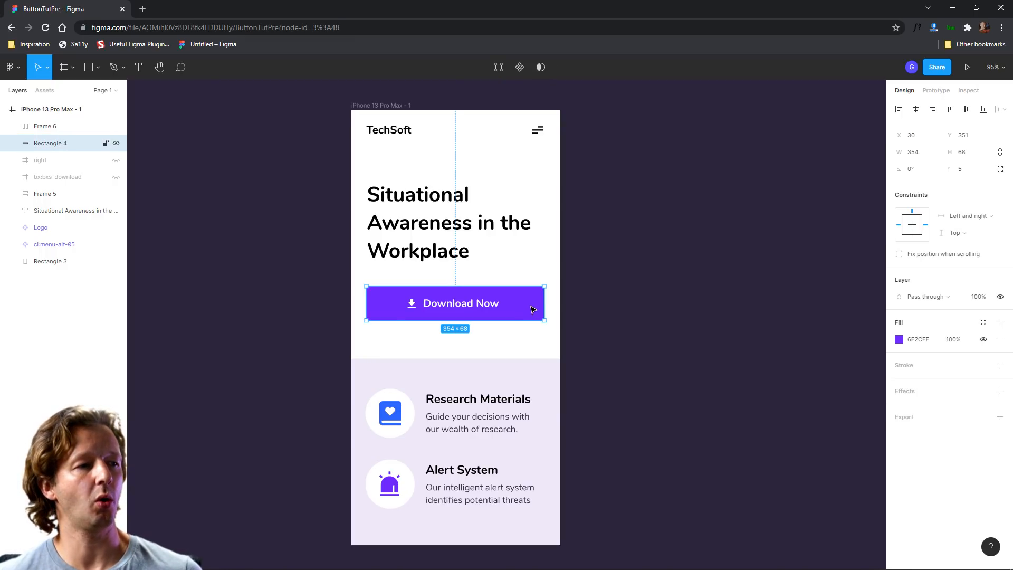
mouse_move(524, 321)
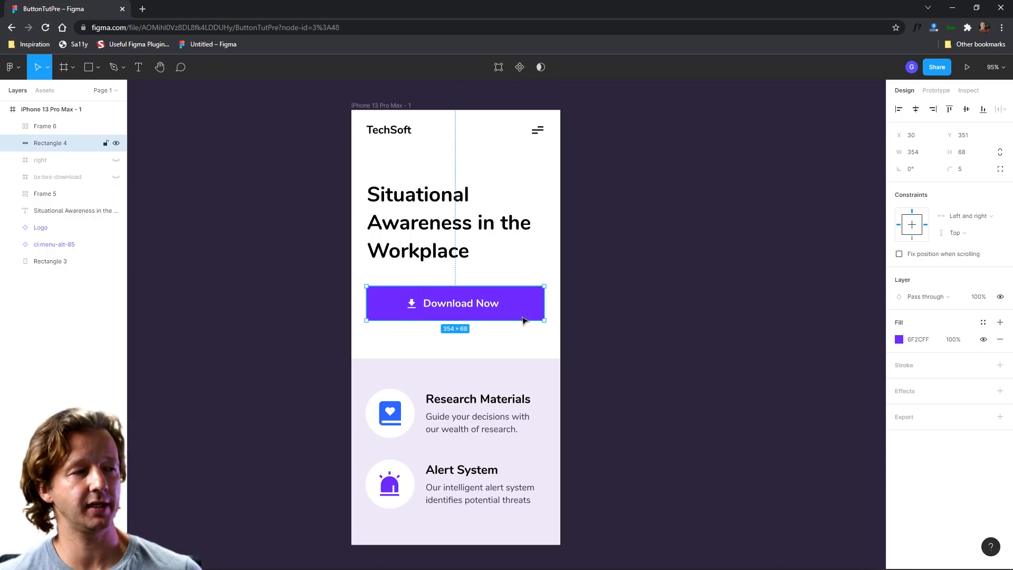
left_click_drag(455, 303, 487, 274)
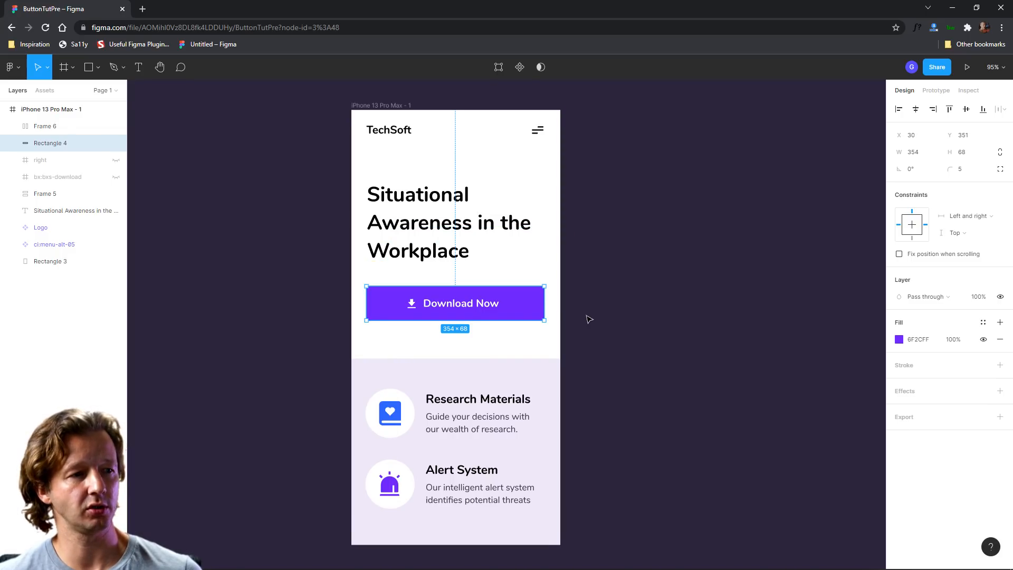
key("Ctrl+d")
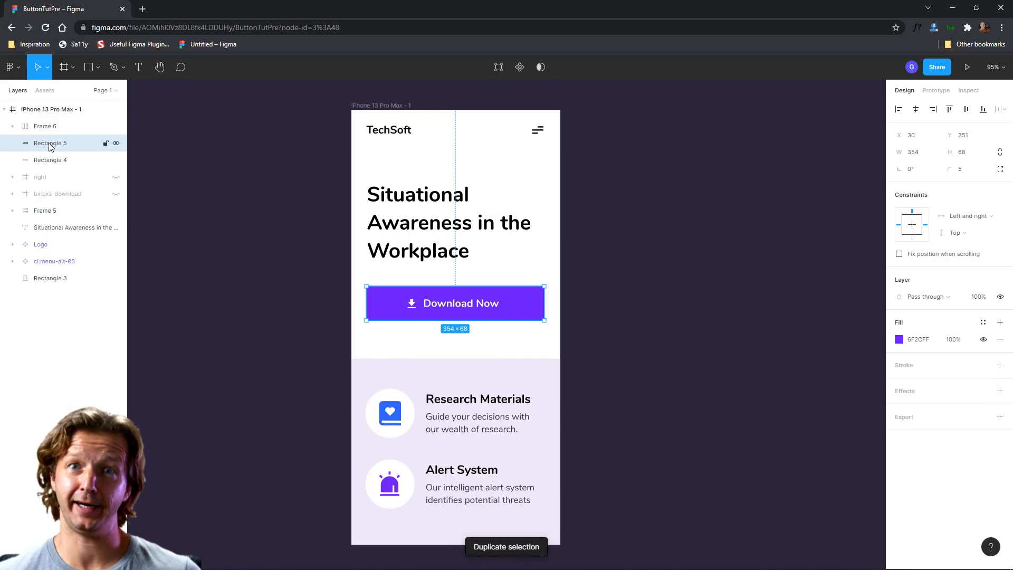
left_click(51, 159)
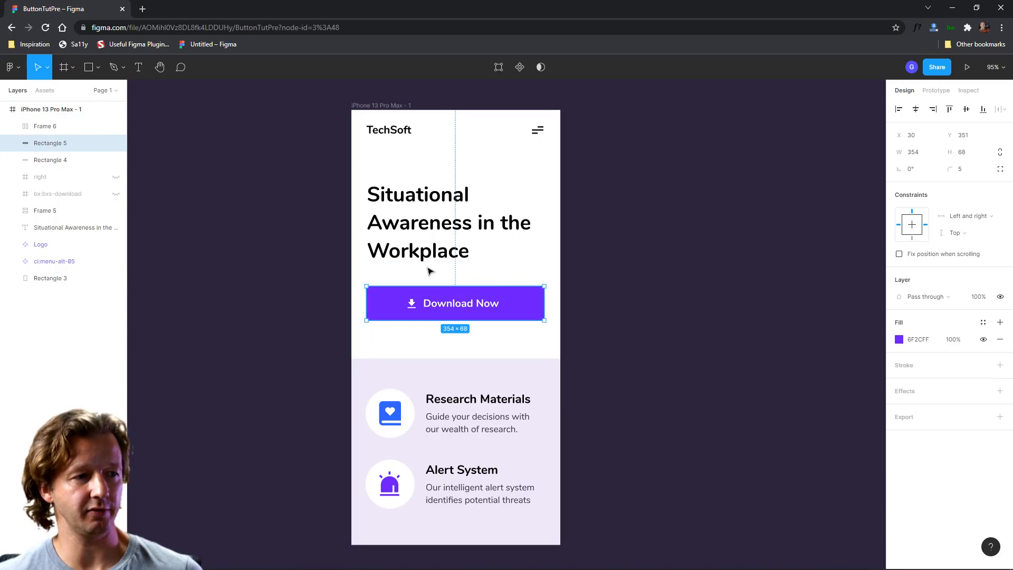
mouse_move(328, 283)
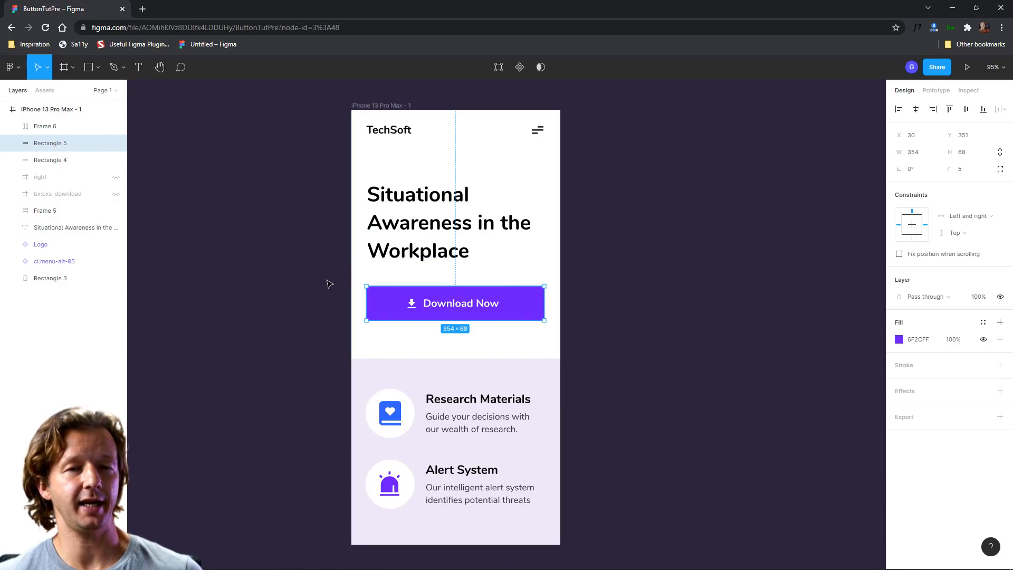
Step: Draw Ellipse 2 over the middle of the button and mask it with Rectangle 5 as a Mask Group
left_click(96, 66)
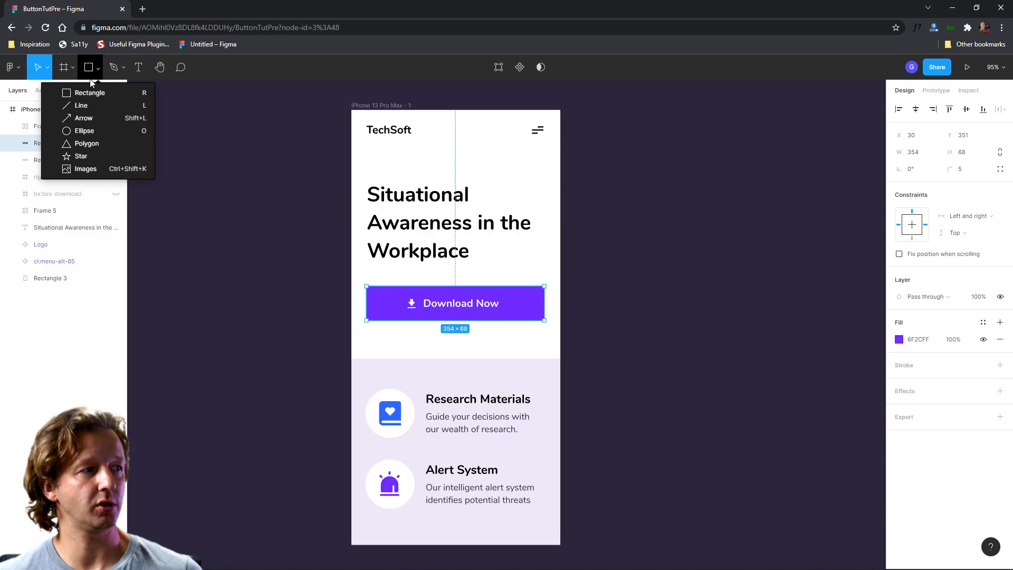
left_click(84, 131)
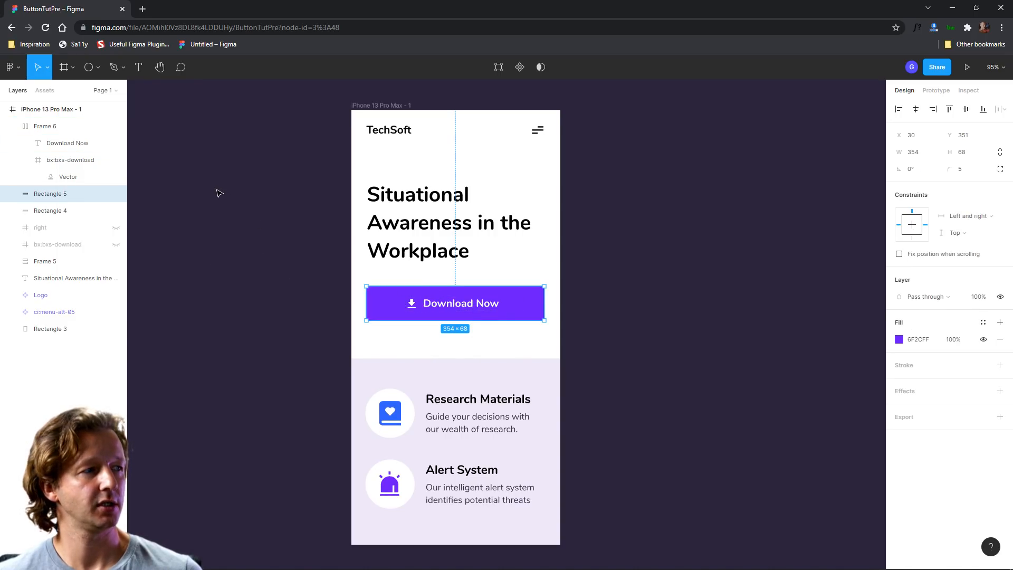
left_click(89, 67)
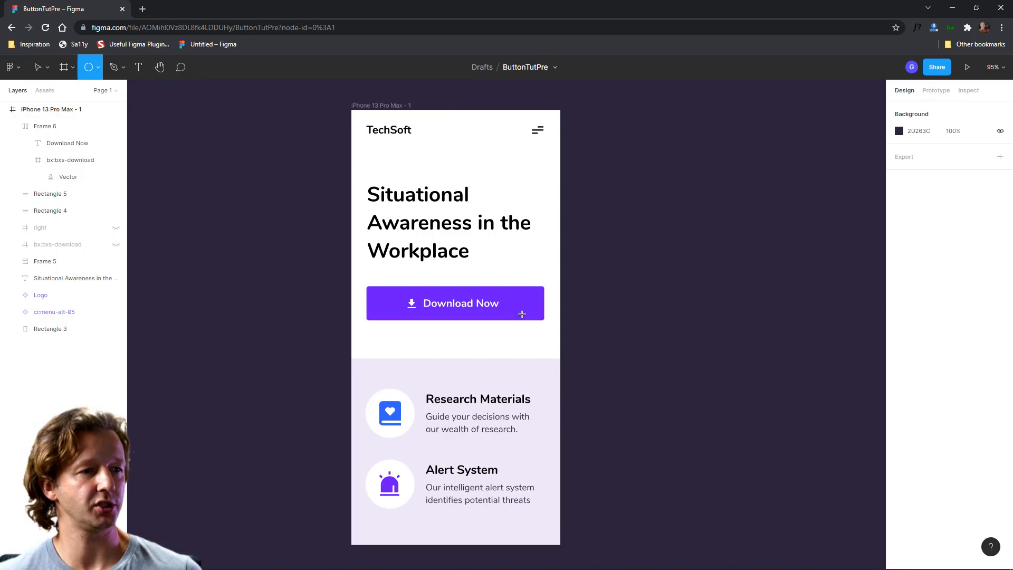
left_click_drag(494, 286, 528, 319)
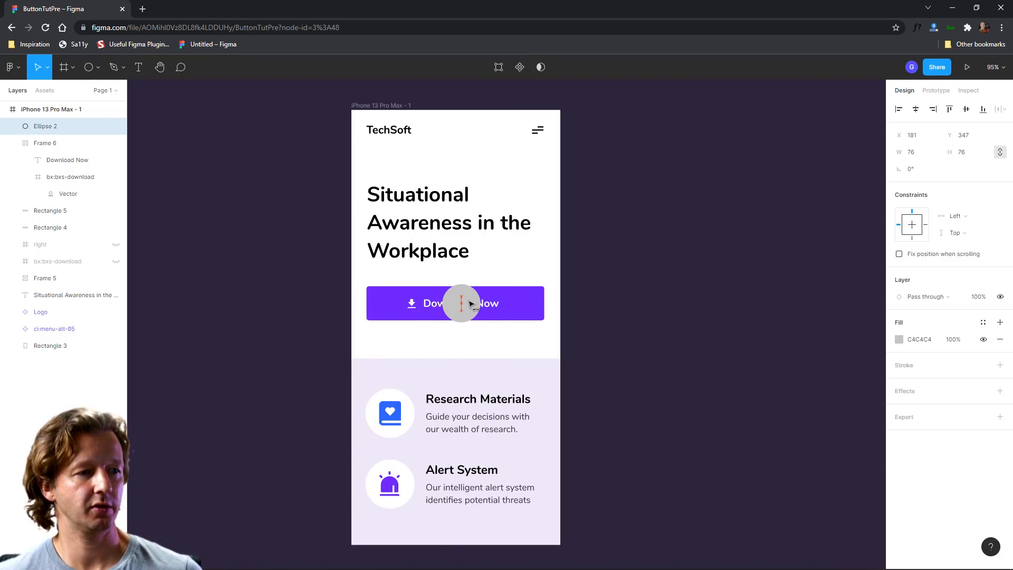
left_click_drag(461, 303, 454, 303)
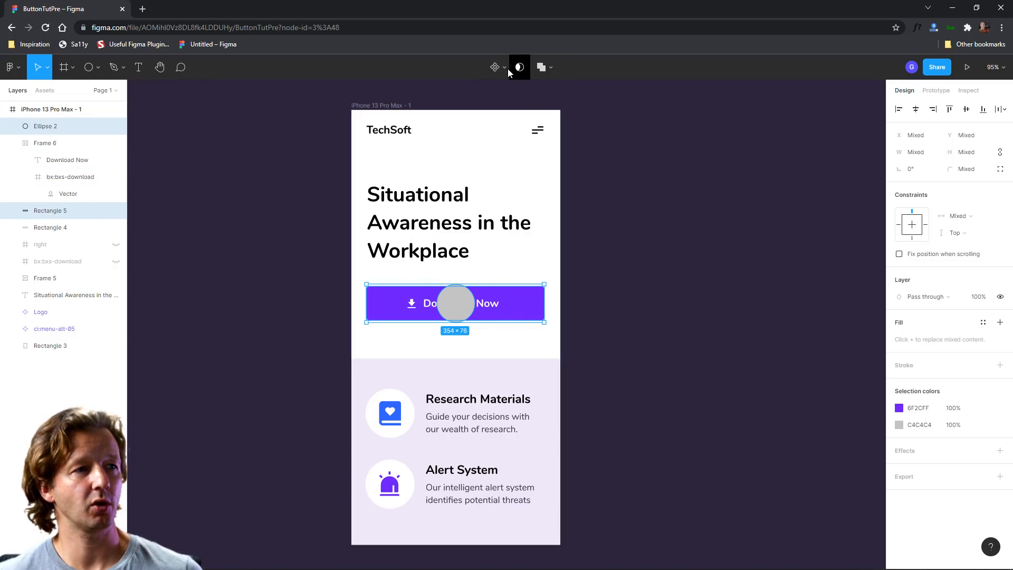
mouse_move(519, 67)
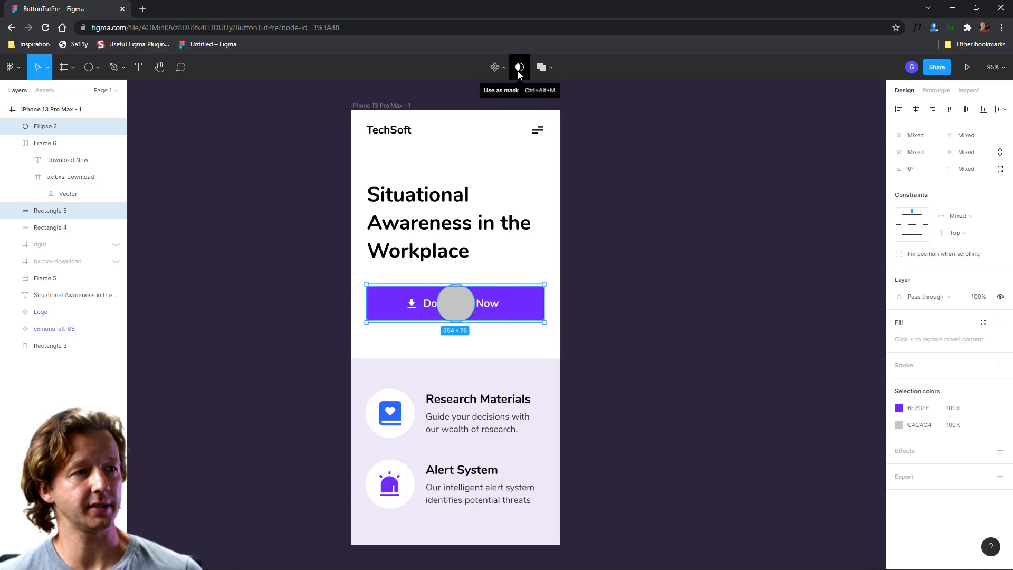
left_click(519, 68)
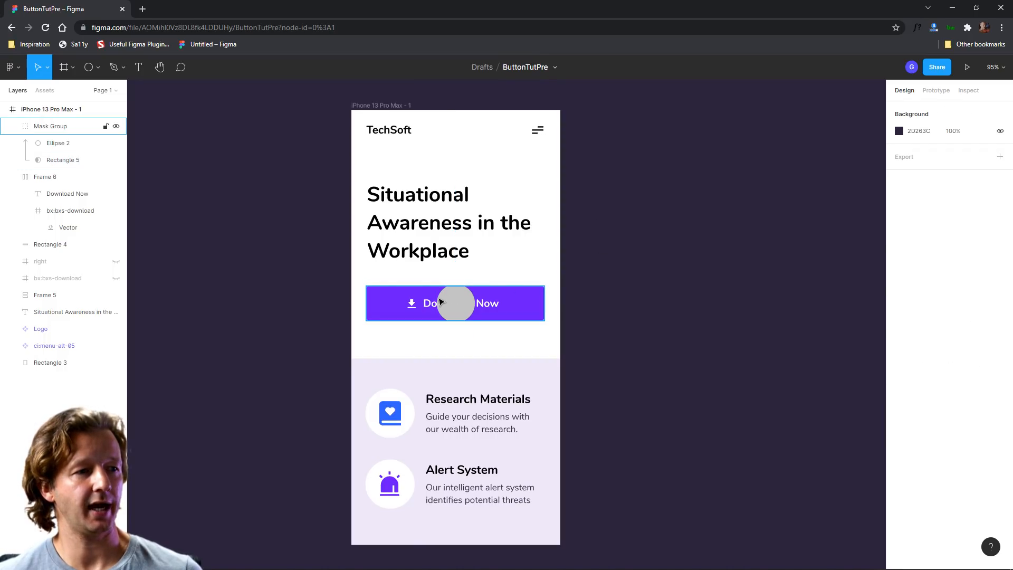
mouse_move(462, 296)
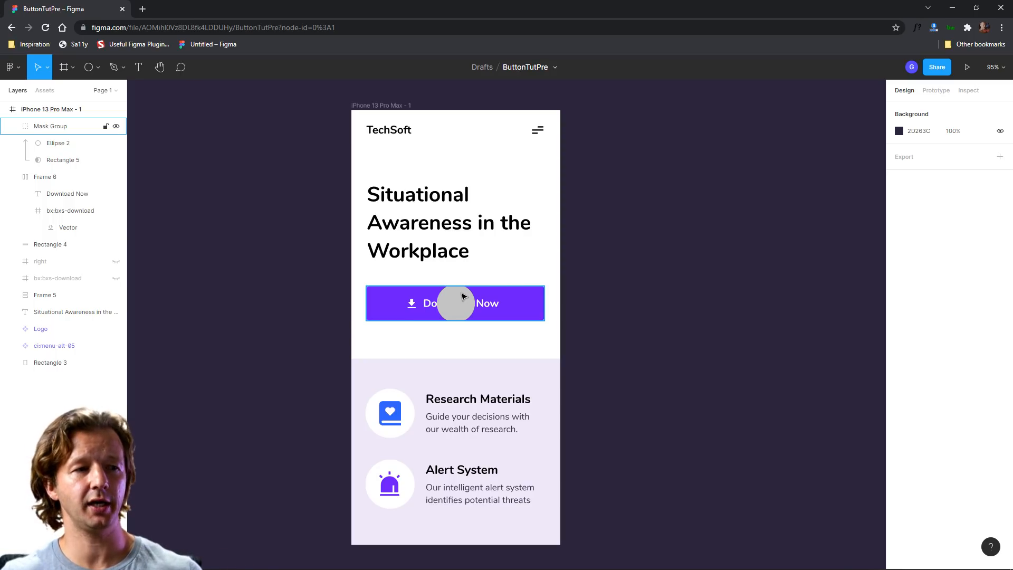
mouse_move(478, 310)
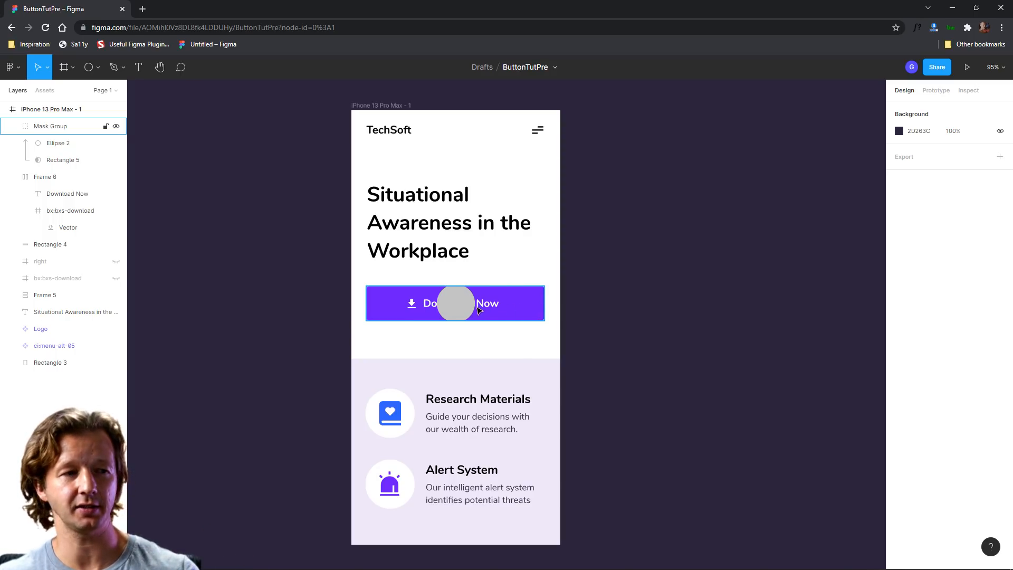
Step: Recolour Ellipse 2 by eyedropping the button purple and darkening it to 561CD1
left_click(62, 159)
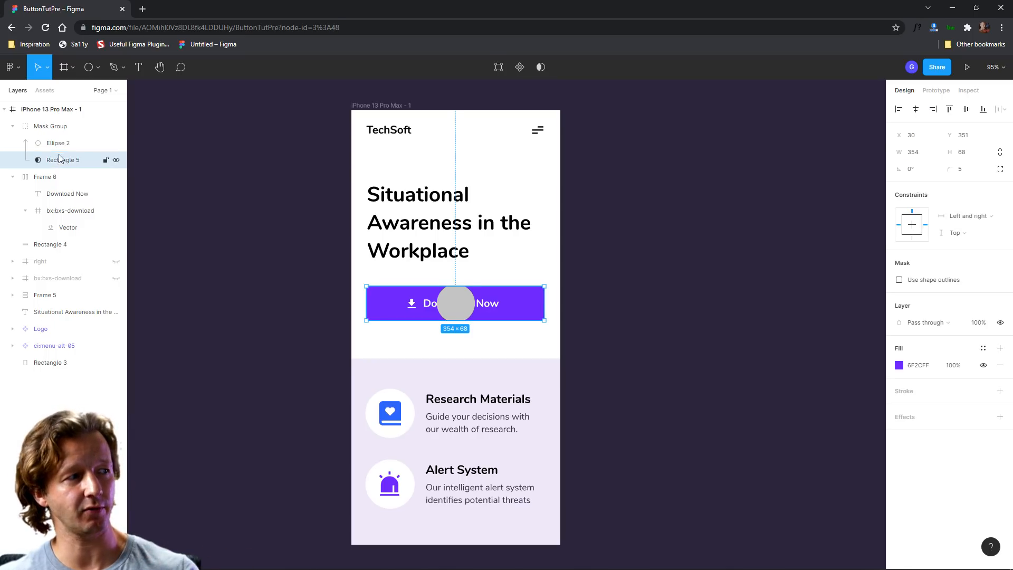
left_click(51, 126)
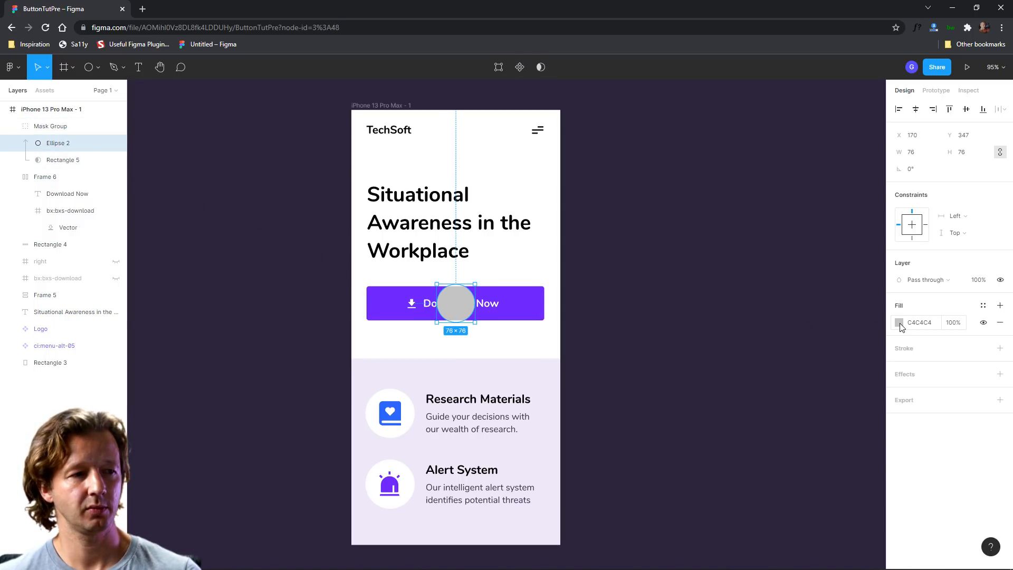
left_click(898, 323)
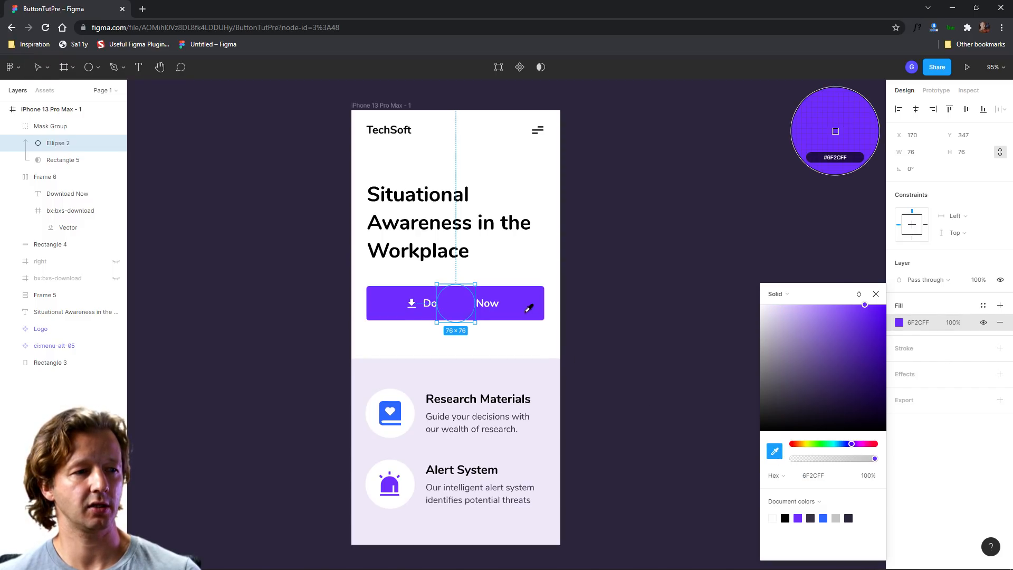
left_click(873, 323)
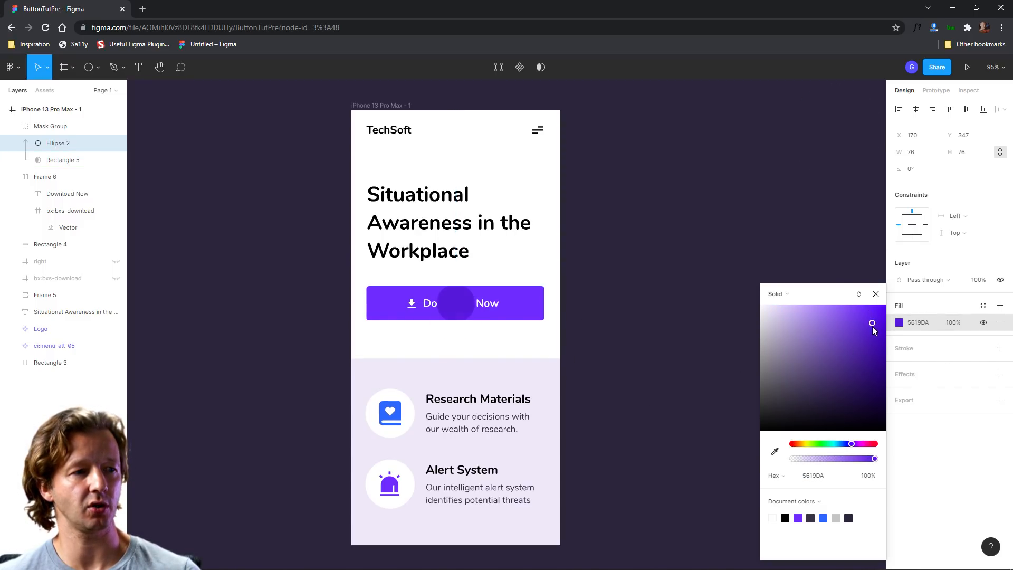
left_click_drag(872, 323, 868, 328)
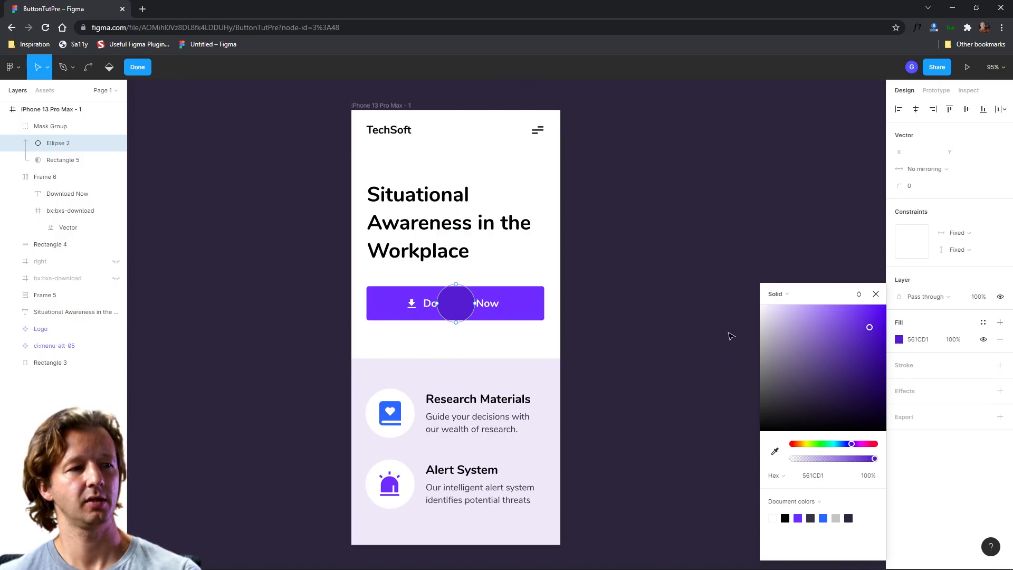
left_click(137, 66)
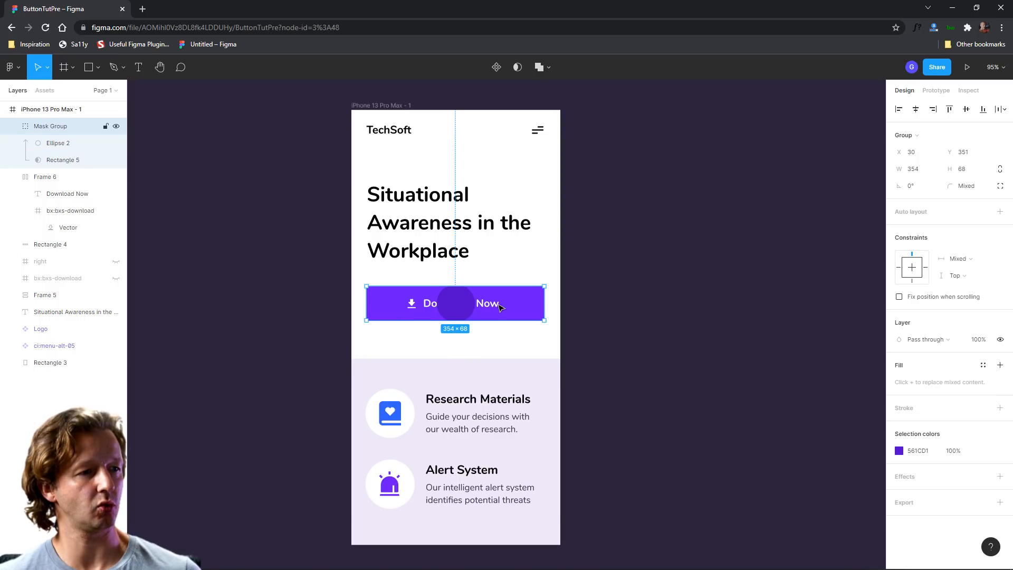
Step: Move Frame 6 above the Mask Group in Layers so the full label shows over the circle
left_click(46, 177)
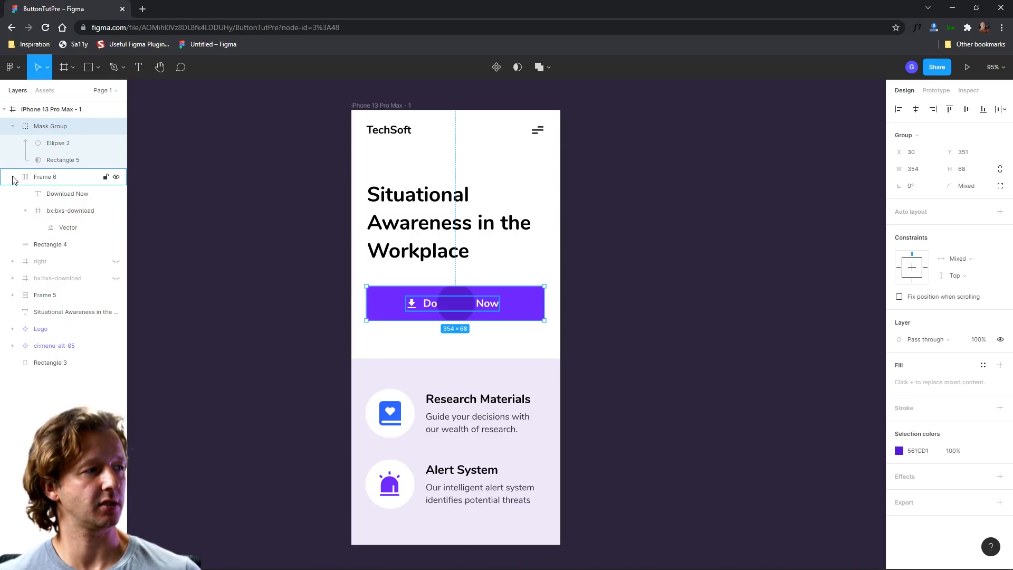
left_click(13, 178)
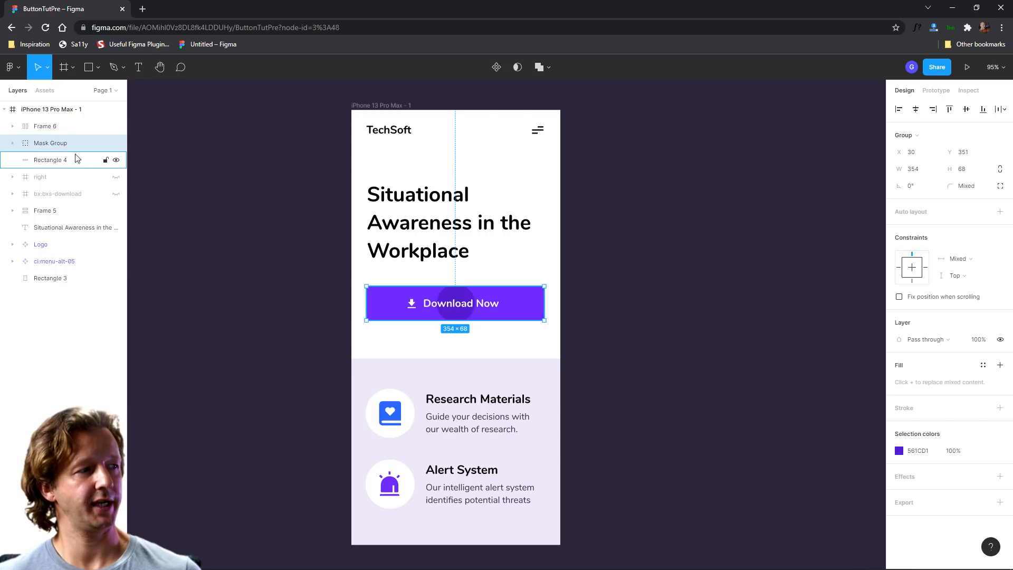
left_click(13, 125)
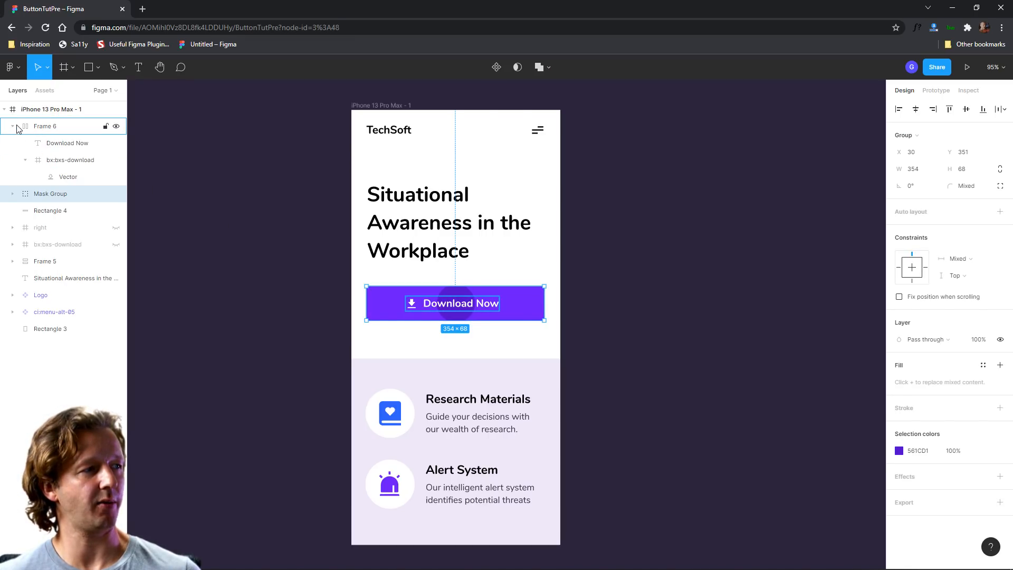
left_click(13, 125)
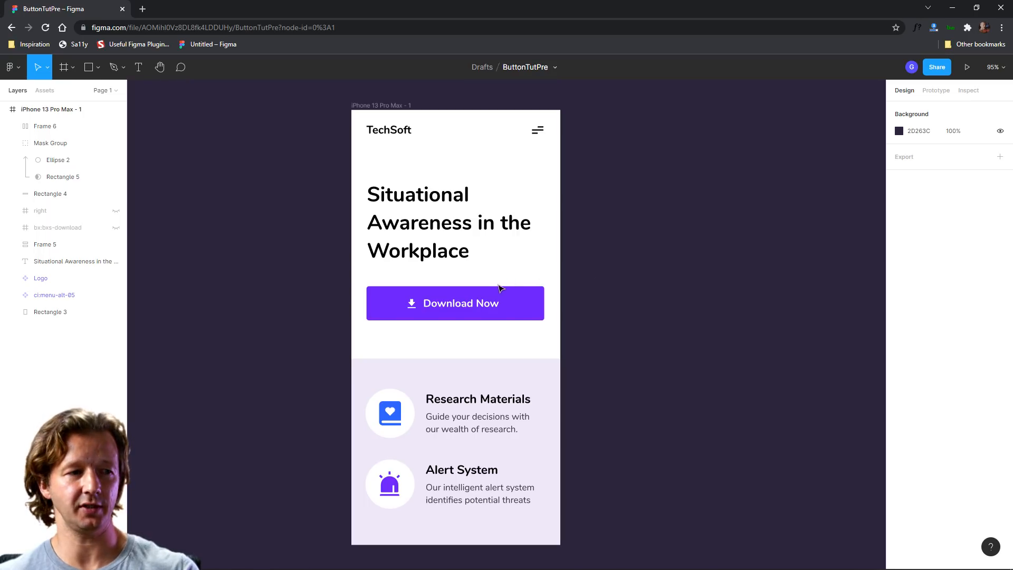
left_click(454, 303)
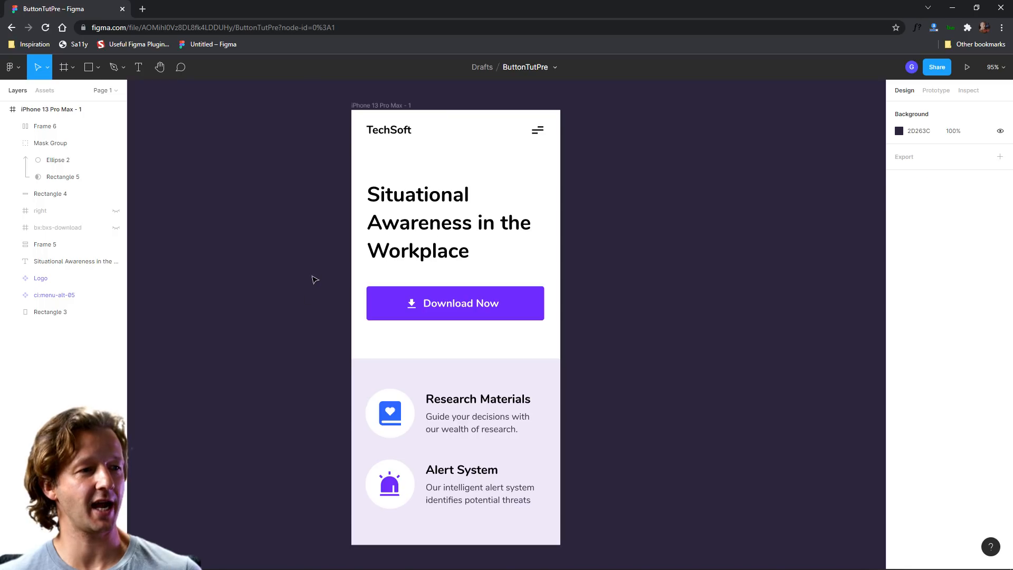
Step: Select Frame 6, Mask Group and Rectangle 4 together as the button's layers
left_click(455, 303)
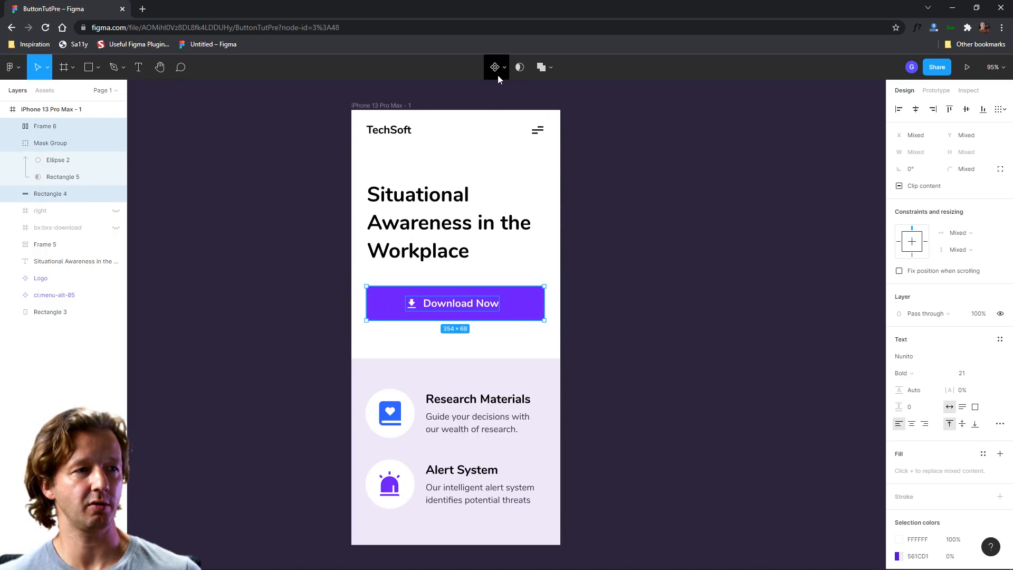
mouse_move(495, 67)
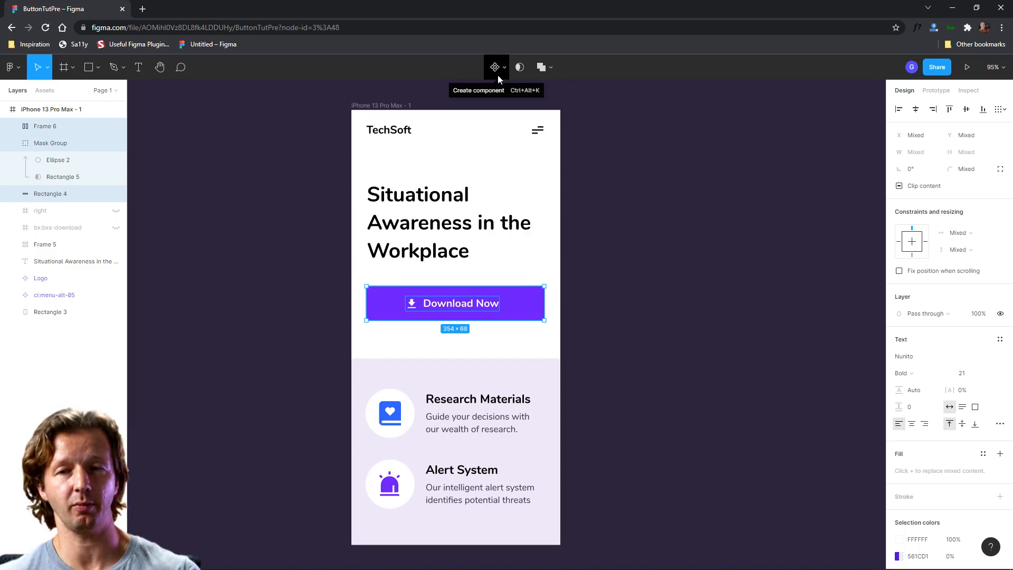
mouse_move(505, 67)
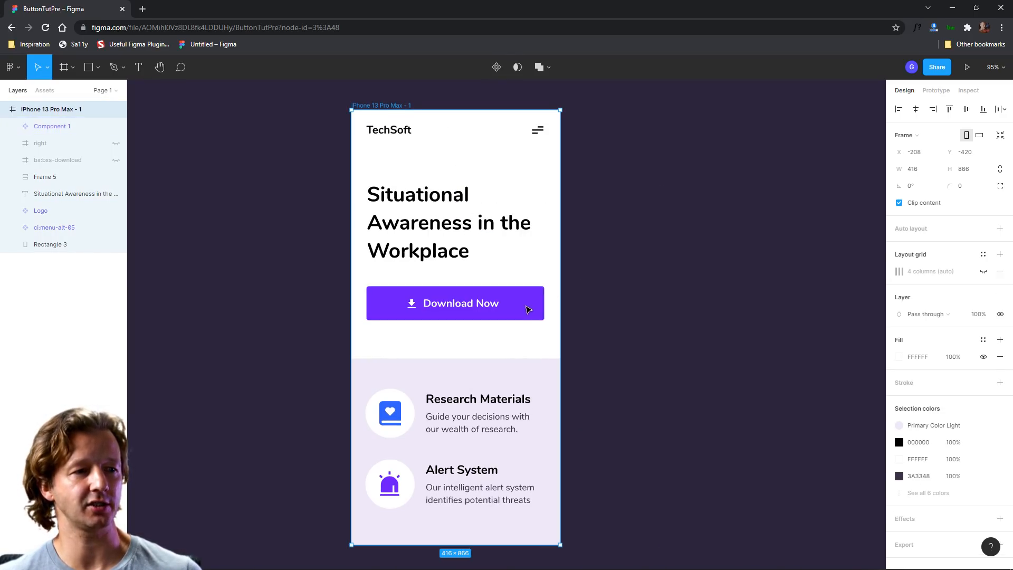
Step: Make the button a component and drag the iPhone frame wider and narrower to test its constraints
left_click(454, 303)
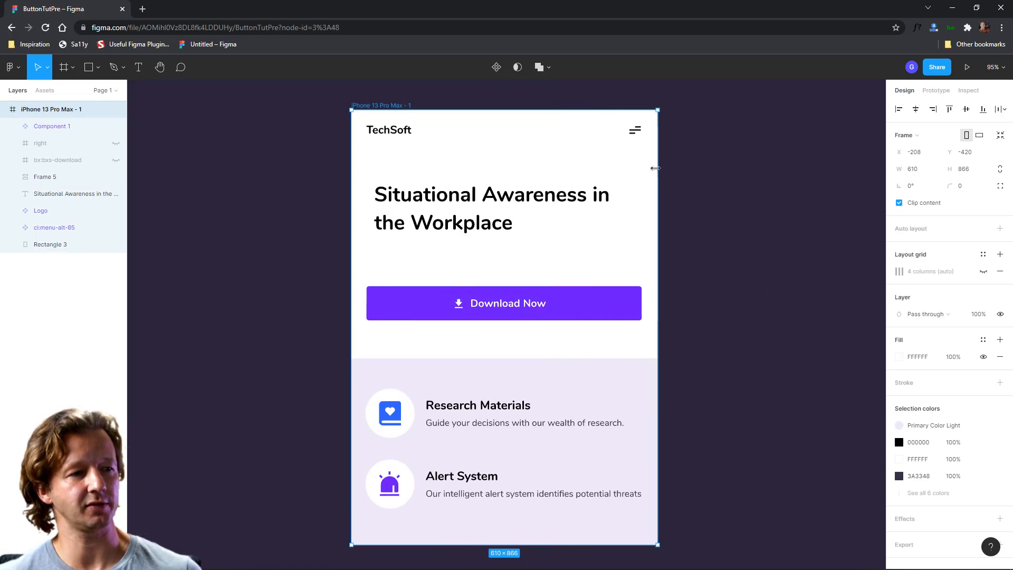
left_click_drag(657, 168, 633, 180)
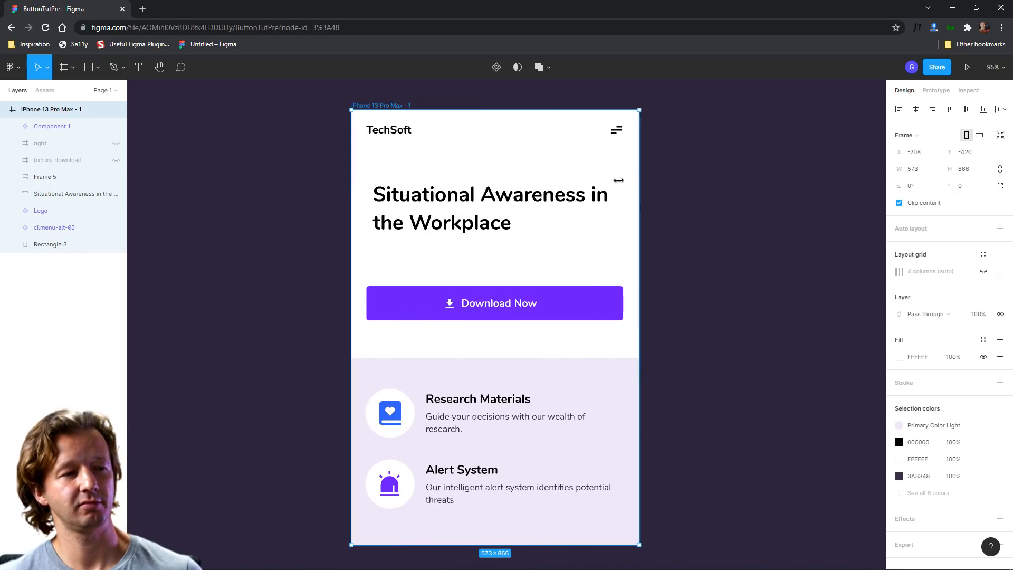
left_click_drag(618, 180, 544, 184)
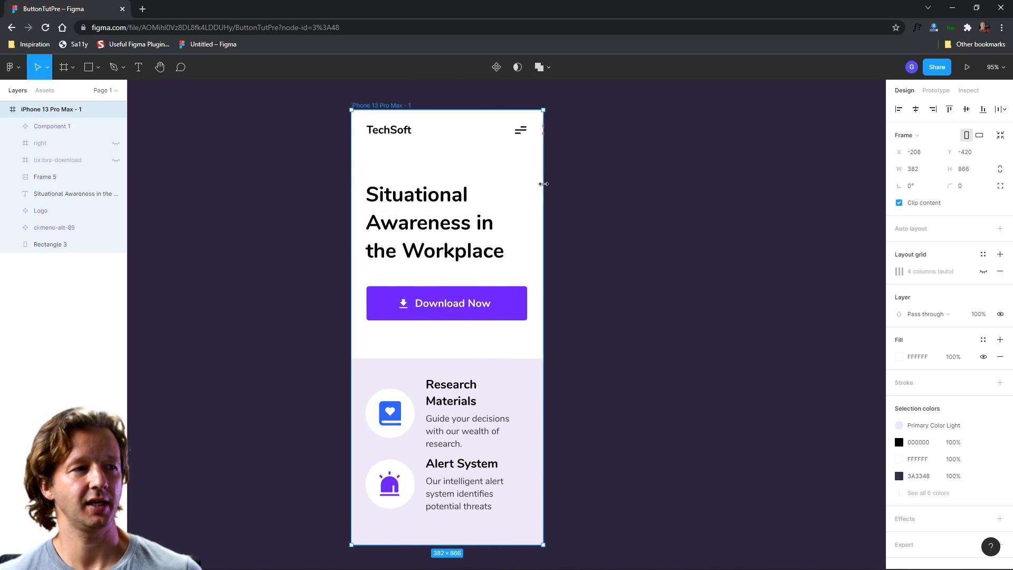
left_click_drag(543, 183, 554, 179)
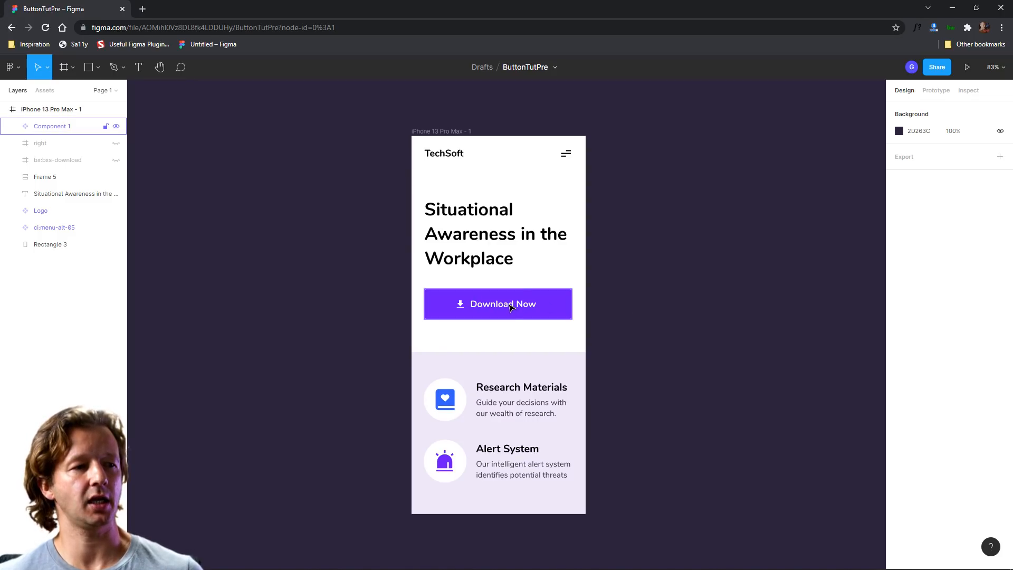
Step: Add a second variant of the button component and select its Ellipse 2 circle
left_click(497, 304)
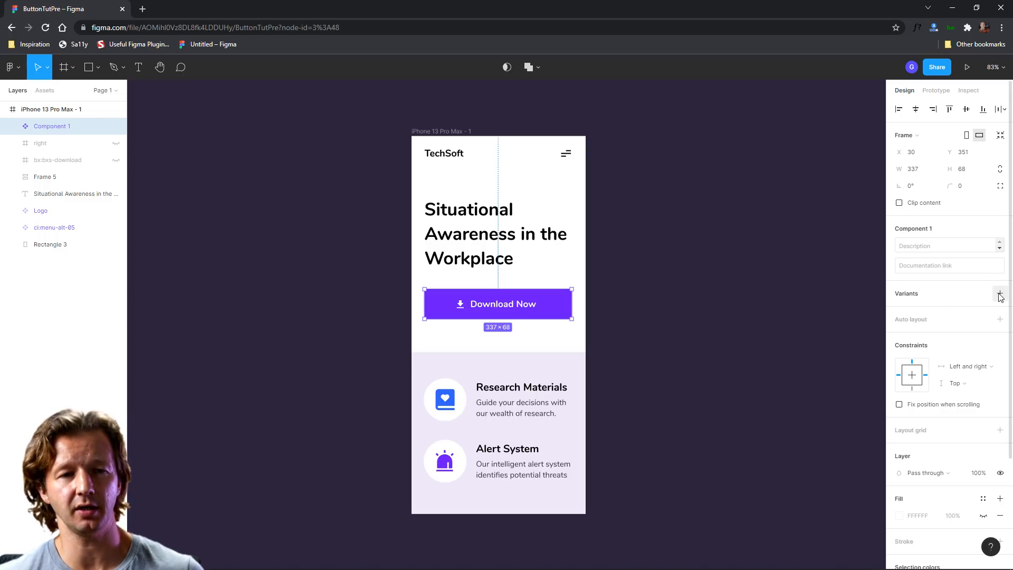
mouse_move(998, 293)
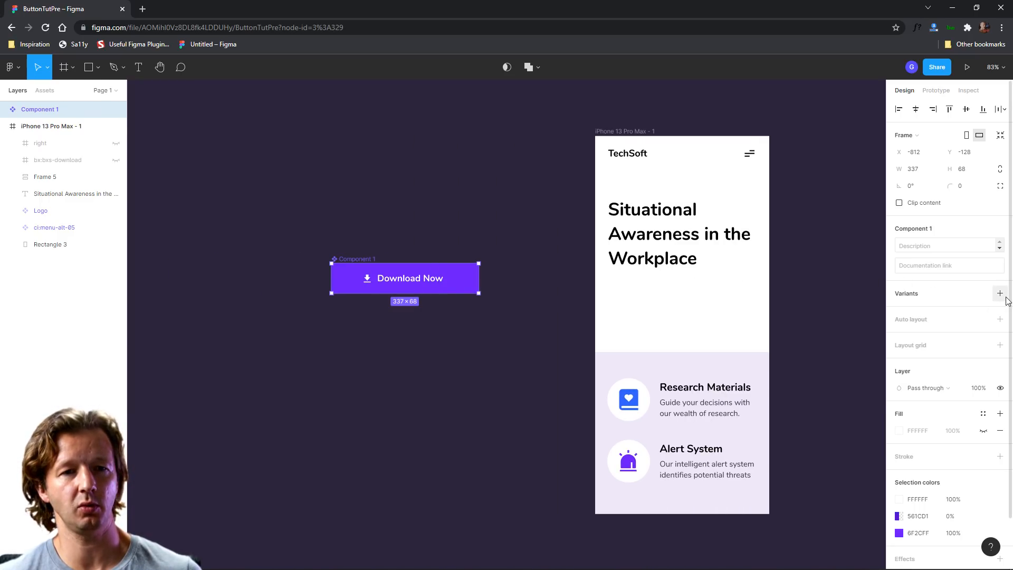
left_click(1000, 293)
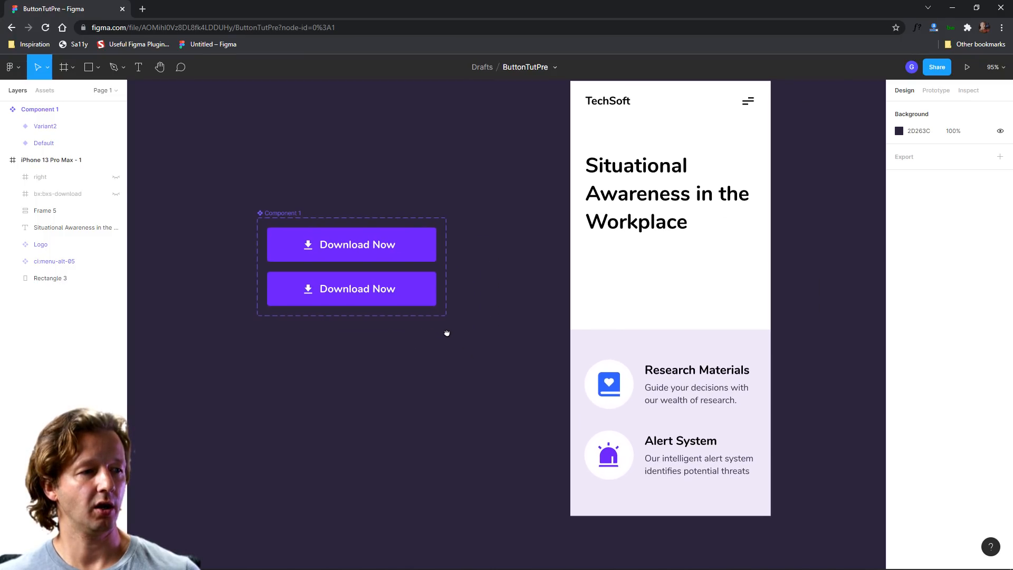
left_click(352, 289)
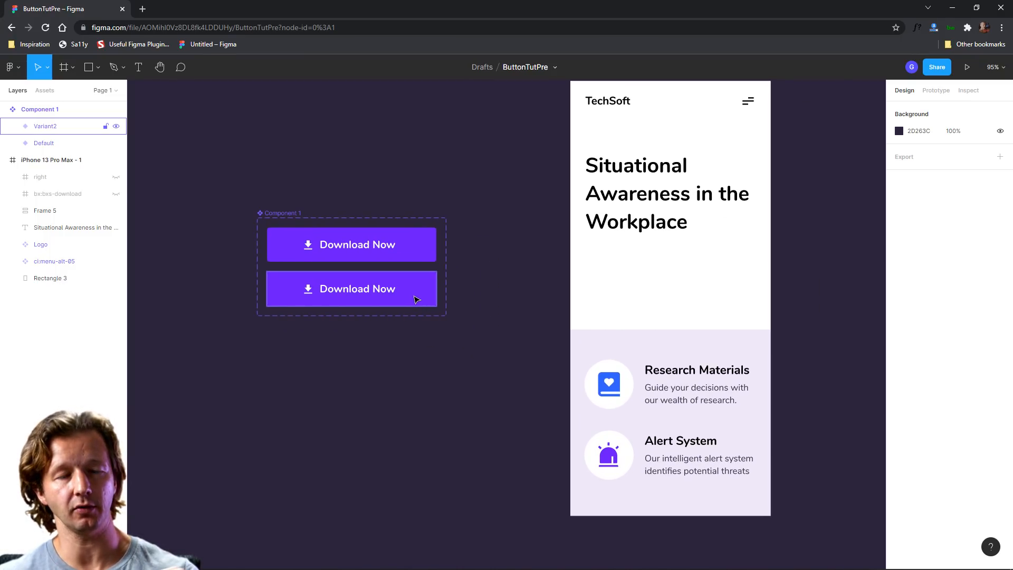
left_click(351, 288)
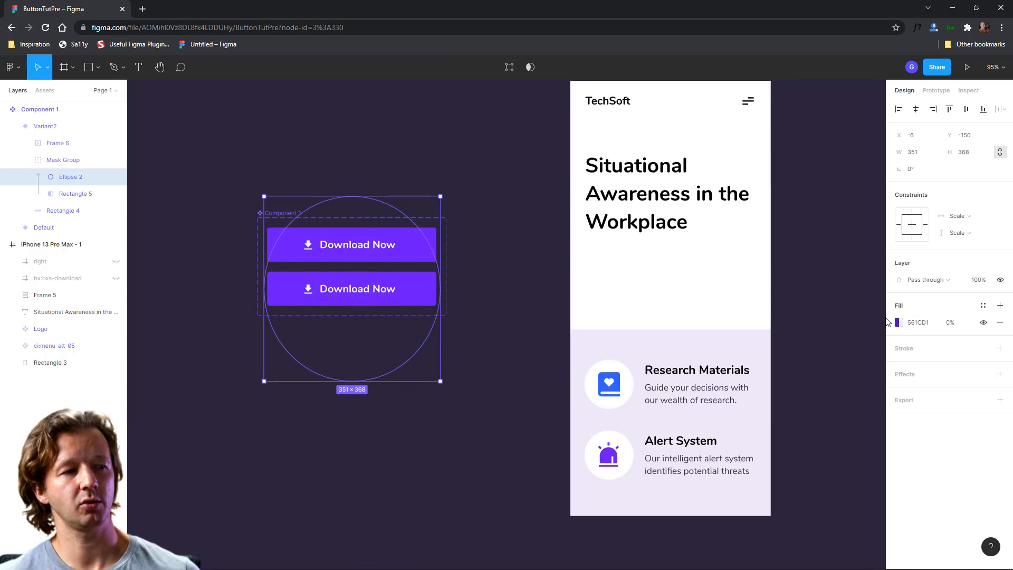
Step: Set the second variant's circle fill to 100% opacity and select the whole variant set
left_click(949, 322)
type("100")
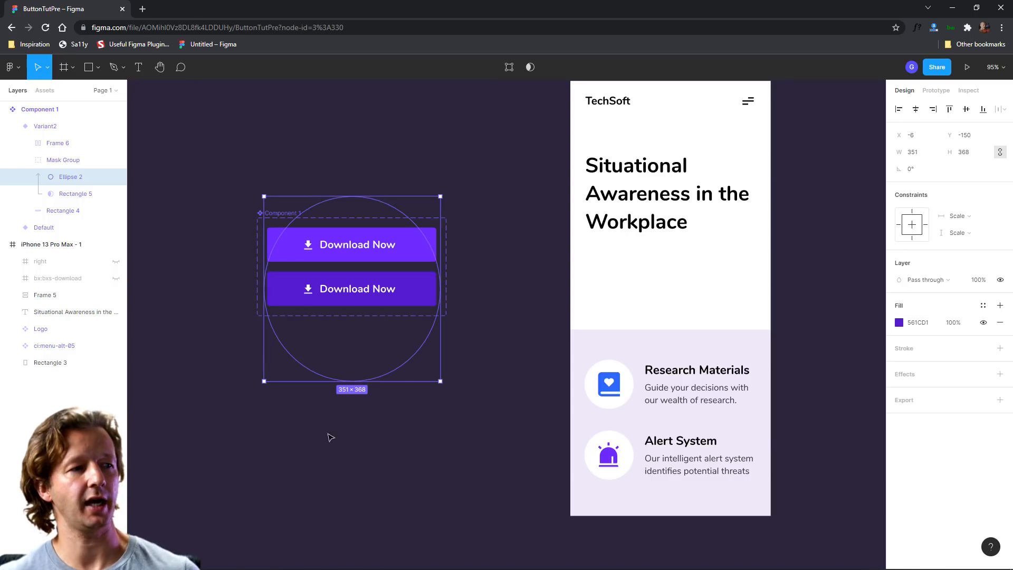
left_click(419, 352)
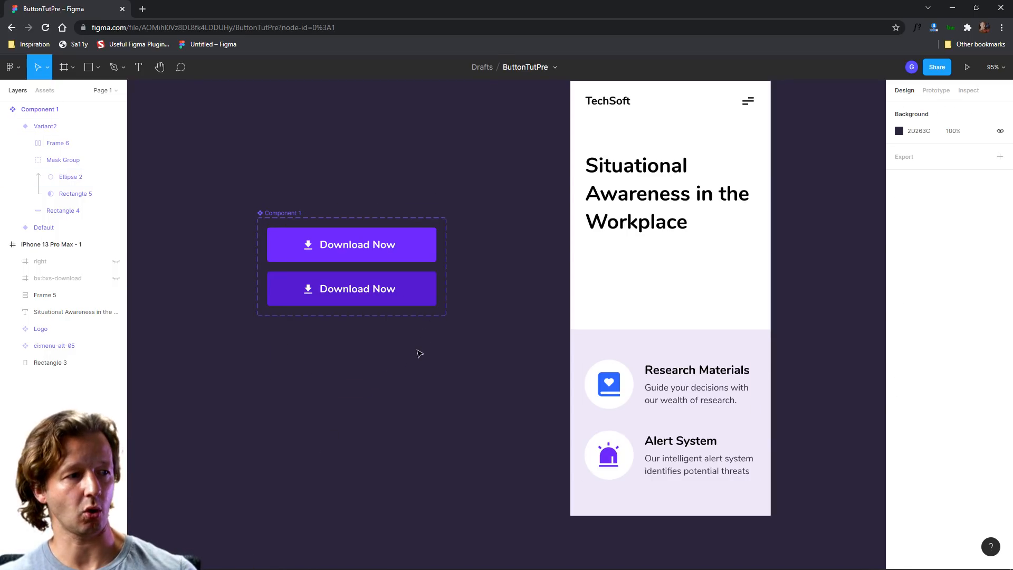
left_click(351, 244)
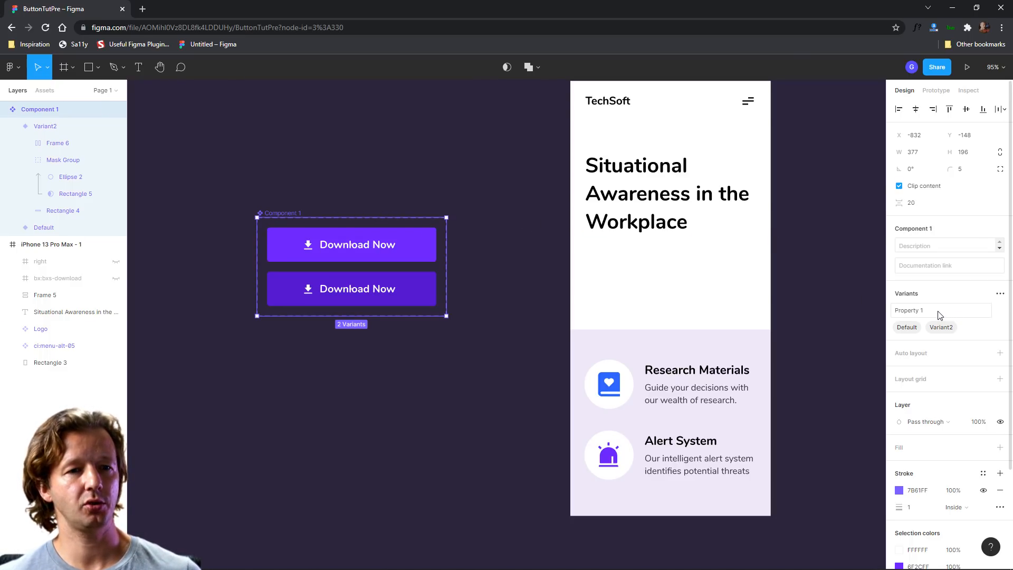
Step: Name the property Hover with values False and True, then bring up local assets to place an instance
left_click(940, 310)
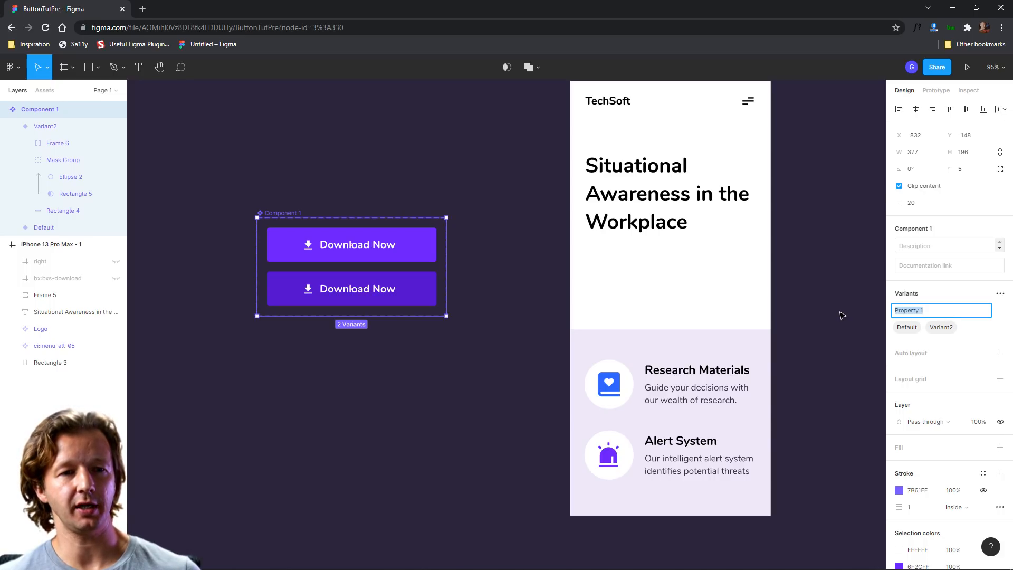
type("Hover:")
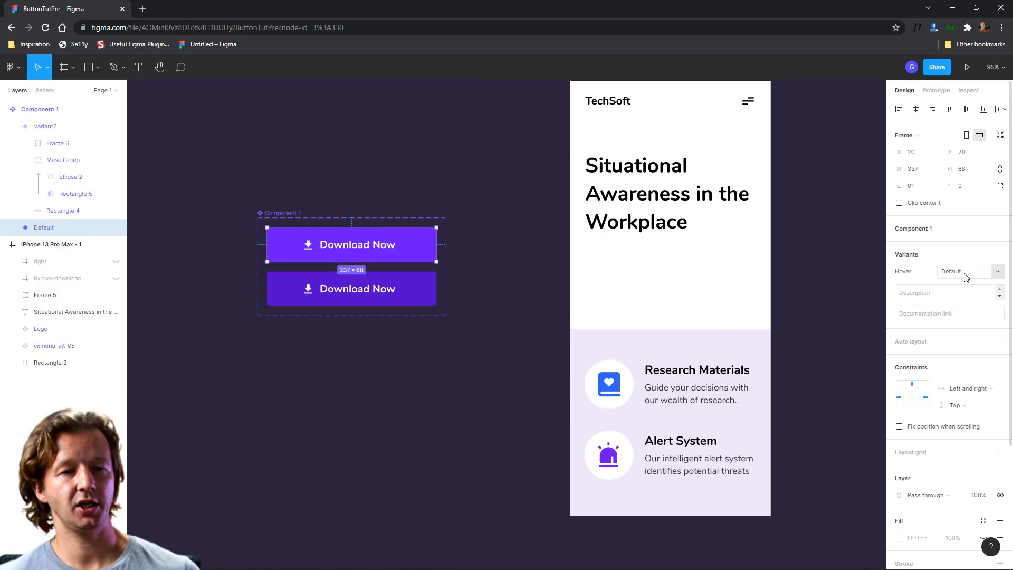
left_click(961, 271)
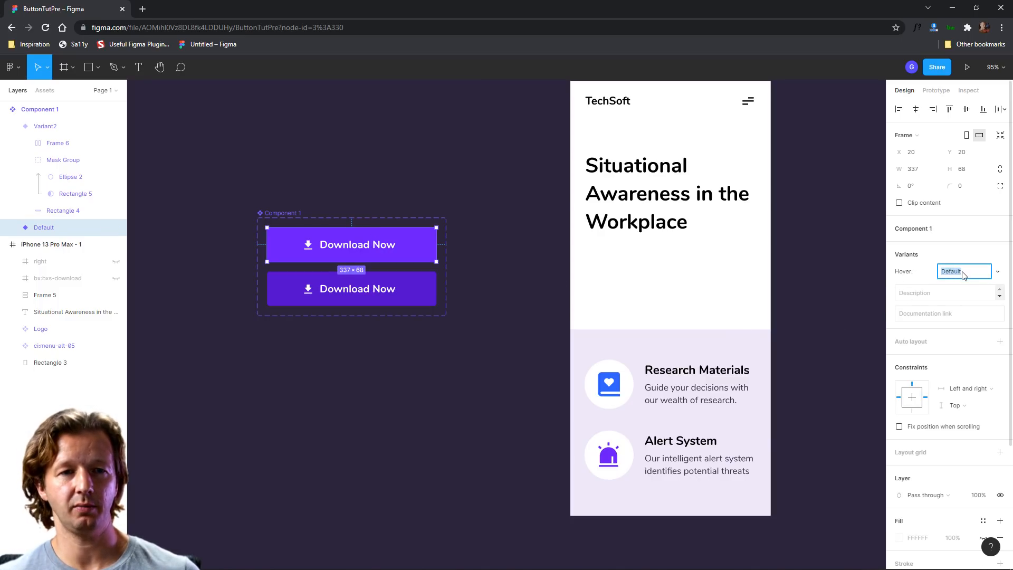
type("False")
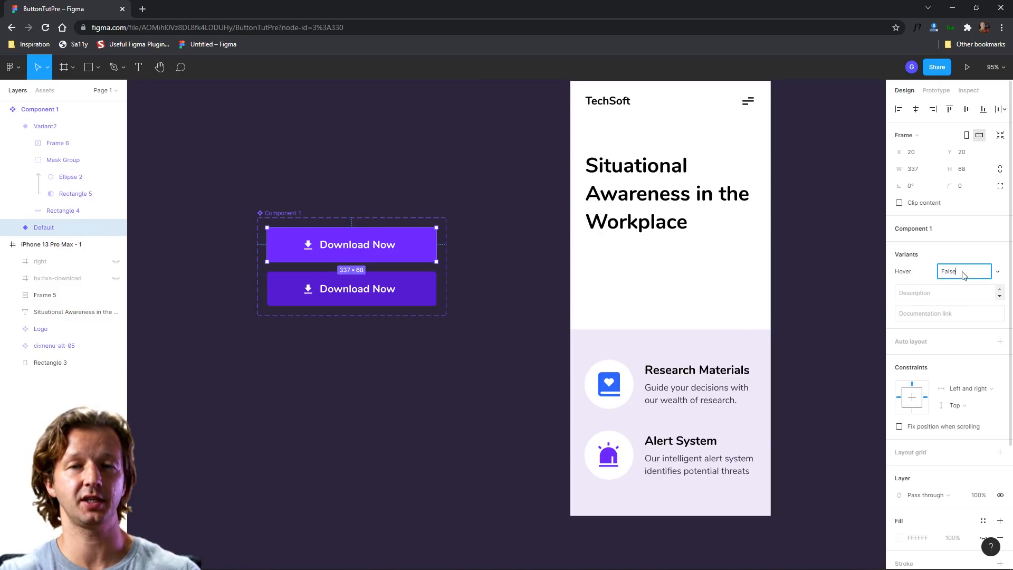
type("Variant2")
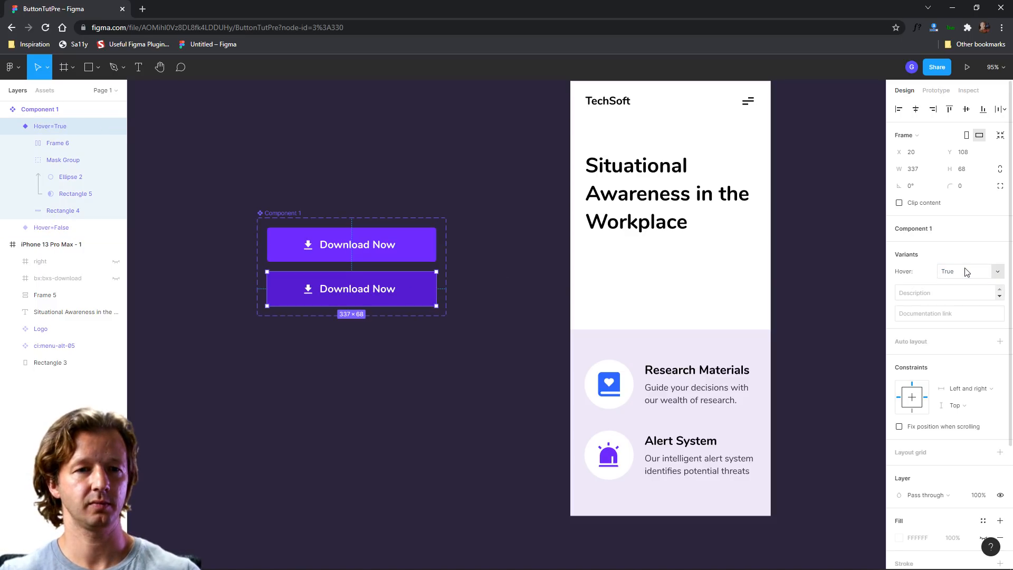
left_click(44, 90)
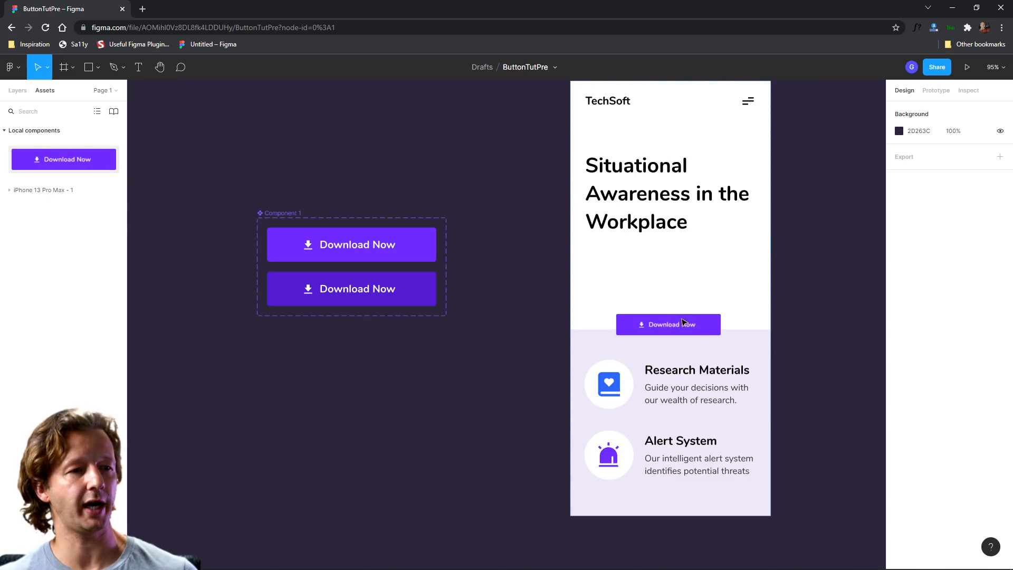
Step: Select the Download Now instance and resize it to 337×68 under the headline
left_click(668, 324)
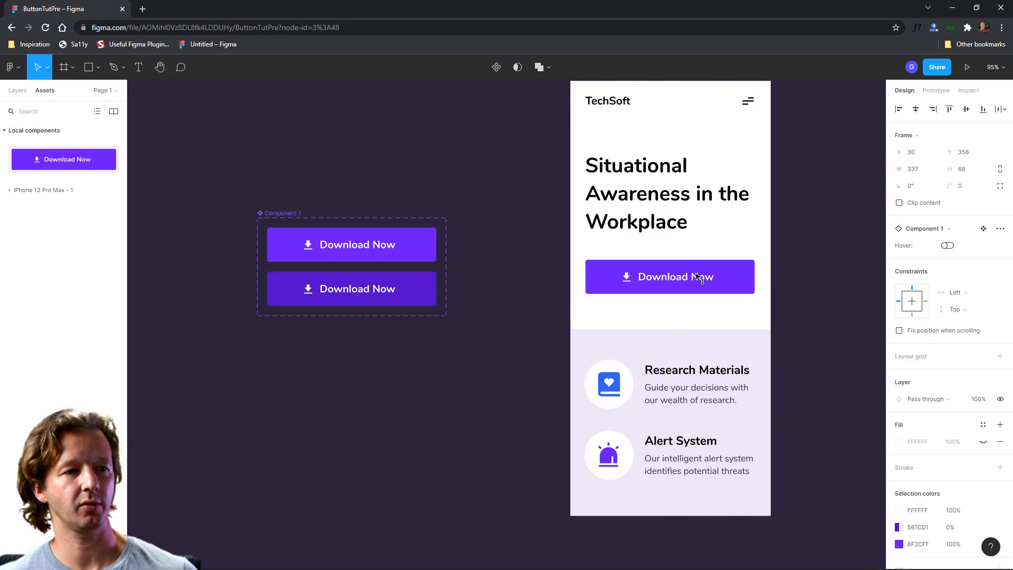
left_click(967, 67)
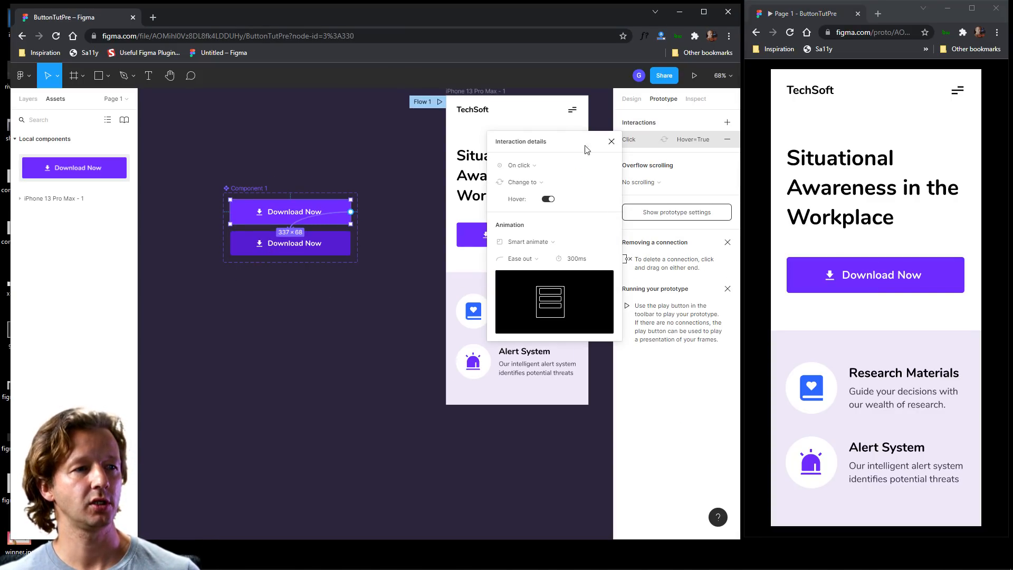
Step: Set the interaction trigger to While hovering on the Hover=False to Hover=True connection
left_click(518, 164)
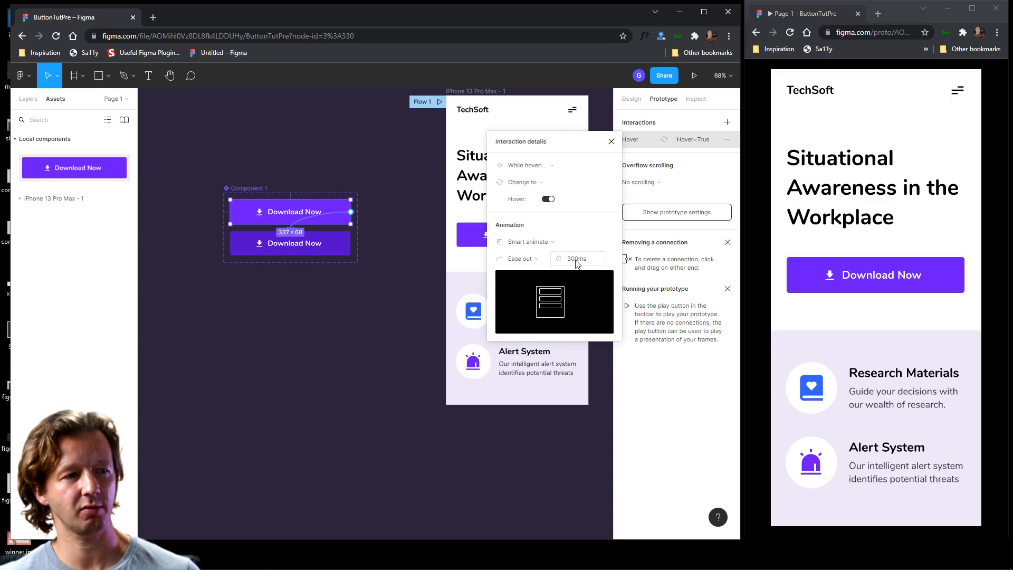
mouse_move(397, 224)
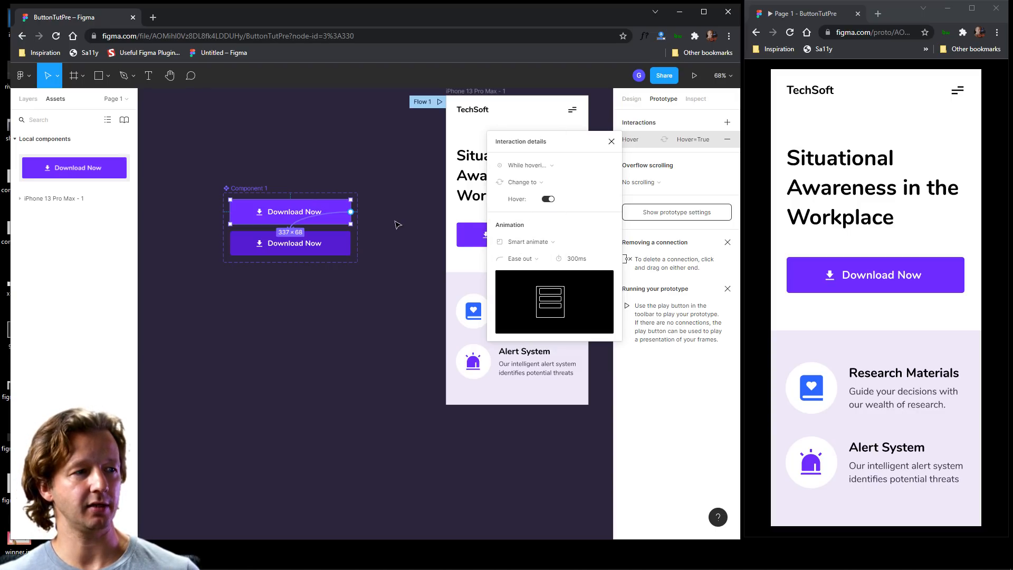
mouse_move(855, 349)
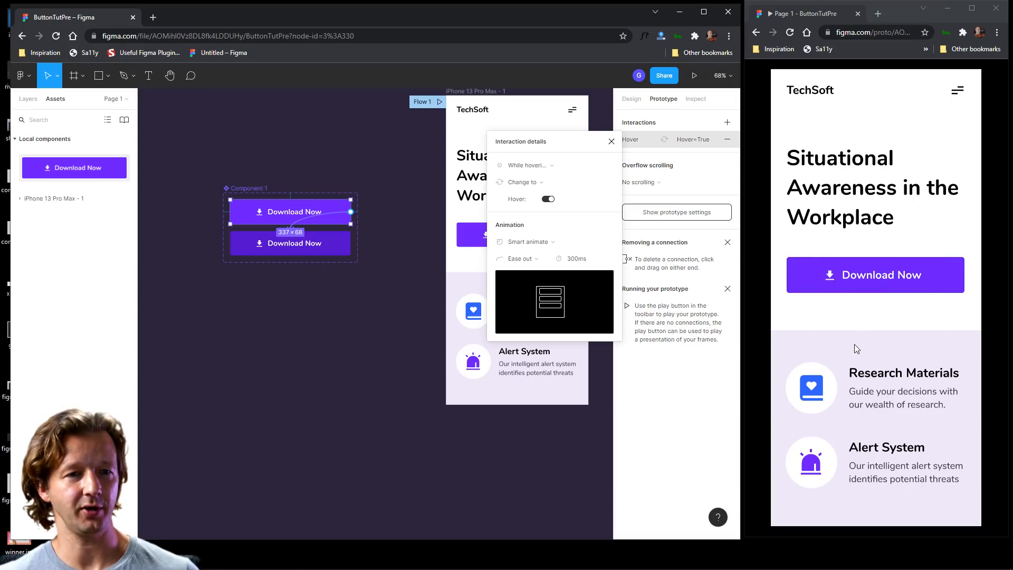
mouse_move(875, 317)
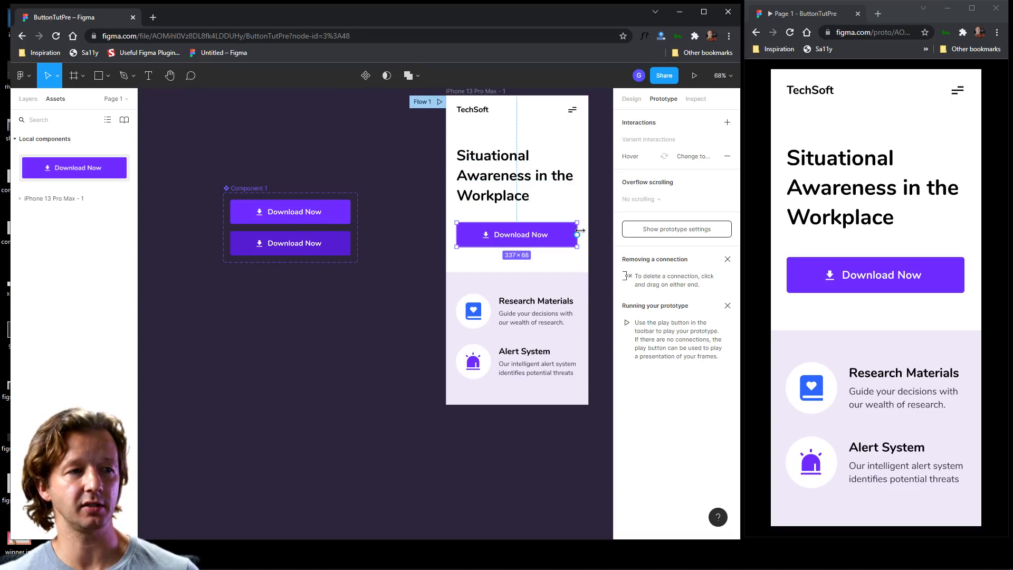
left_click_drag(579, 234, 544, 234)
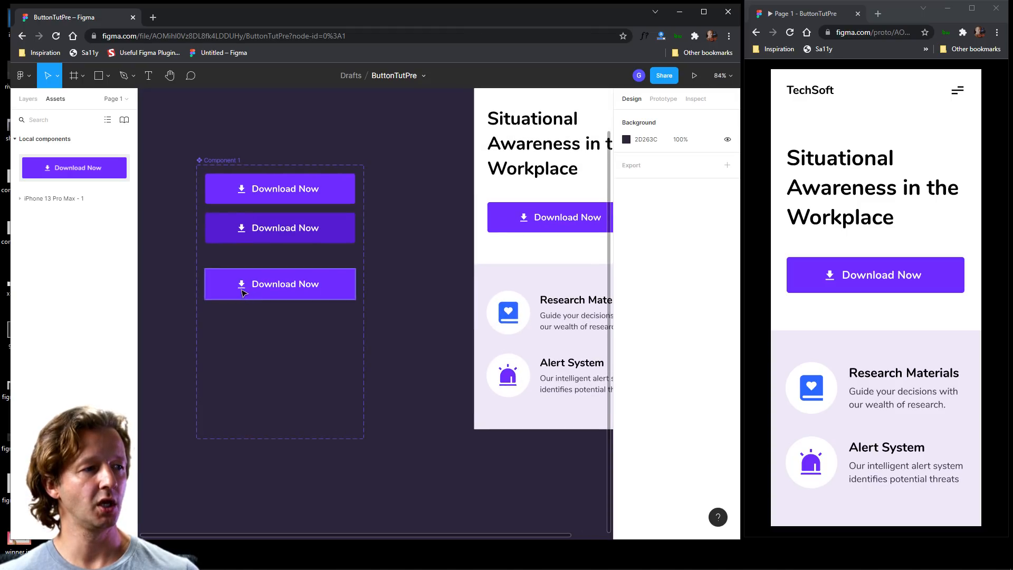
Step: Delete the download icon from the third variant and add a fourth variant
left_click(280, 284)
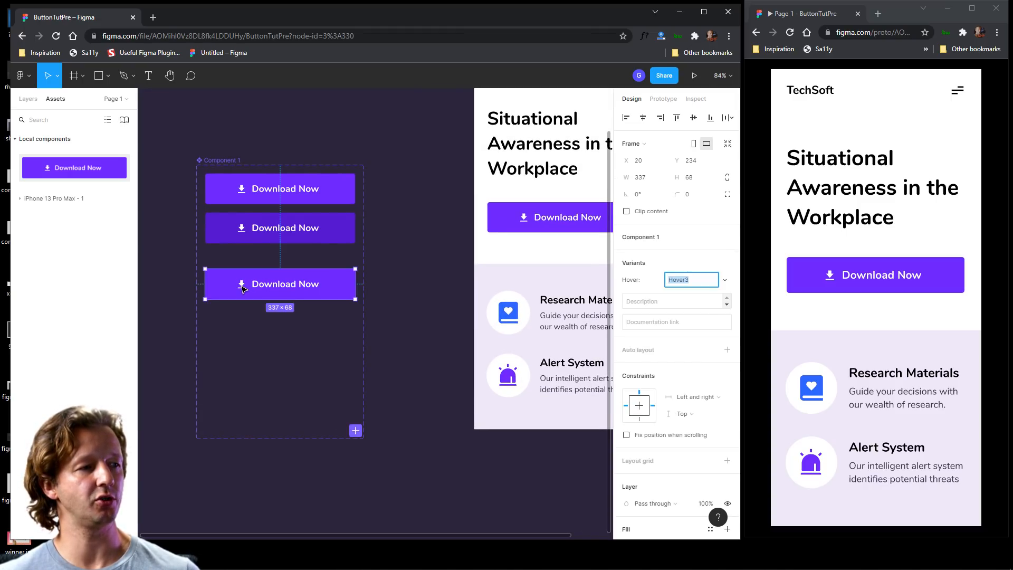
left_click(239, 285)
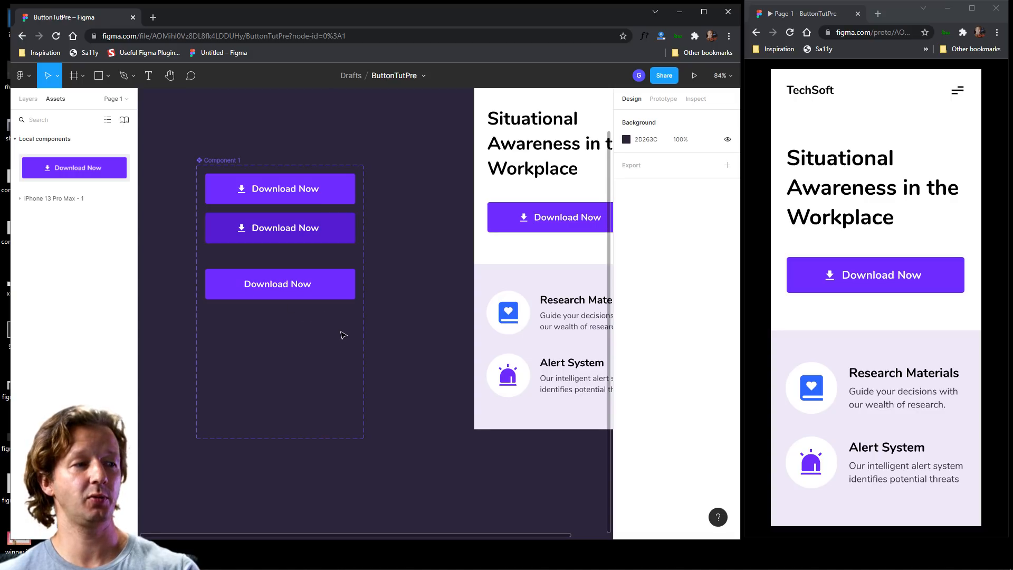
mouse_move(344, 336)
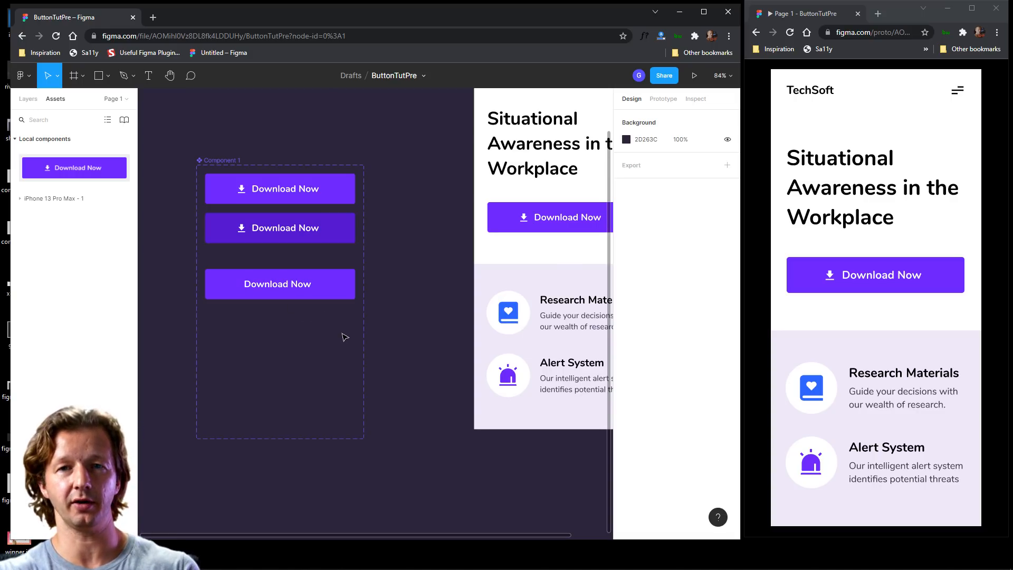
left_click(279, 284)
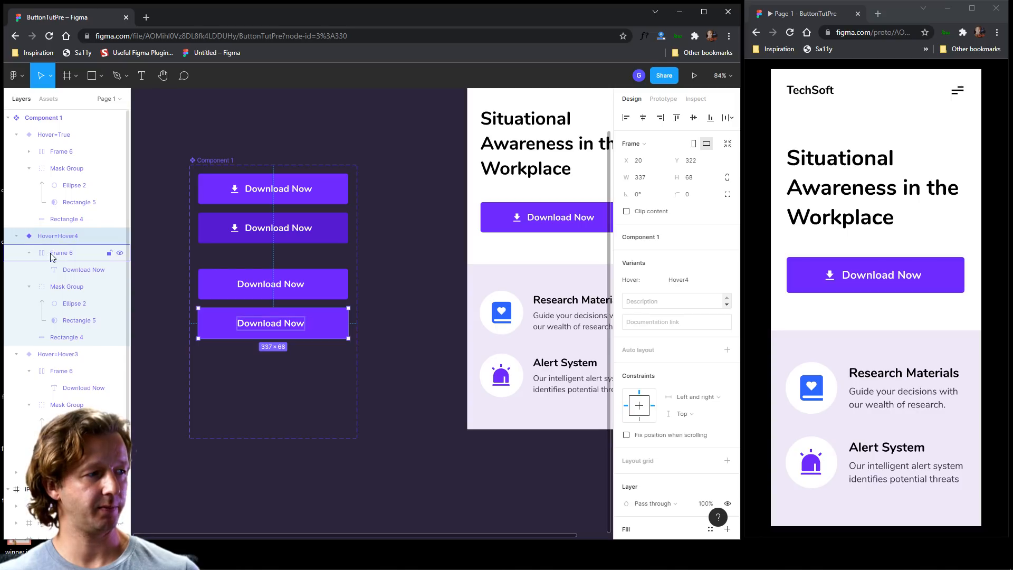
Step: Fill the fourth variant's Rectangle 4 with the darker hover purple
left_click(65, 338)
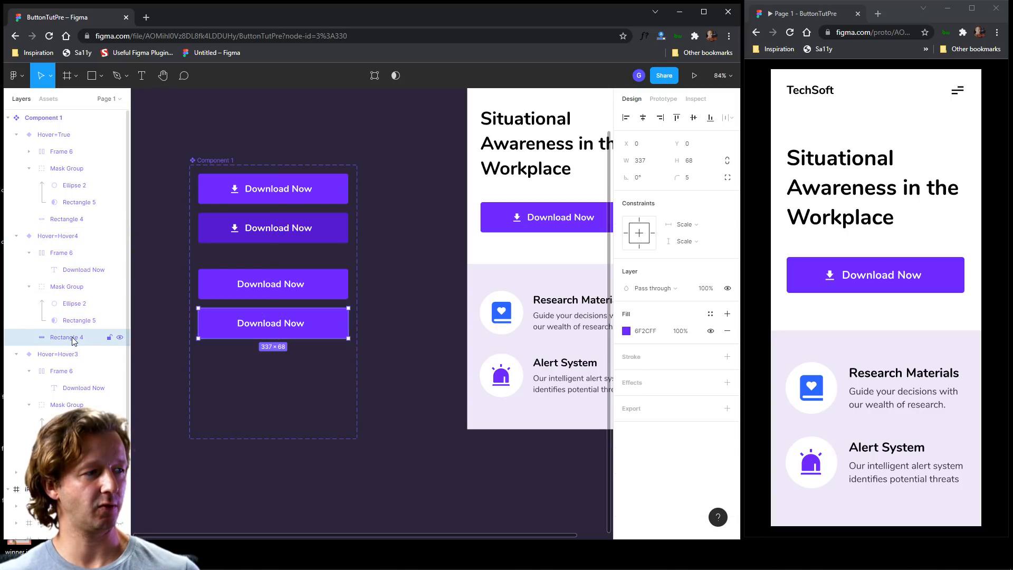
left_click(66, 286)
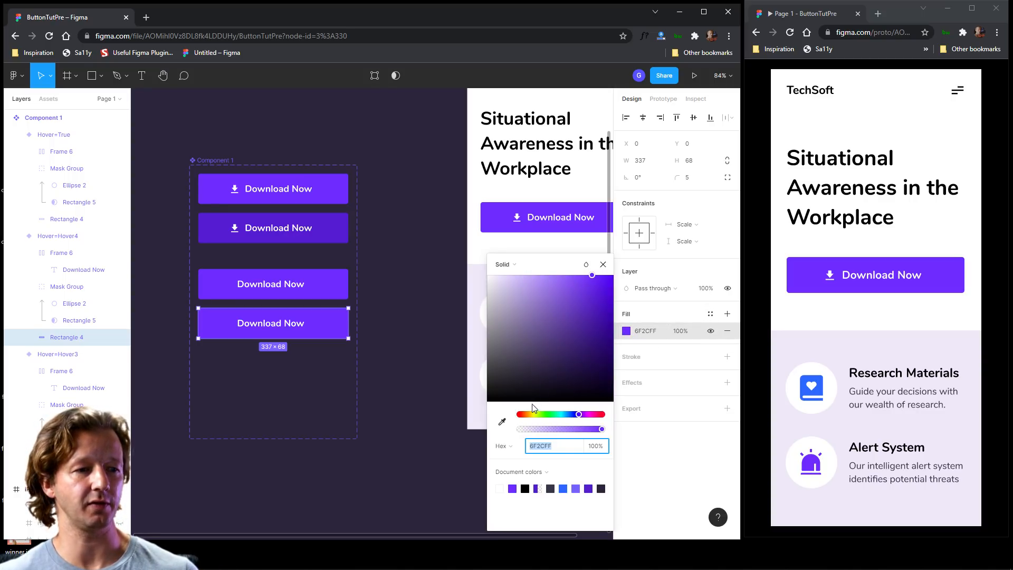
left_click(596, 297)
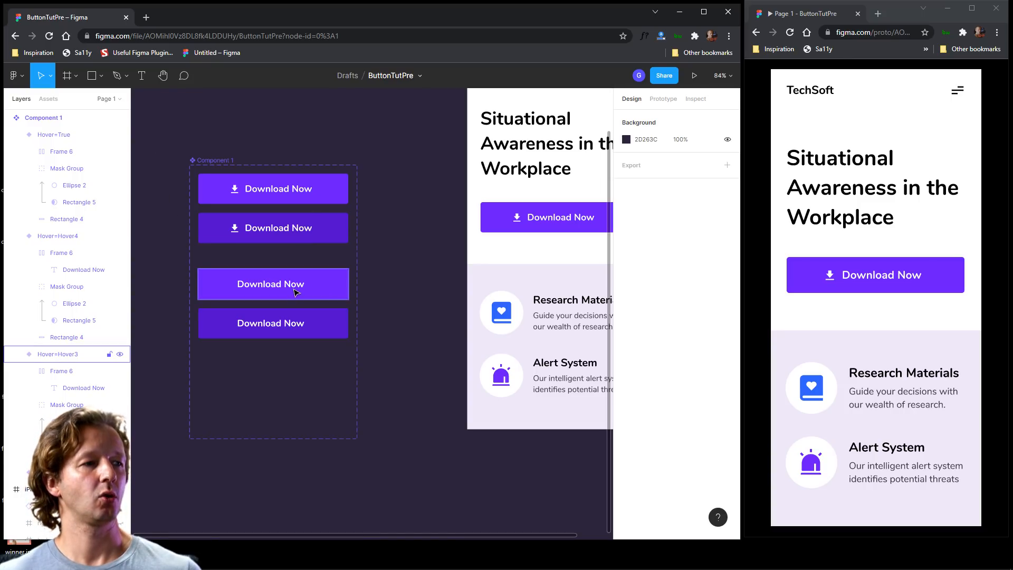
Step: Add a new variant property named Icon to the component set
left_click(272, 284)
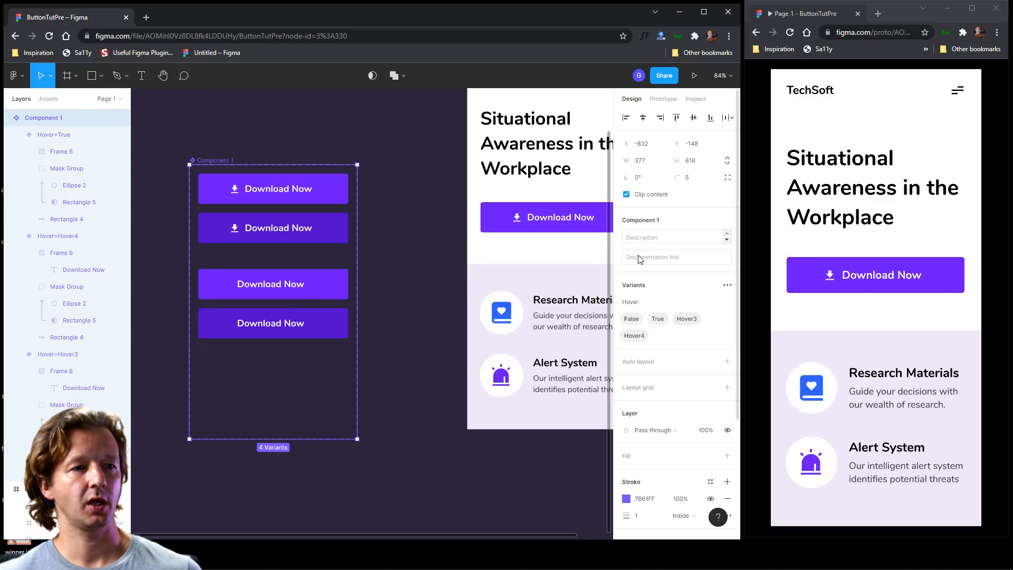
left_click(726, 285)
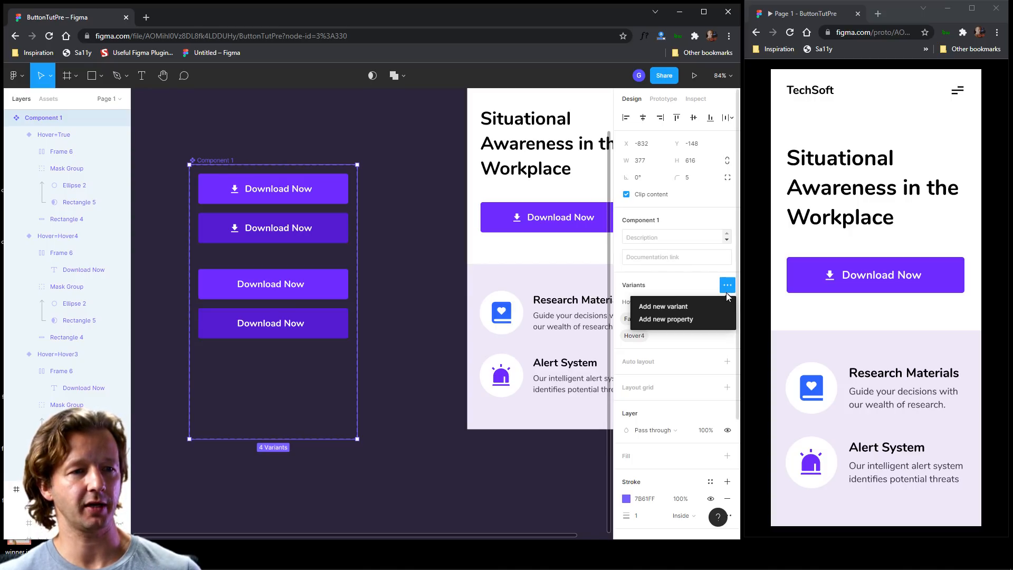
left_click(665, 319)
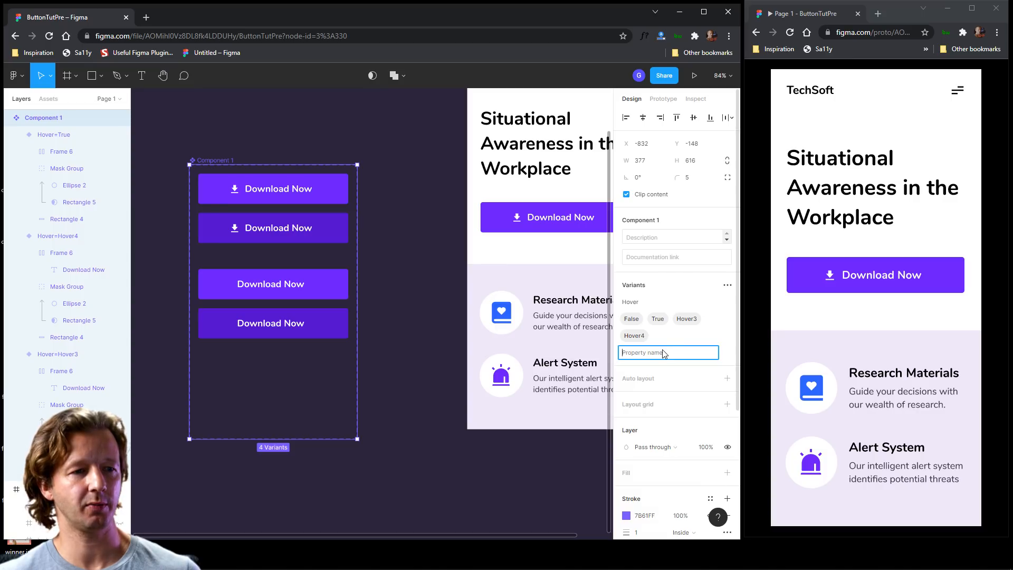
type("Icon")
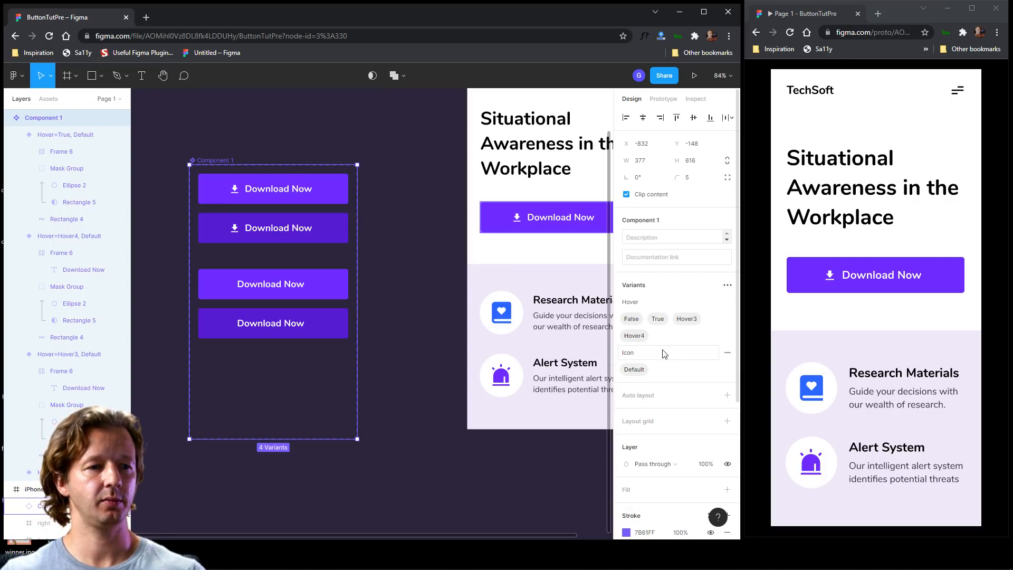
Step: Set Icon to True on the icon variants and False on the icon-less variants
left_click(271, 283)
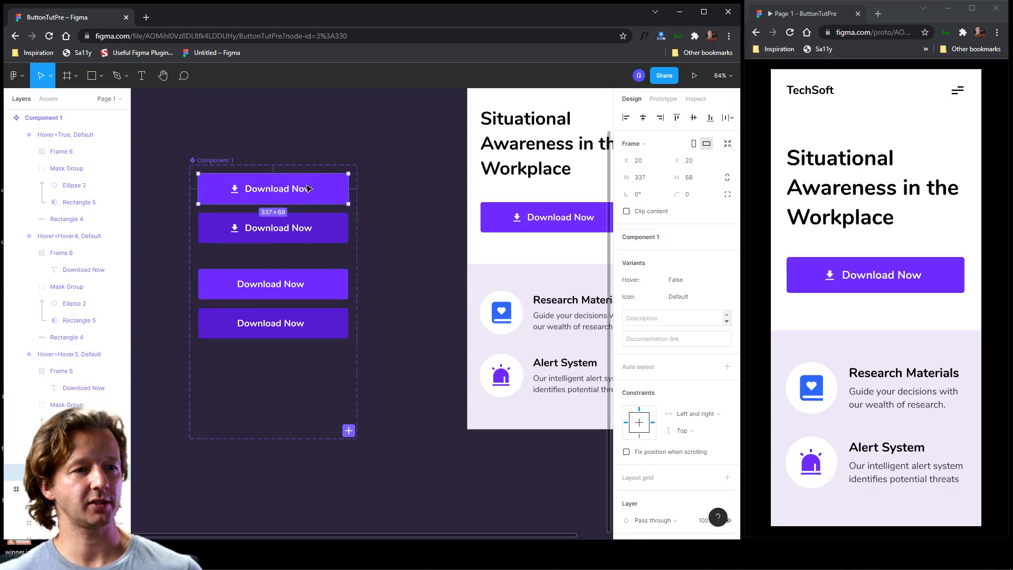
left_click(689, 295)
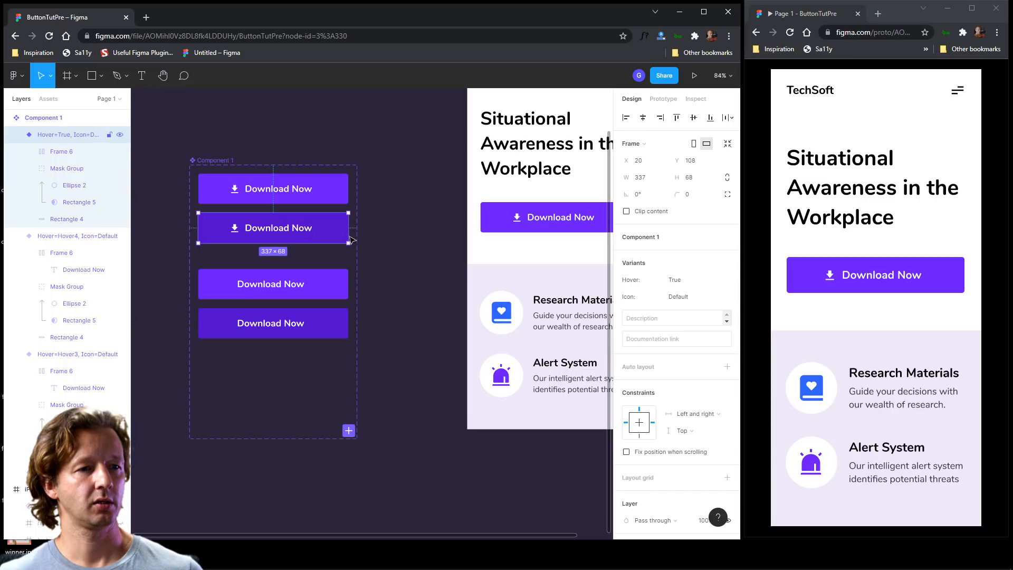
left_click(696, 296)
type("True")
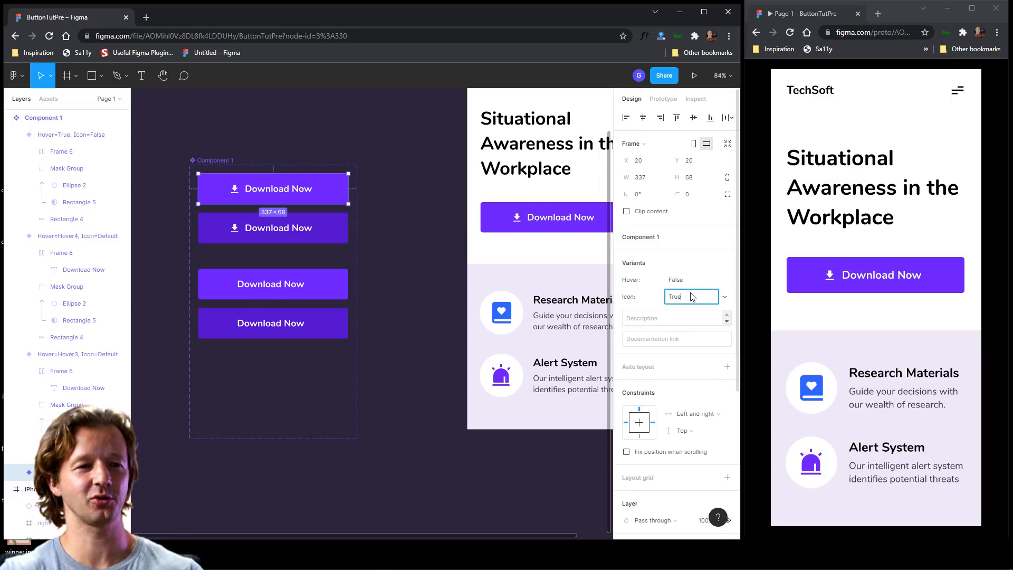
left_click(272, 228)
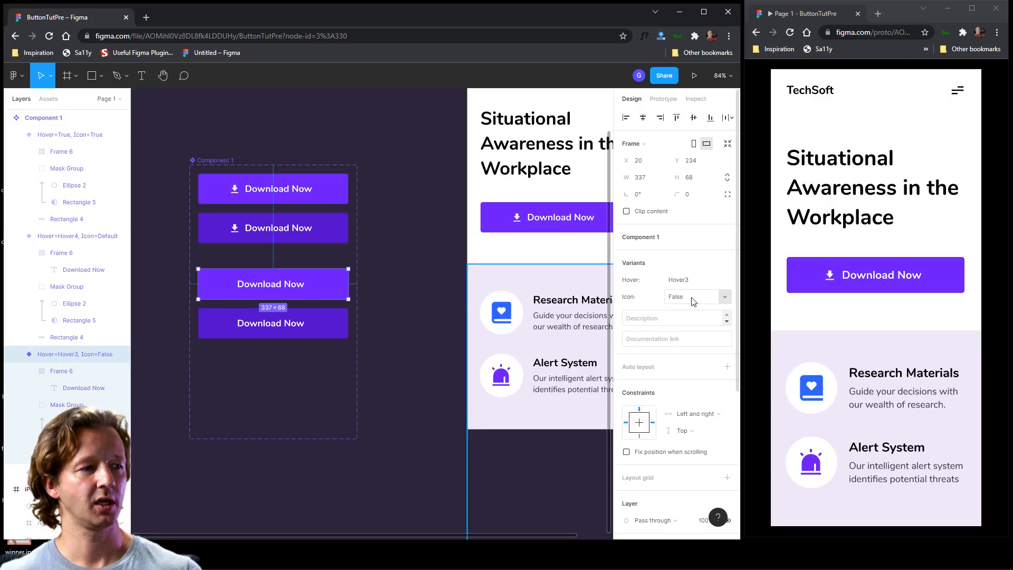
left_click(691, 280)
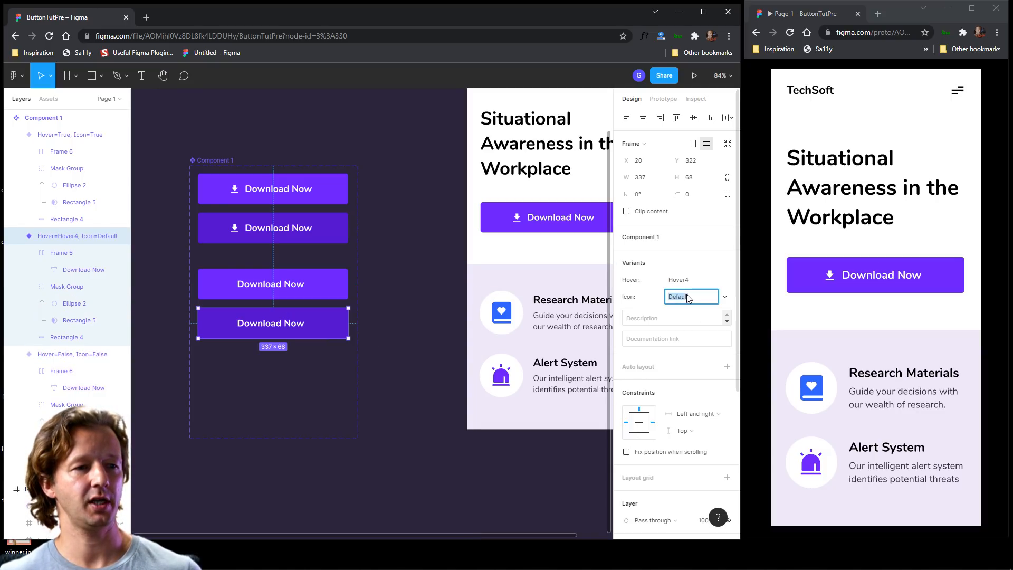
type("False")
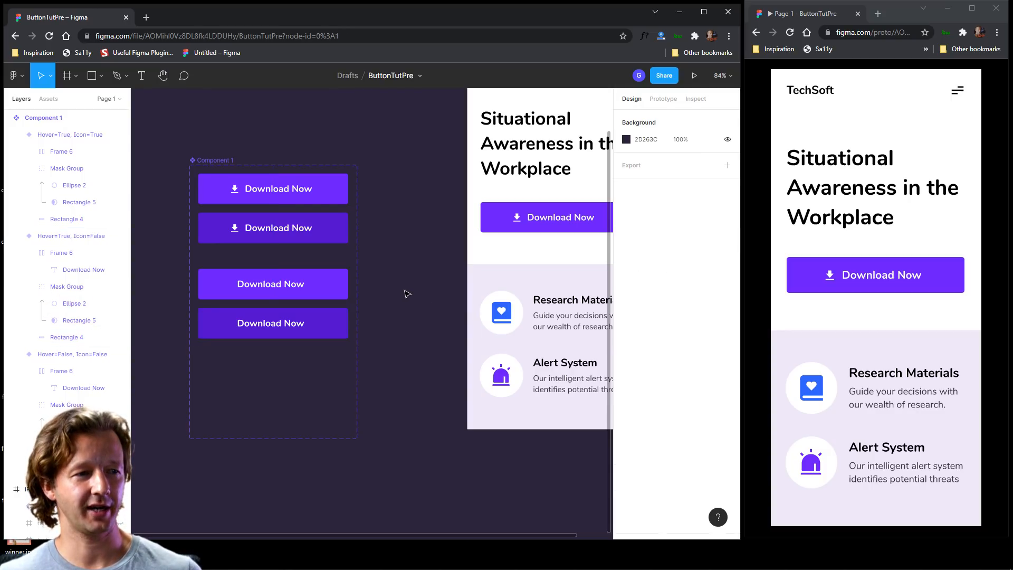
Step: Place a second Download Now instance on the phone screen and switch its Icon property off
scroll("down", 3)
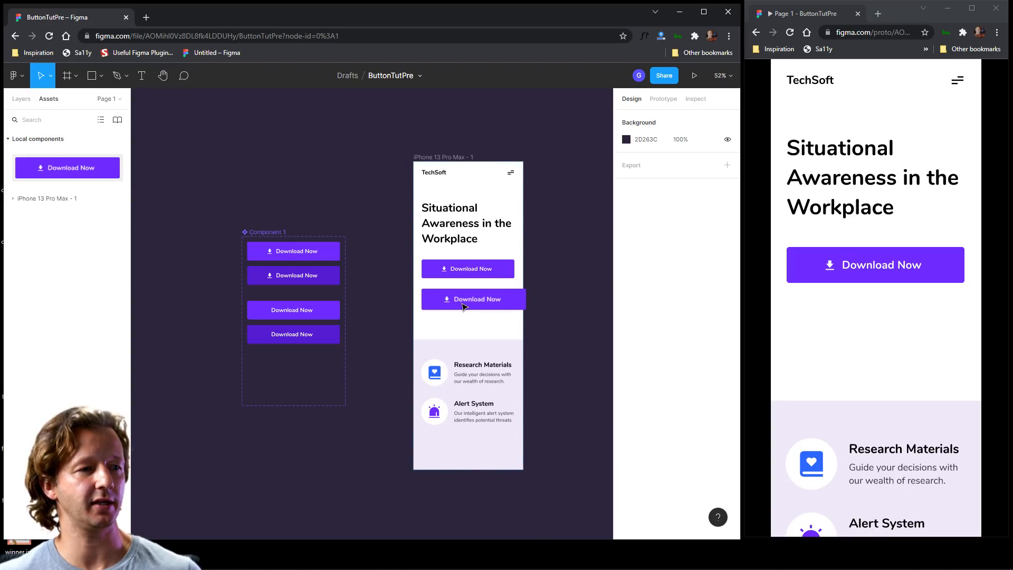
left_click(473, 298)
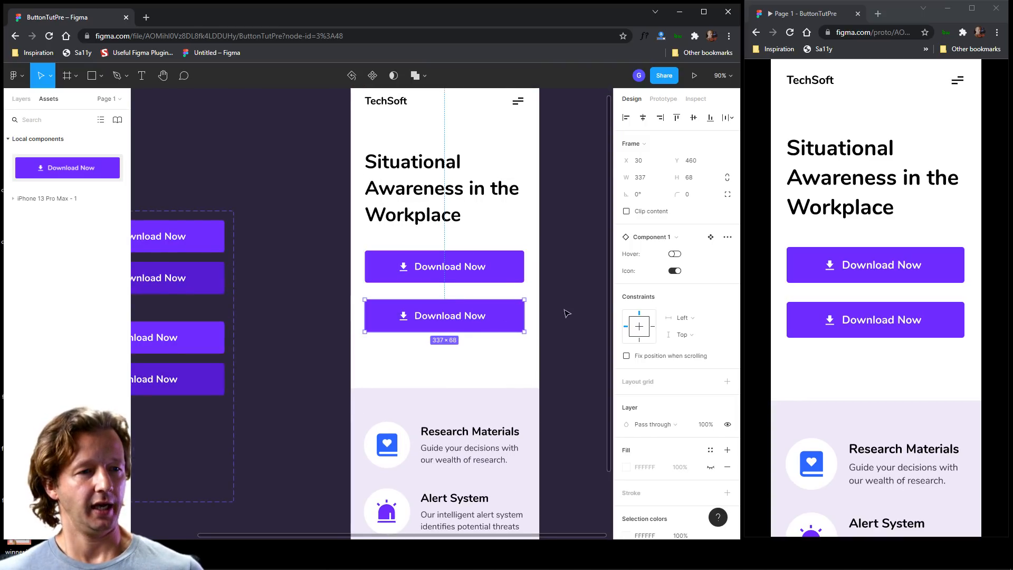
left_click(674, 271)
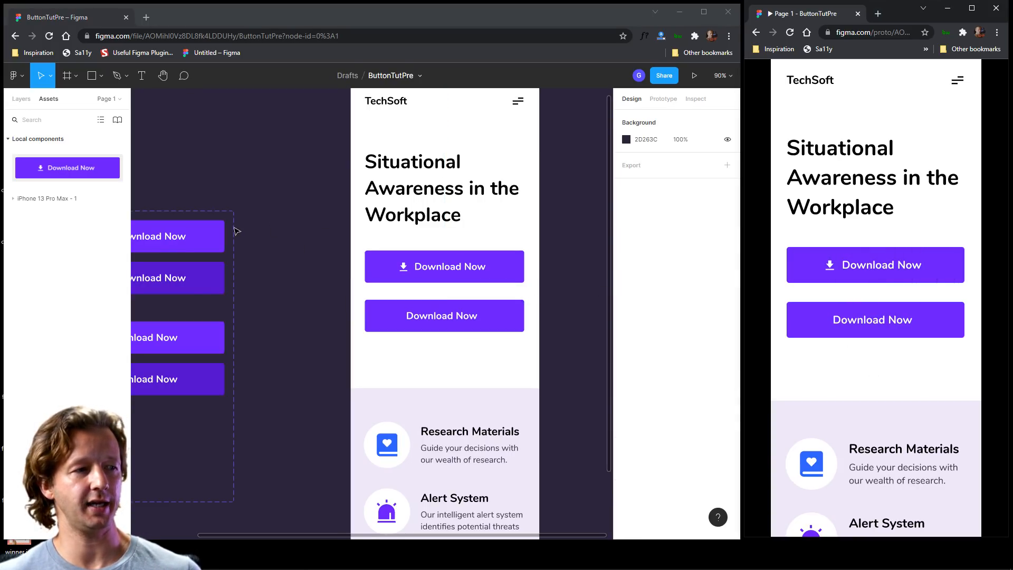
Step: Make the icon-less default variant change to the icon-less hover variant while hovering
left_click(663, 99)
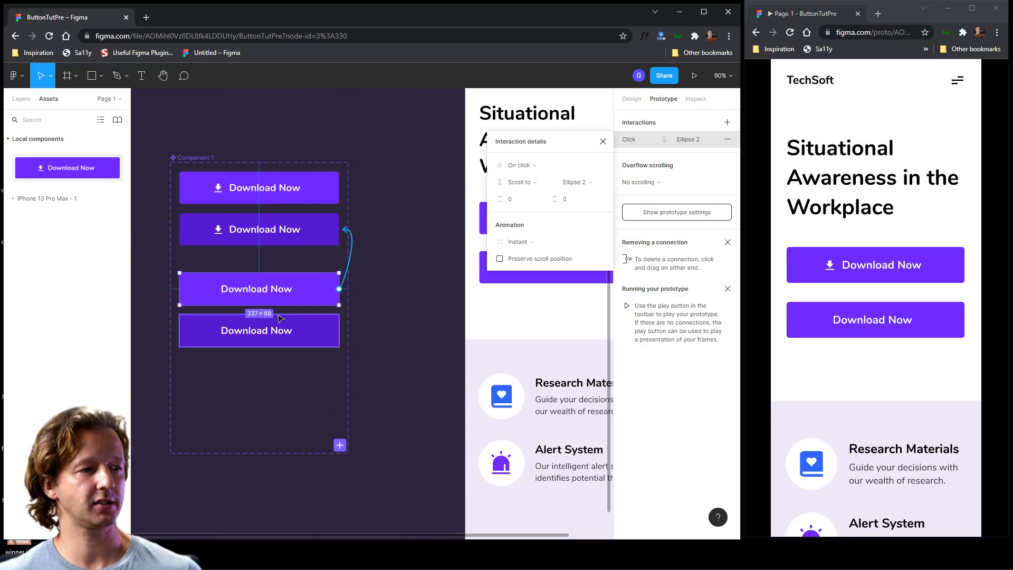
left_click(520, 181)
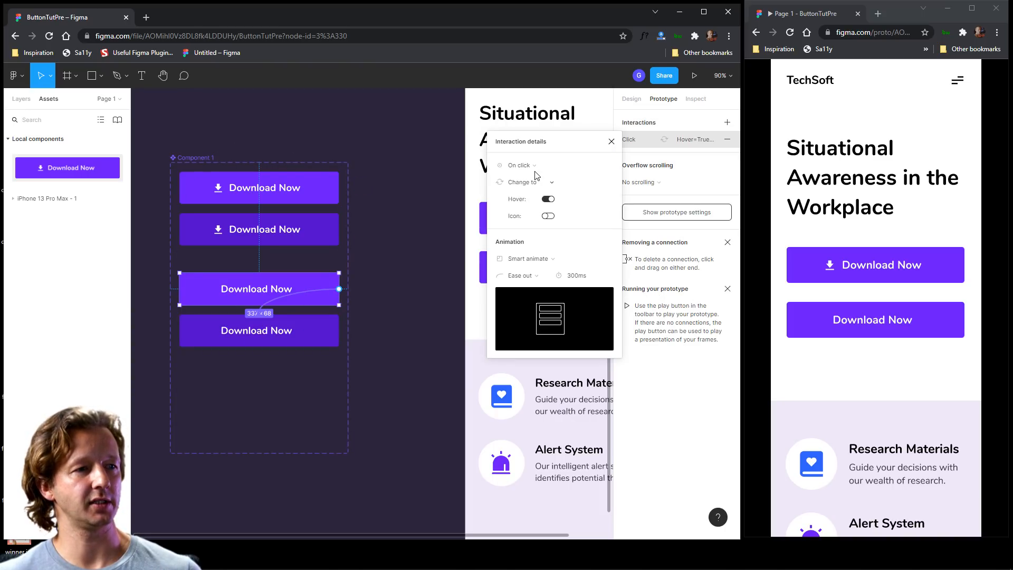
left_click(520, 165)
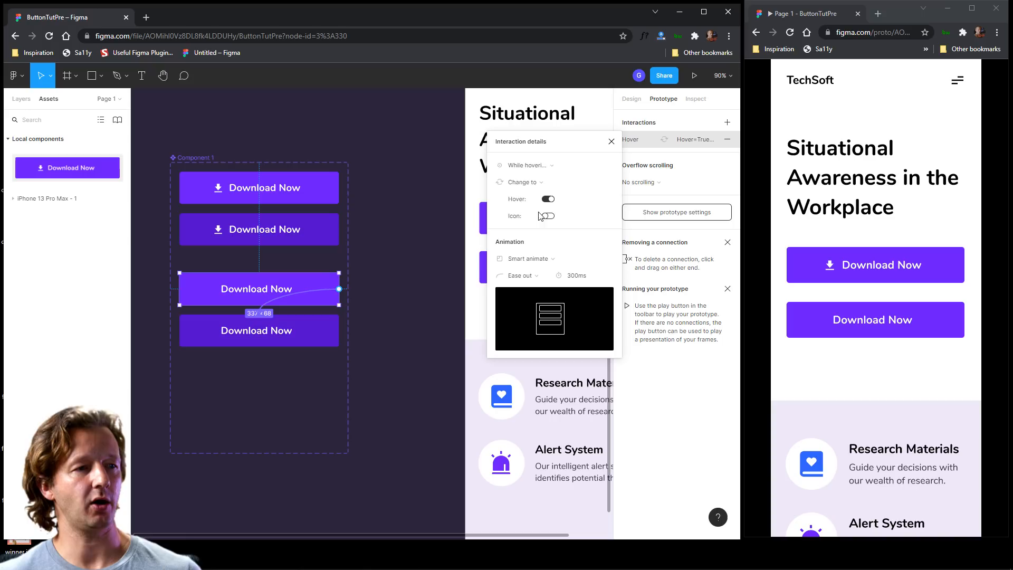
left_click(548, 215)
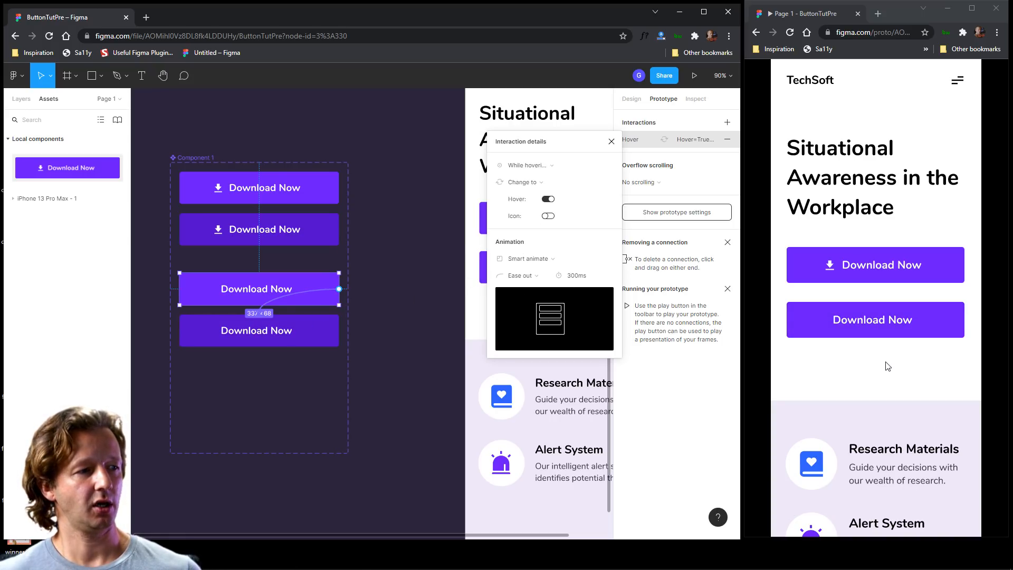
mouse_move(873, 319)
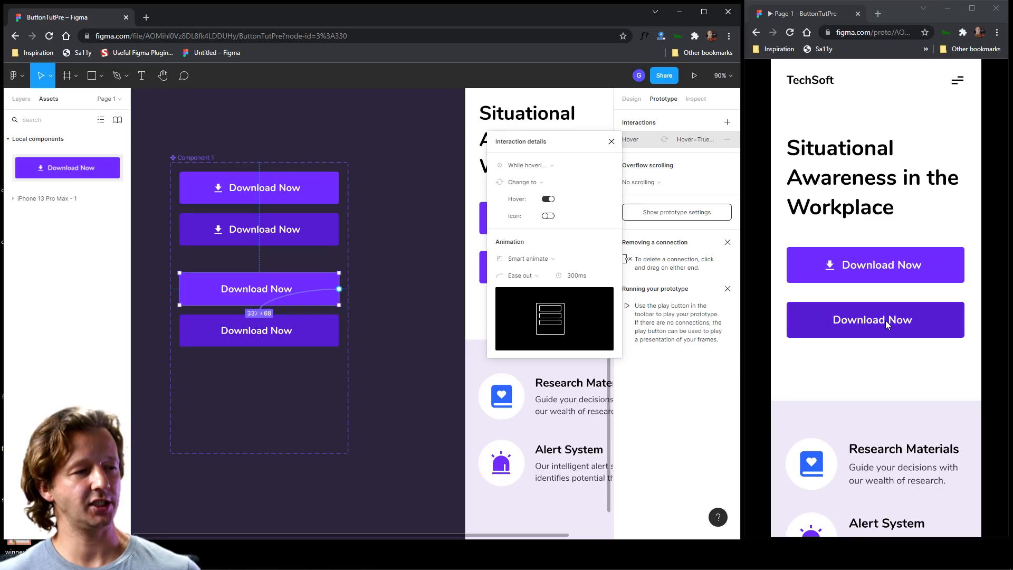
mouse_move(883, 342)
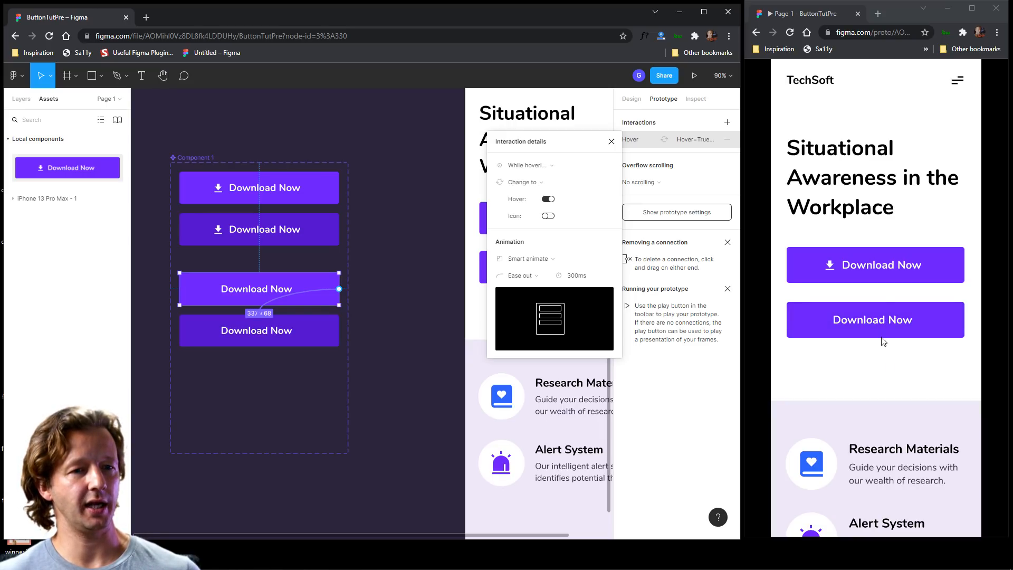
mouse_move(874, 318)
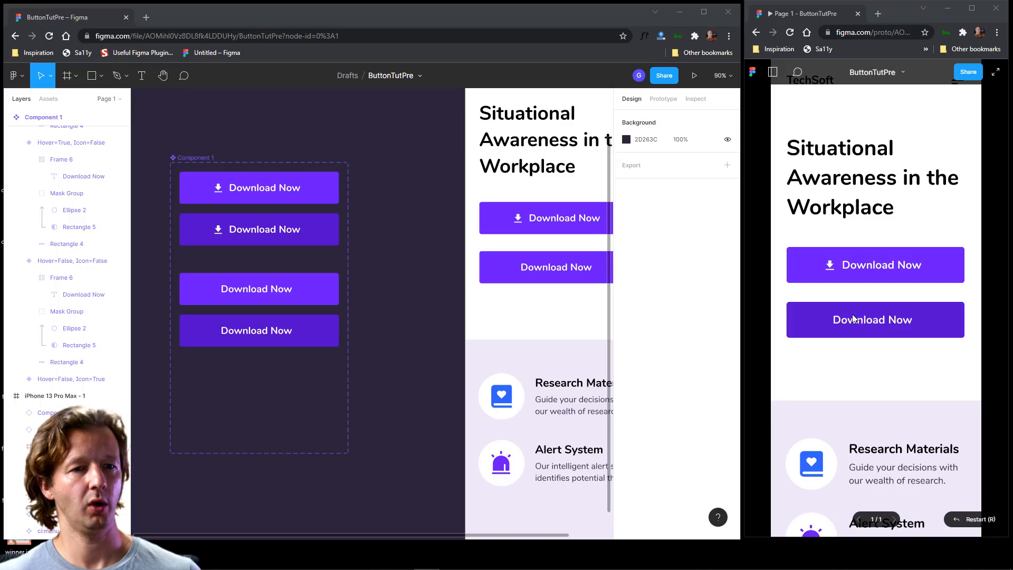
left_click(259, 331)
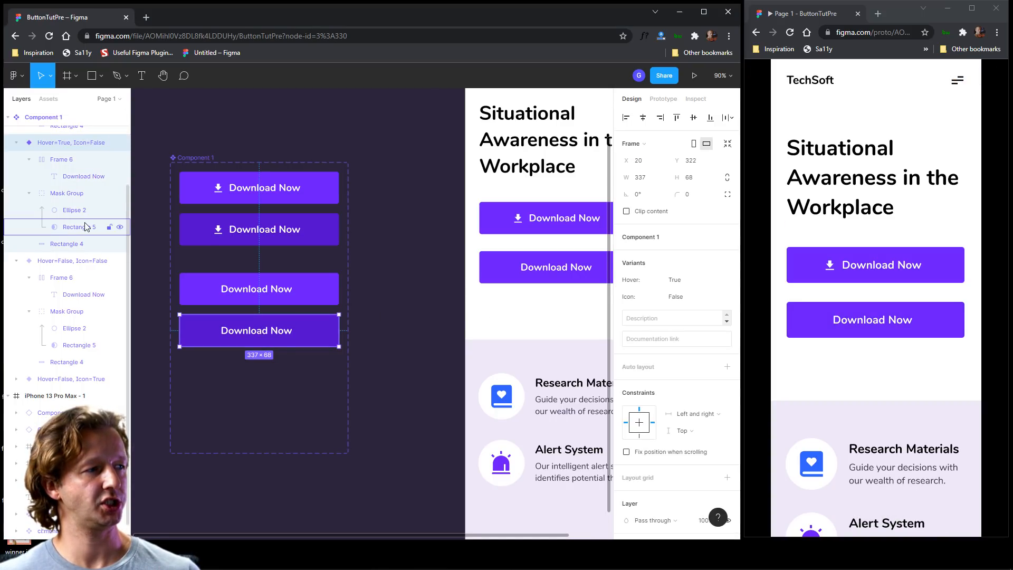
left_click(74, 210)
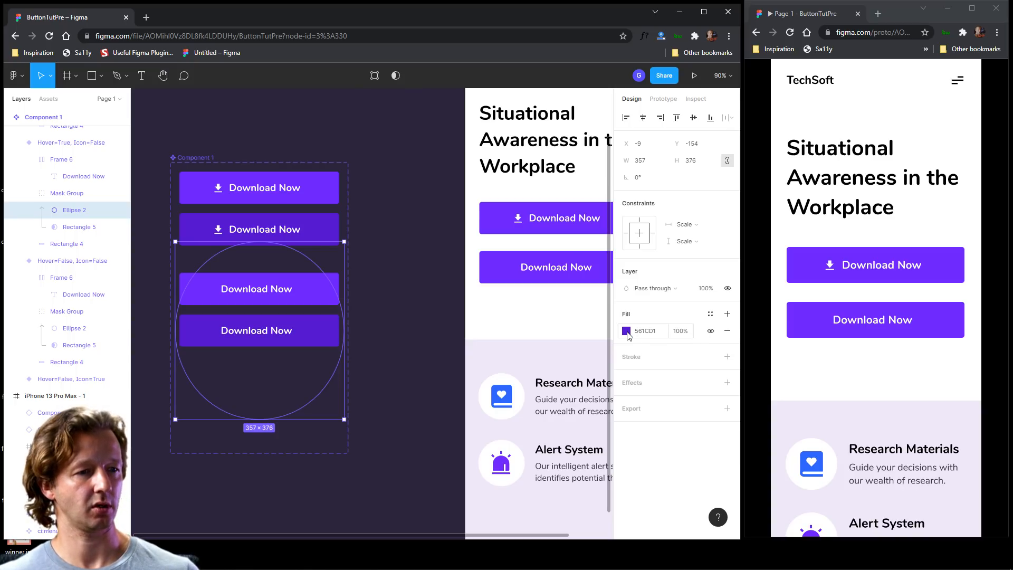
left_click(625, 330)
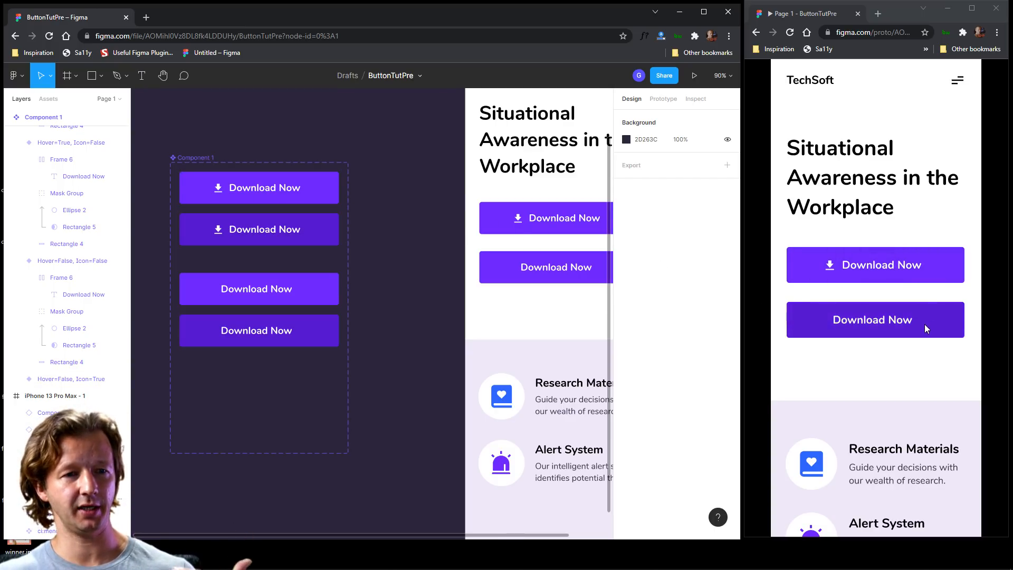
Step: Relabel the top button instance on the iPhone frame from Download Now to 'Whatever'
left_click(544, 217)
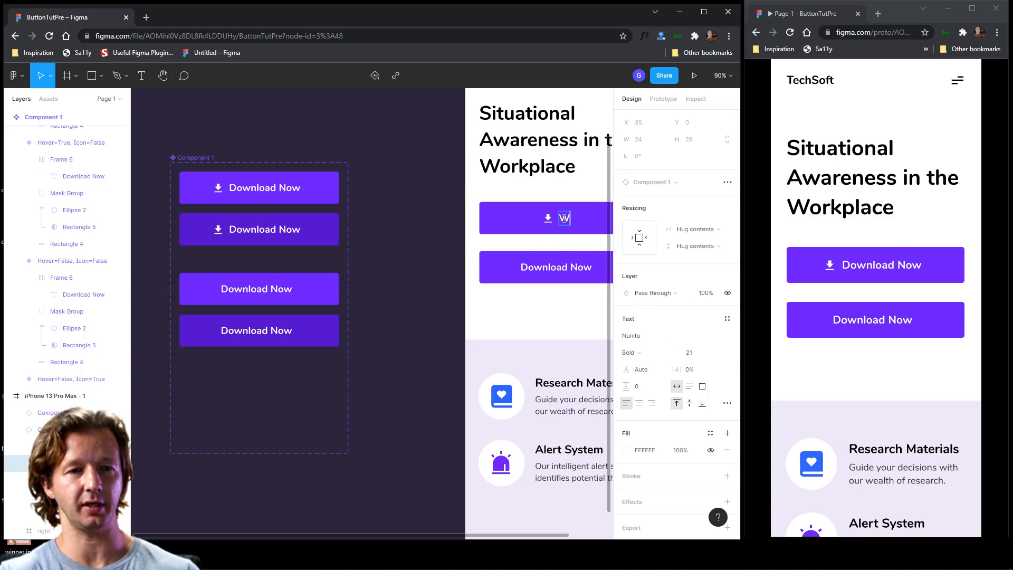
type("Whatever")
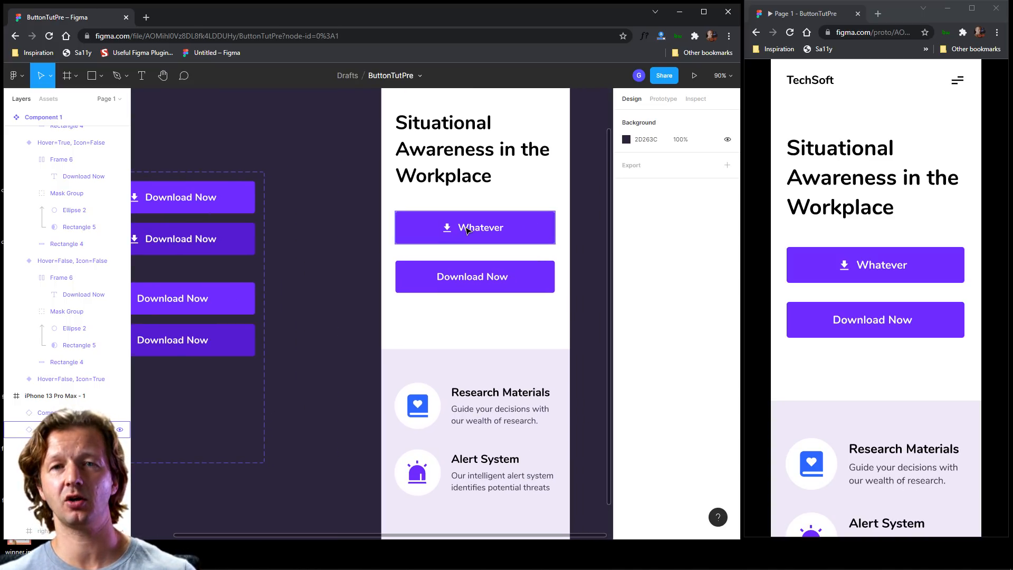
left_click(476, 227)
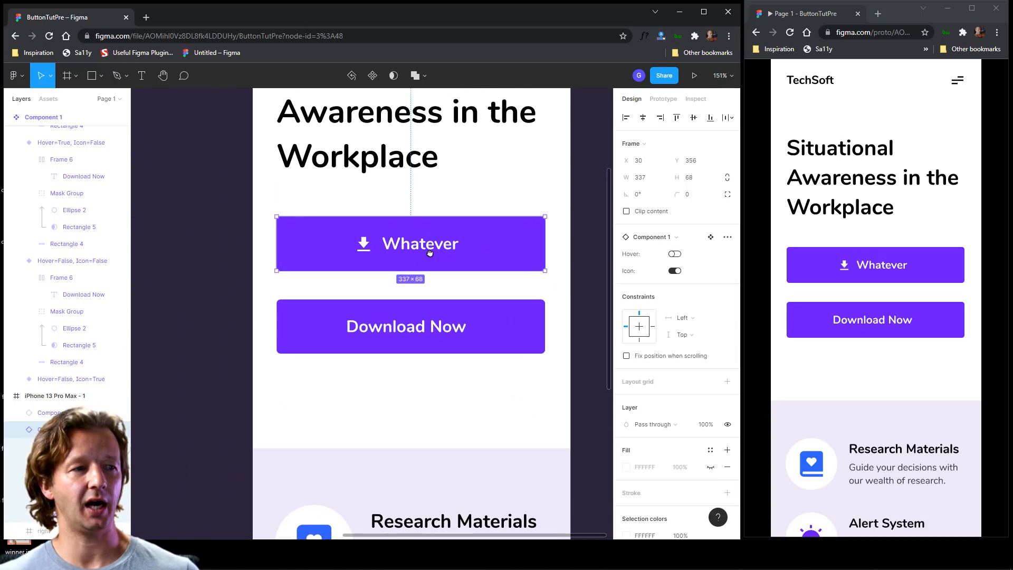
mouse_move(371, 242)
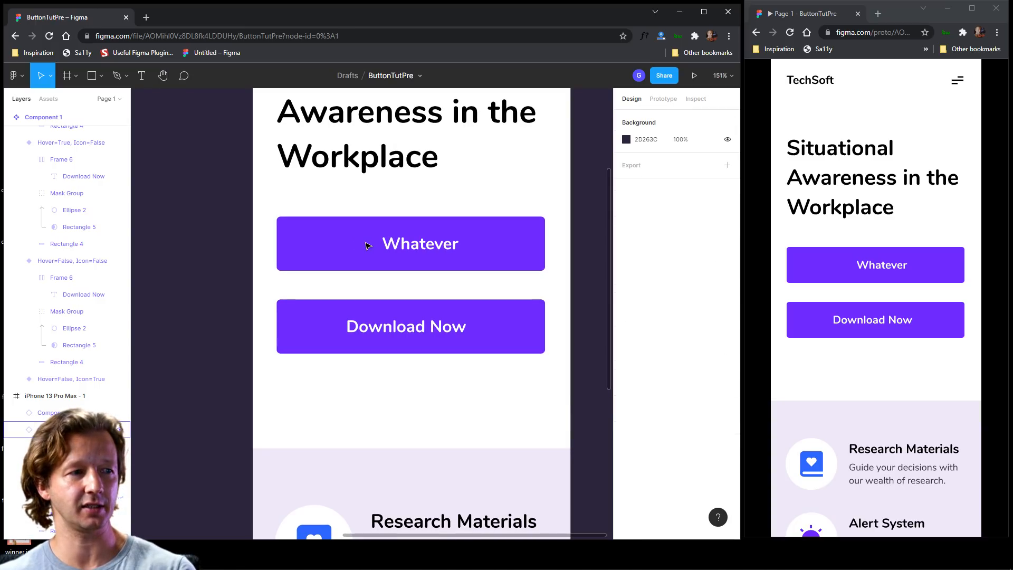
left_click(363, 243)
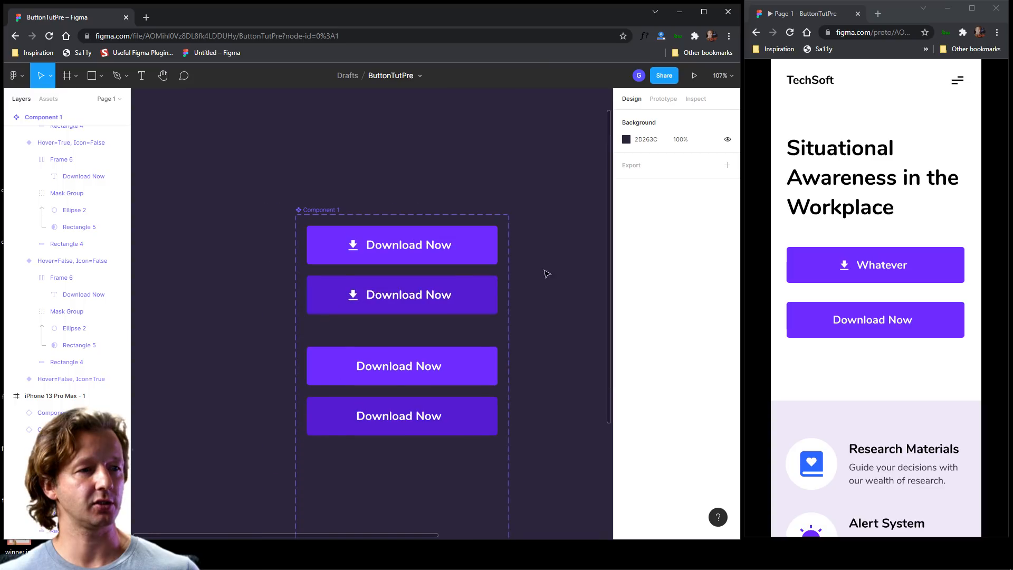
Step: Import the akar-icons arrow-right icon via the Iconify plugin, searching 'right'
right_click(427, 284)
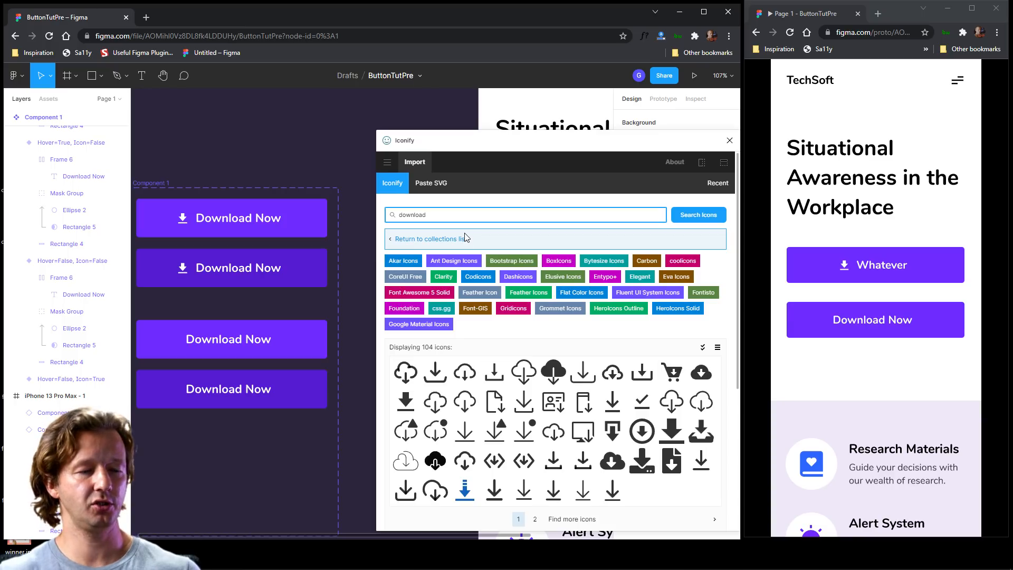
type("right")
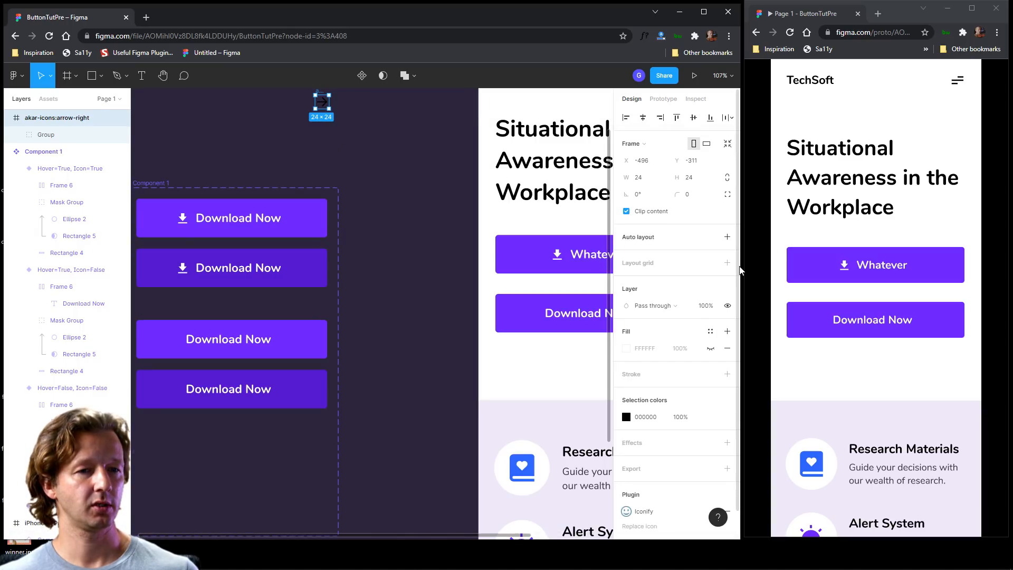
mouse_move(287, 79)
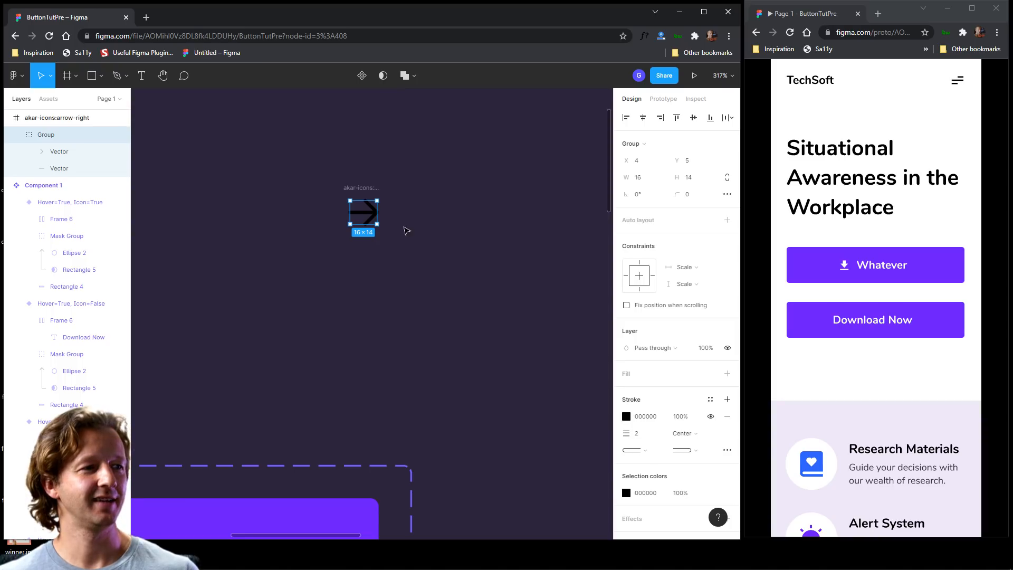
left_click(626, 416)
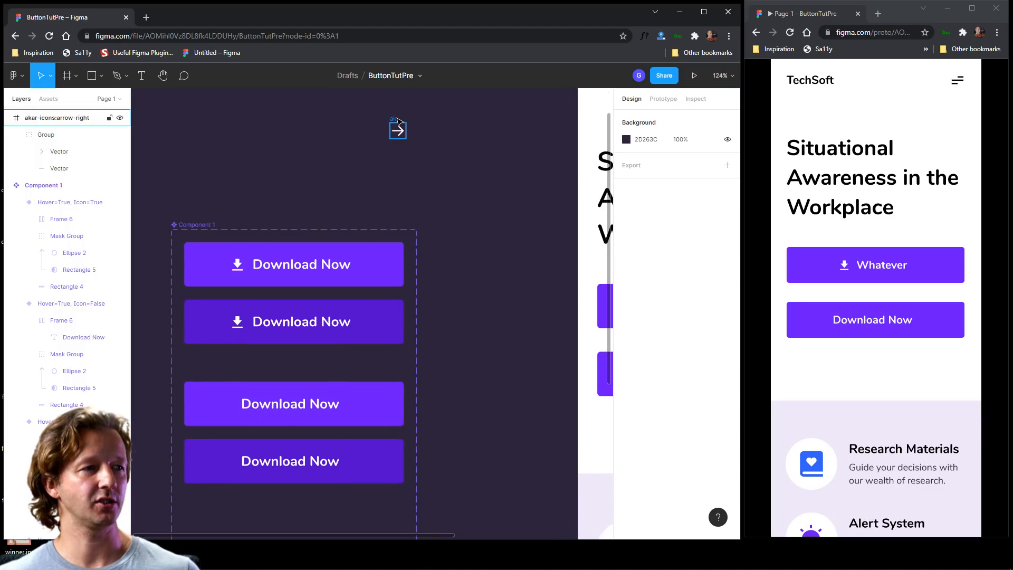
Step: Place the arrow icon beside bx:bxs-download in the Hover=False, Icon=True variant and hide it
left_click(398, 129)
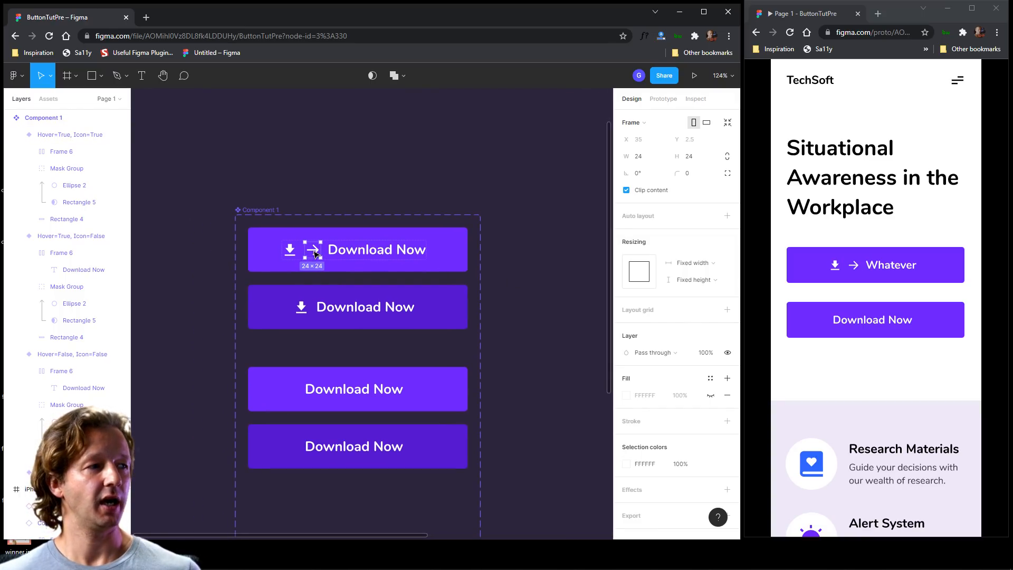
left_click(92, 312)
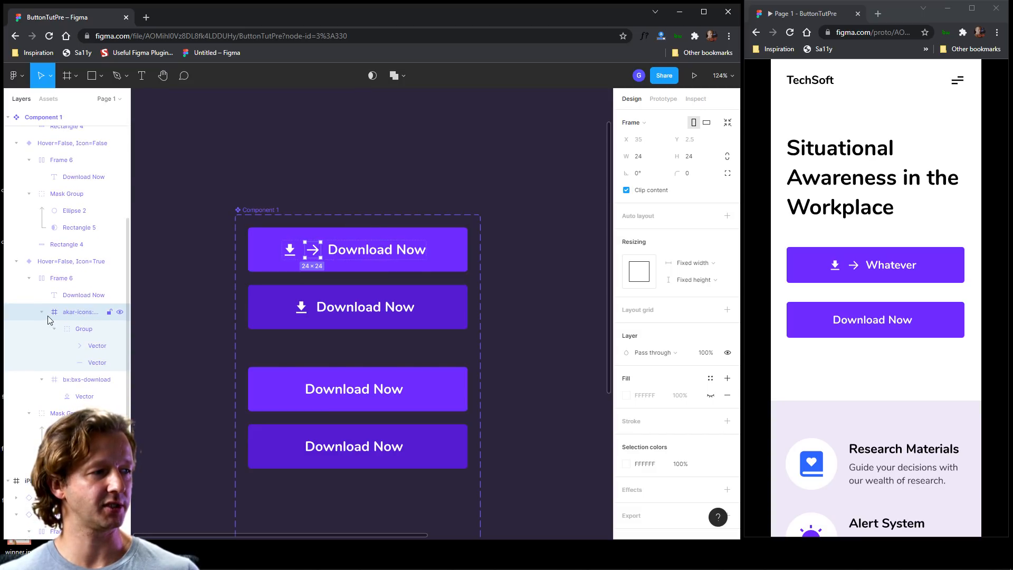
left_click(120, 313)
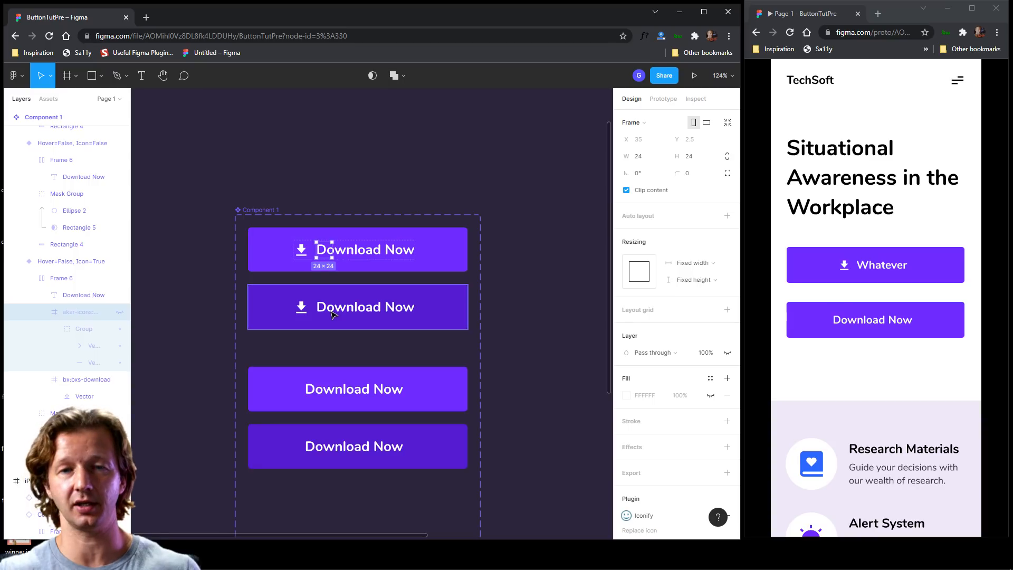
mouse_move(329, 316)
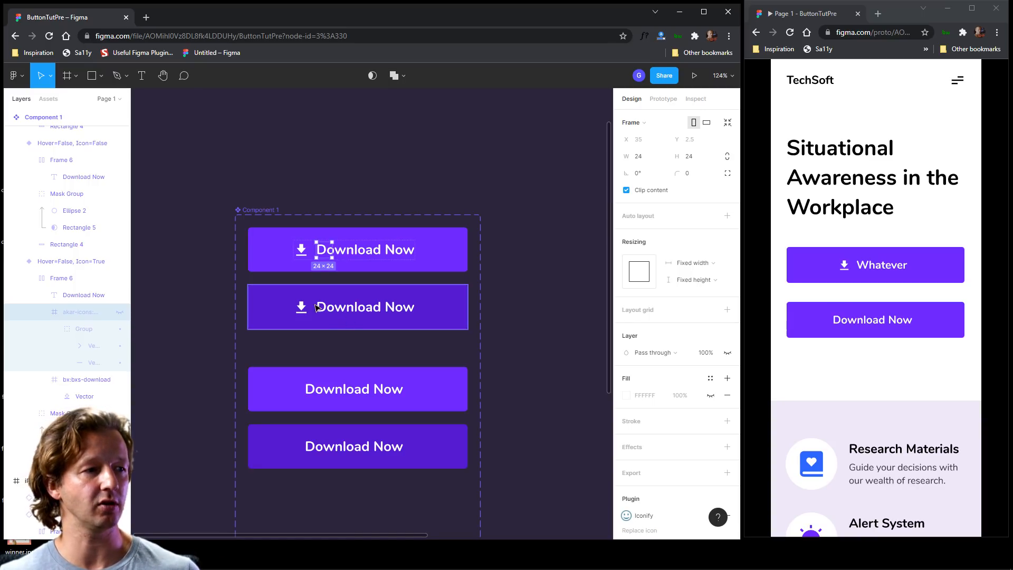
mouse_move(310, 305)
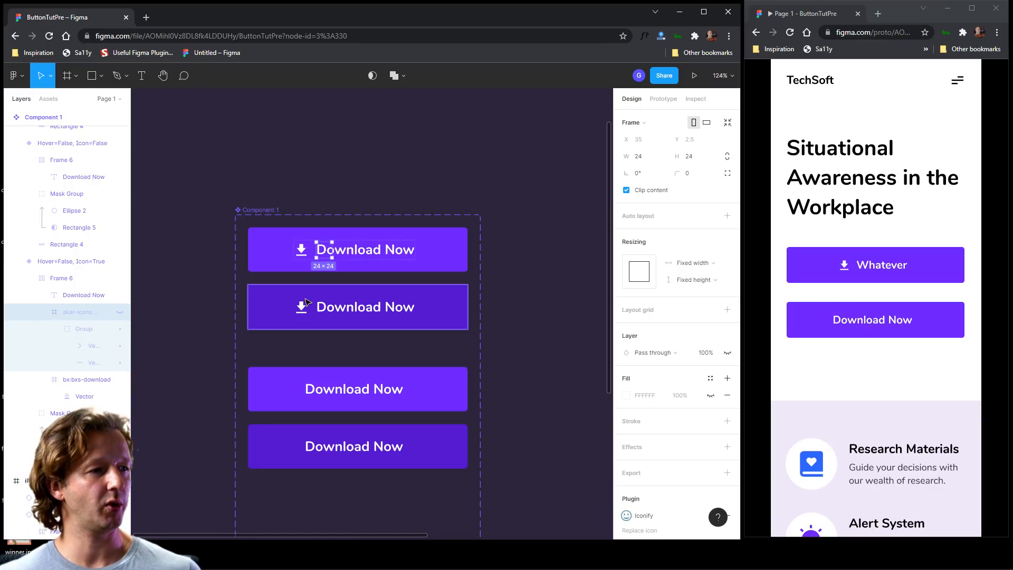
left_click(357, 307)
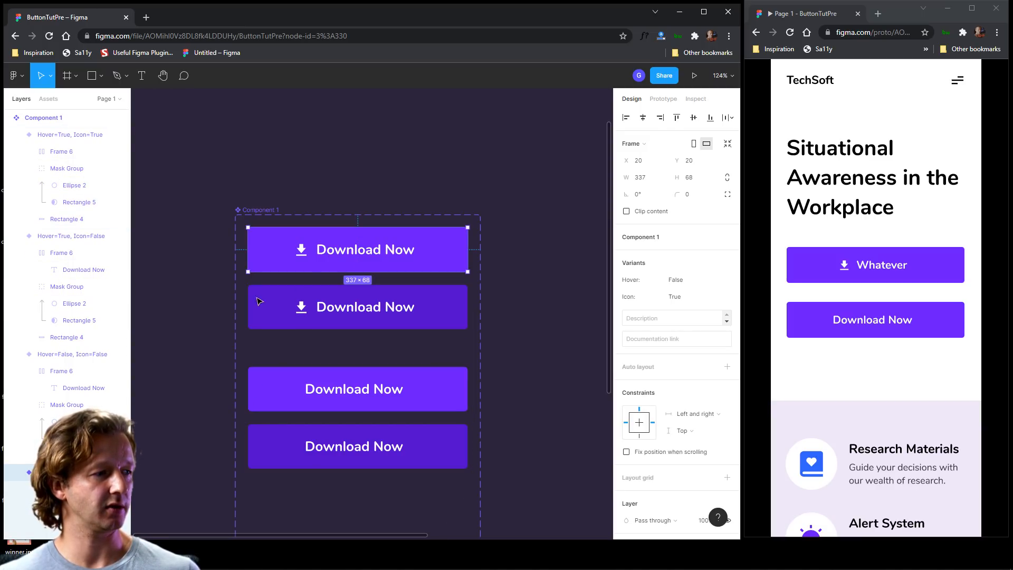
Step: Move the Hover=False, Icon=True variant to the top of the component's variant layers
left_click(70, 134)
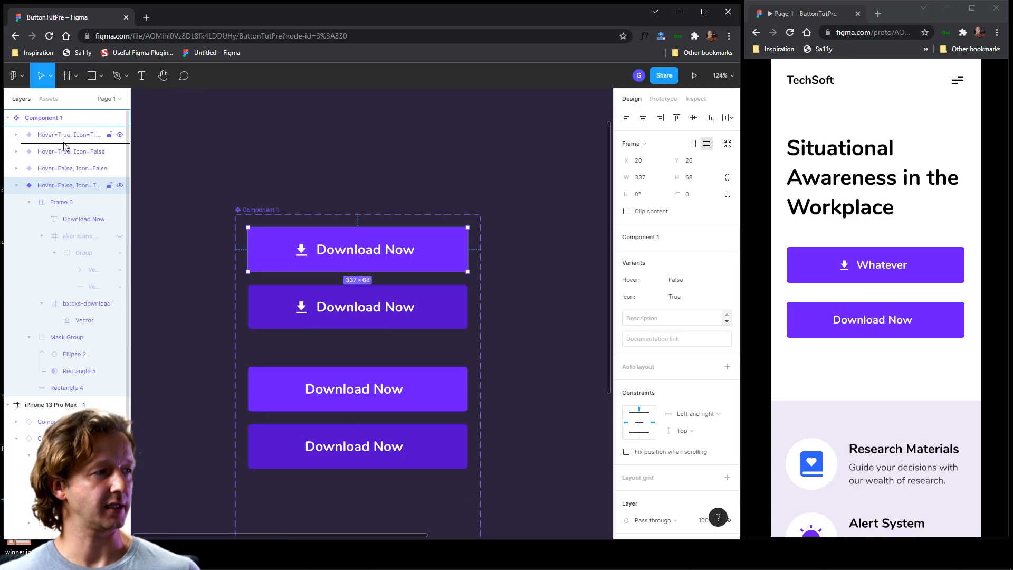
left_click(358, 306)
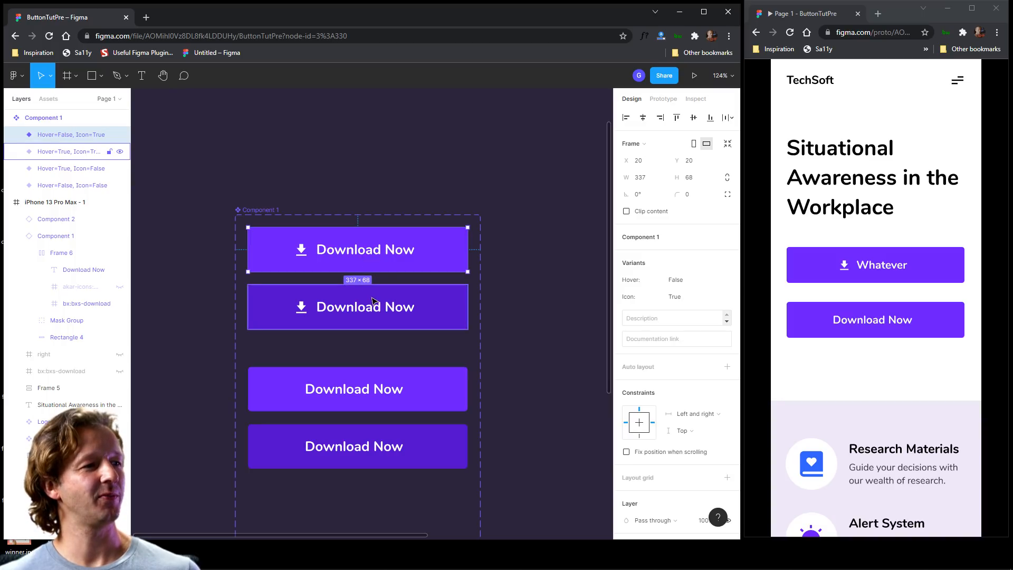
left_click(16, 150)
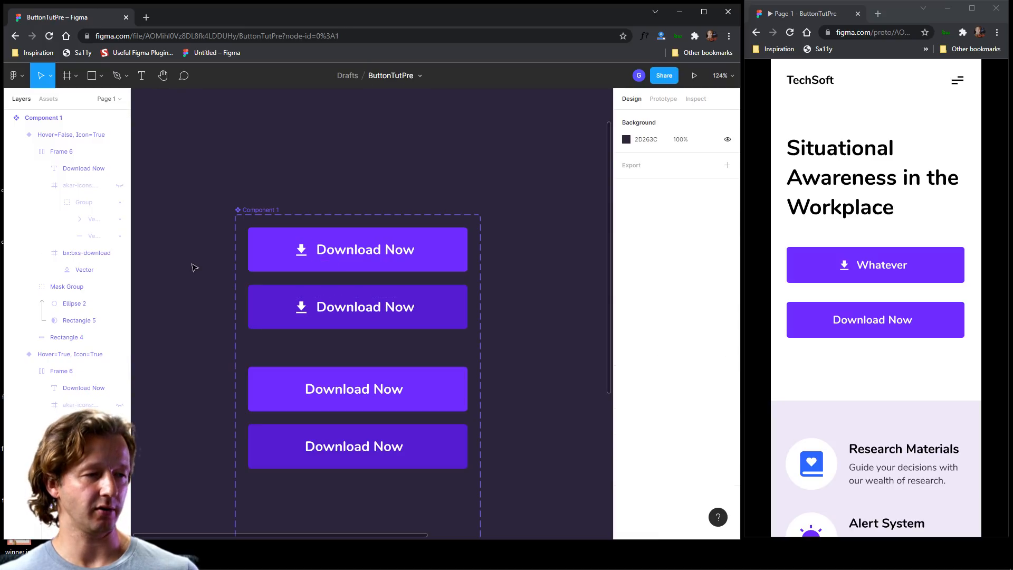
Step: Swap the top Whatever button's download icon for the arrow-right icon, leaving three buttons on the frame
scroll("down", 3)
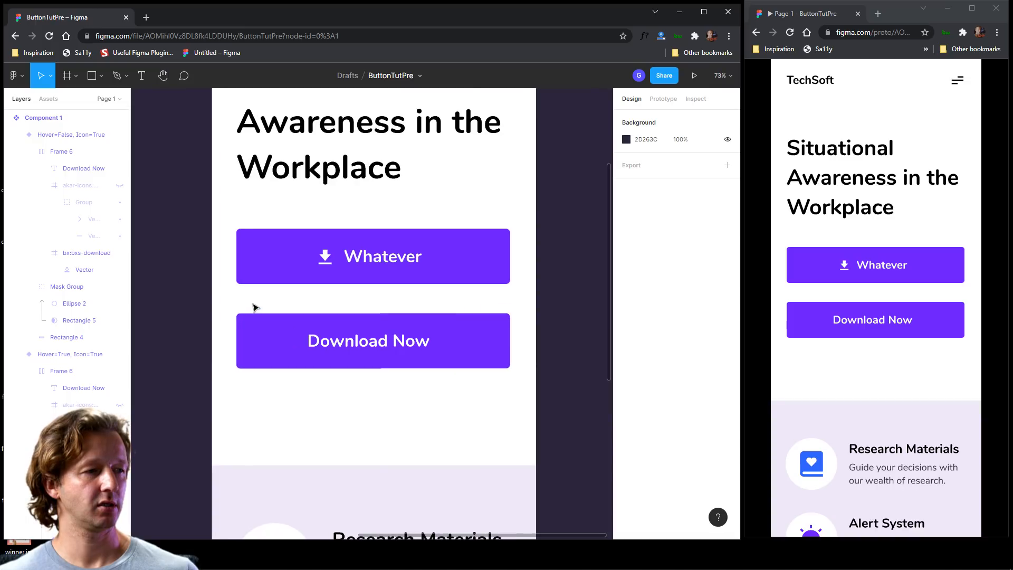
left_click(368, 255)
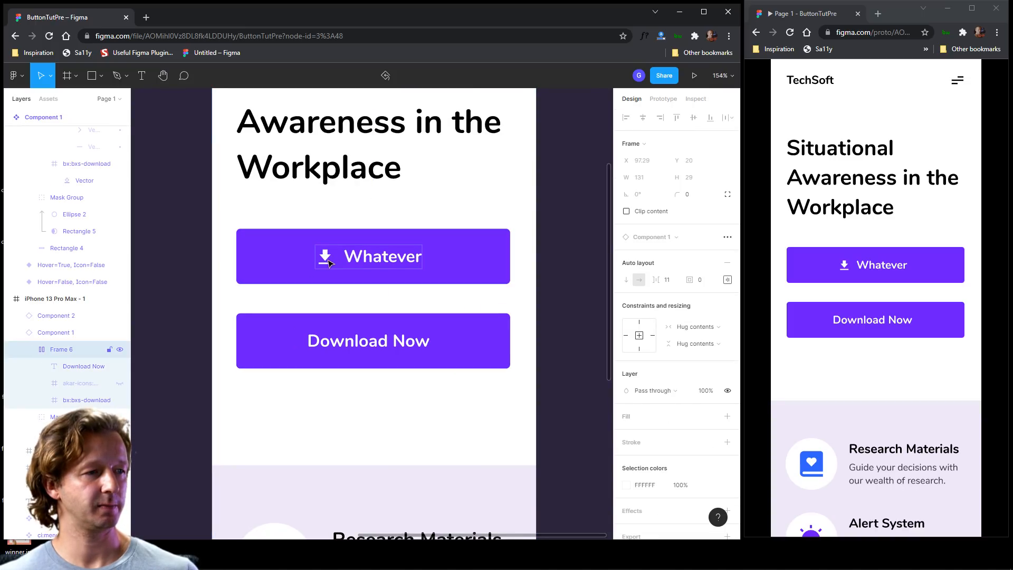
left_click(80, 381)
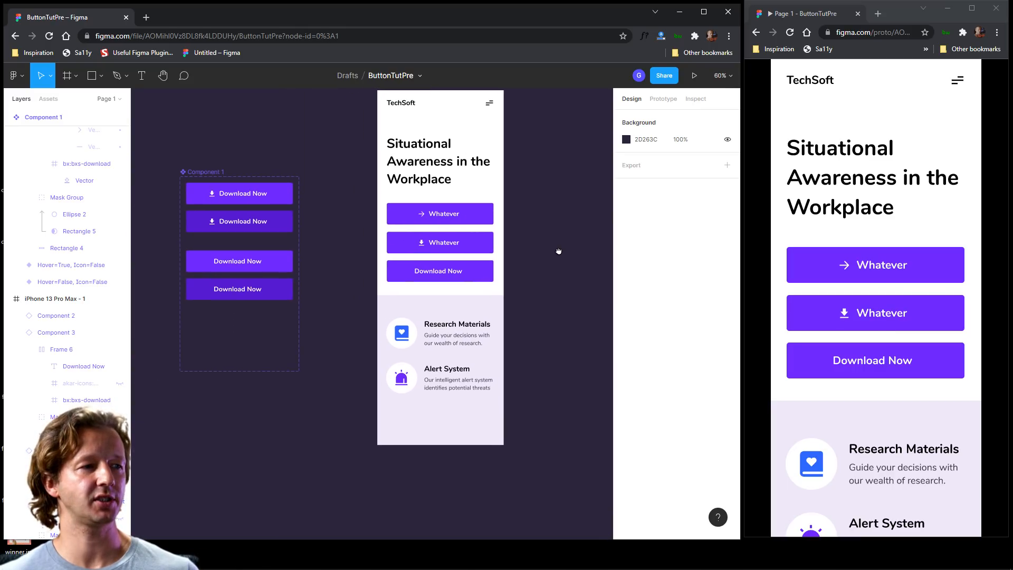
left_click(439, 213)
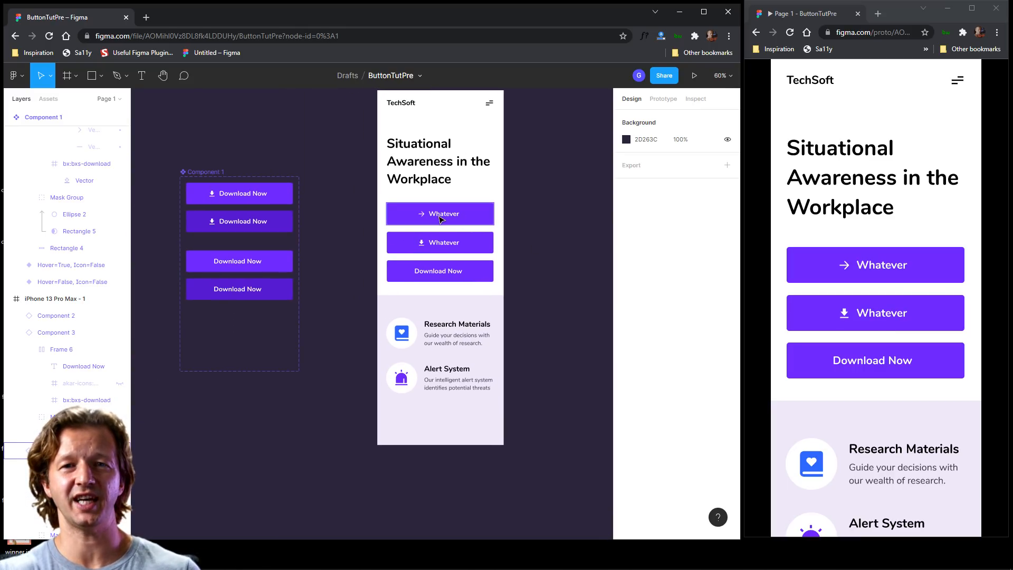